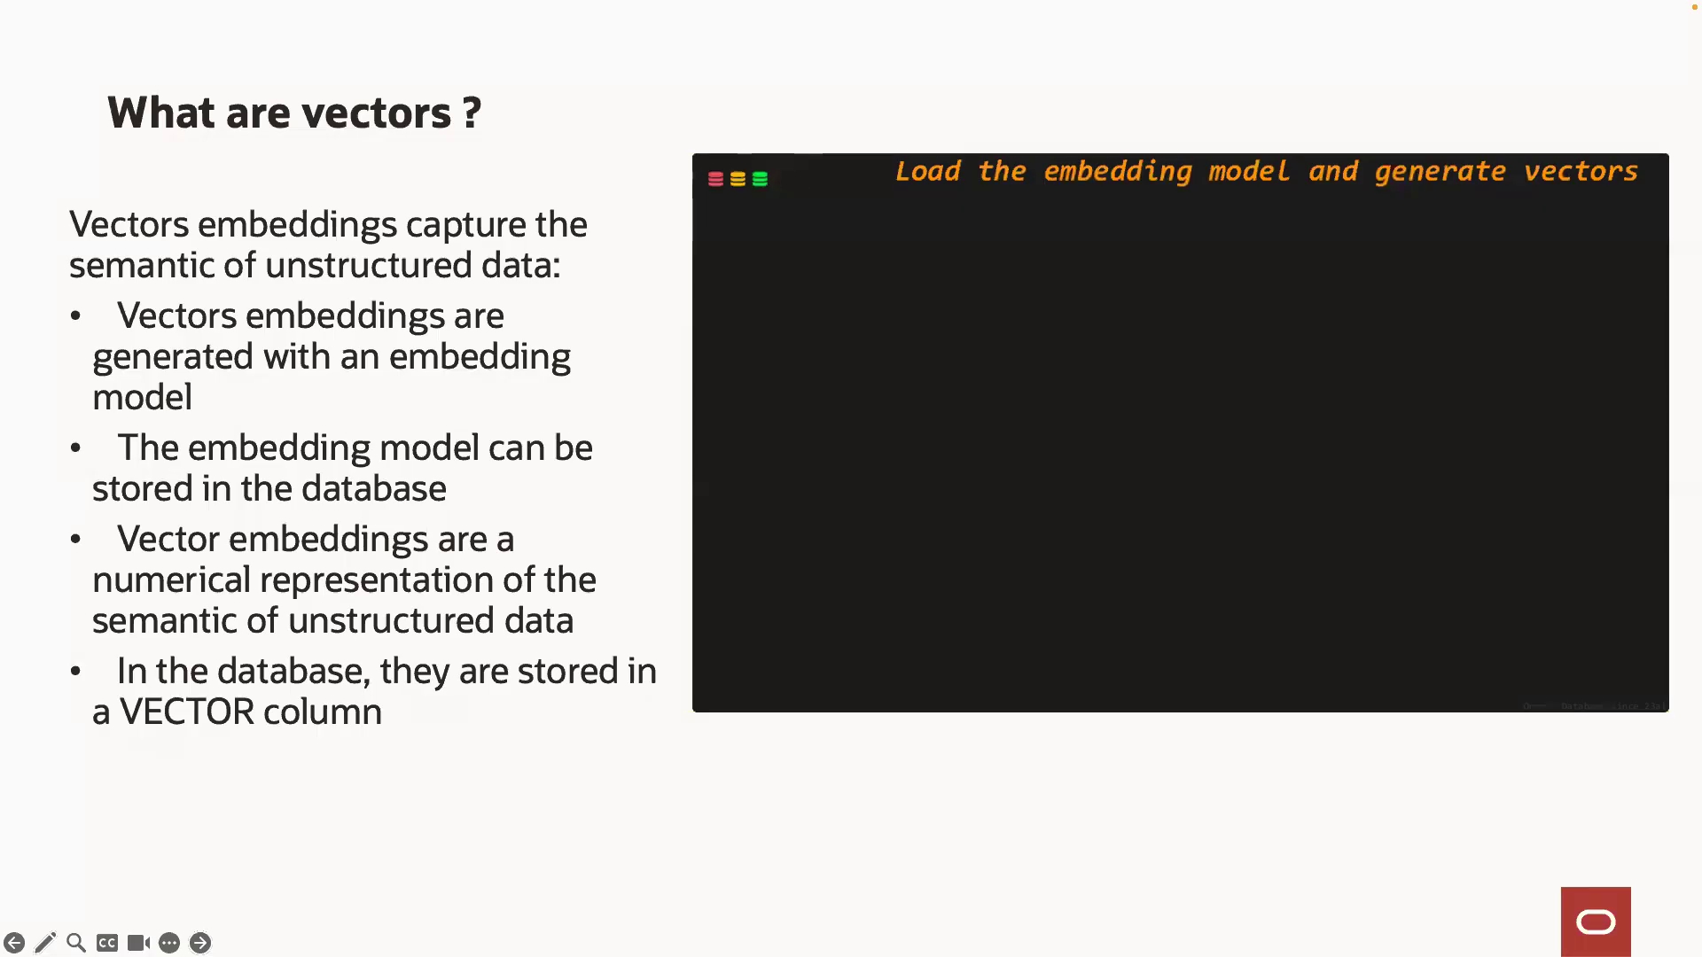
# Let the terminal animation create the TBS_VECTOR bigfile tablespace and the vector_user account
pyautogui.write('--- Setup a demo schema:')
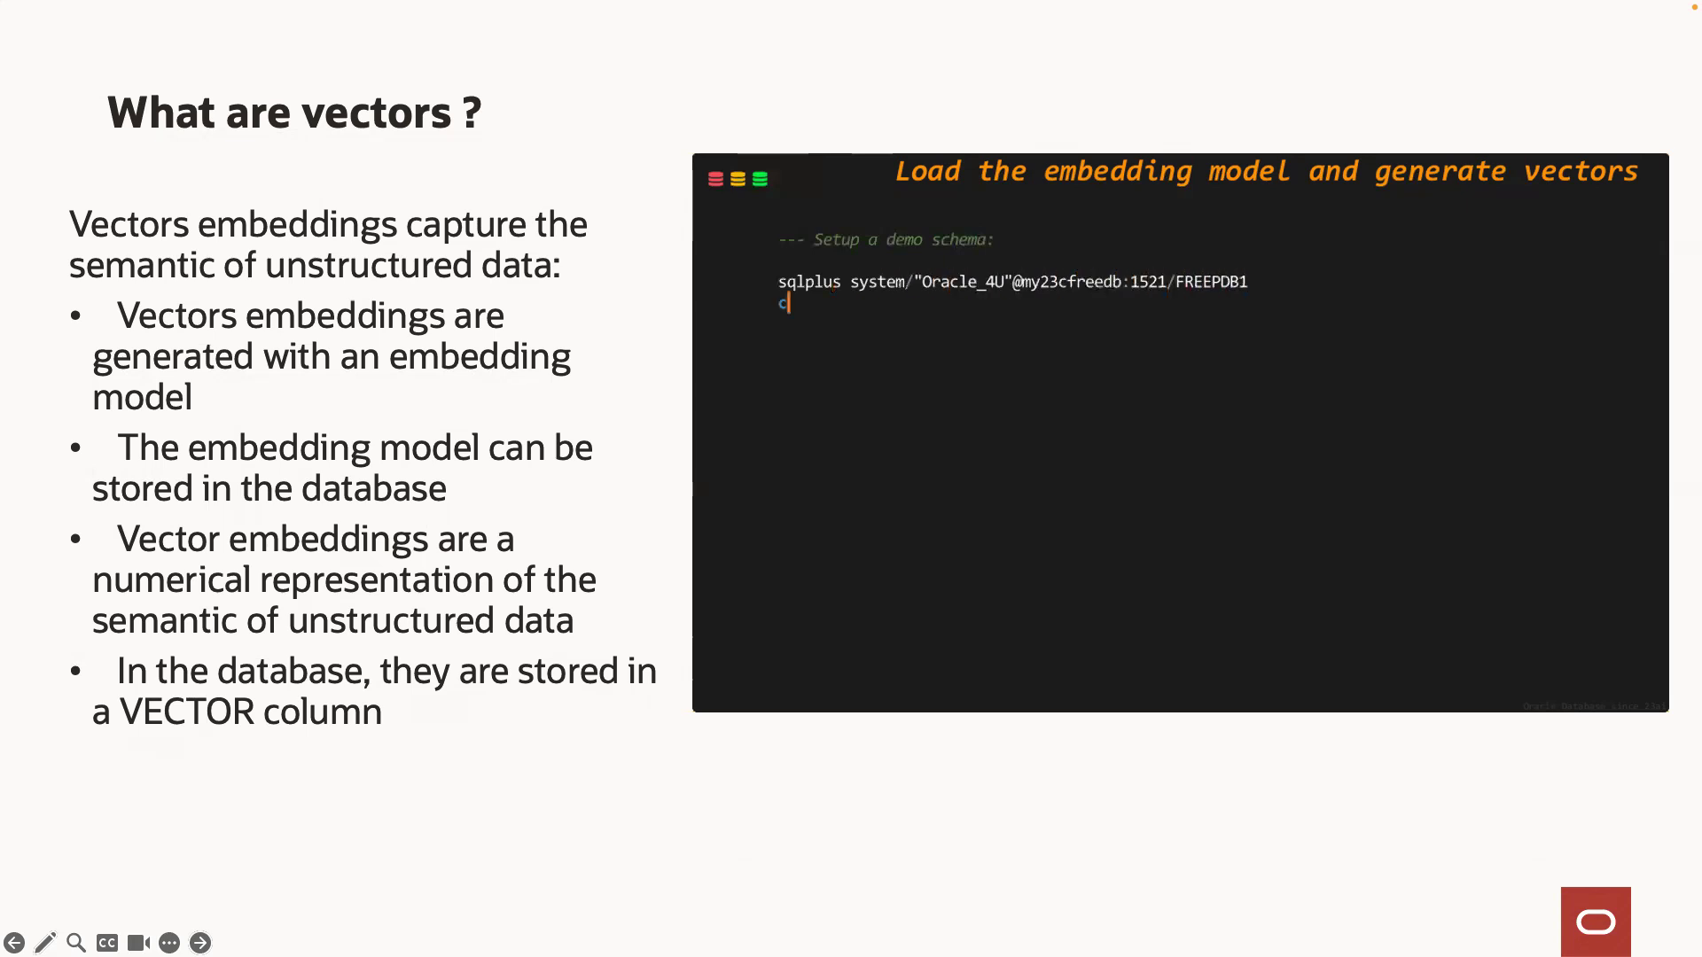
pyautogui.write('create bigfile tablespace TBS_VECTOR datafile size 256M autoextend on maxsiz')
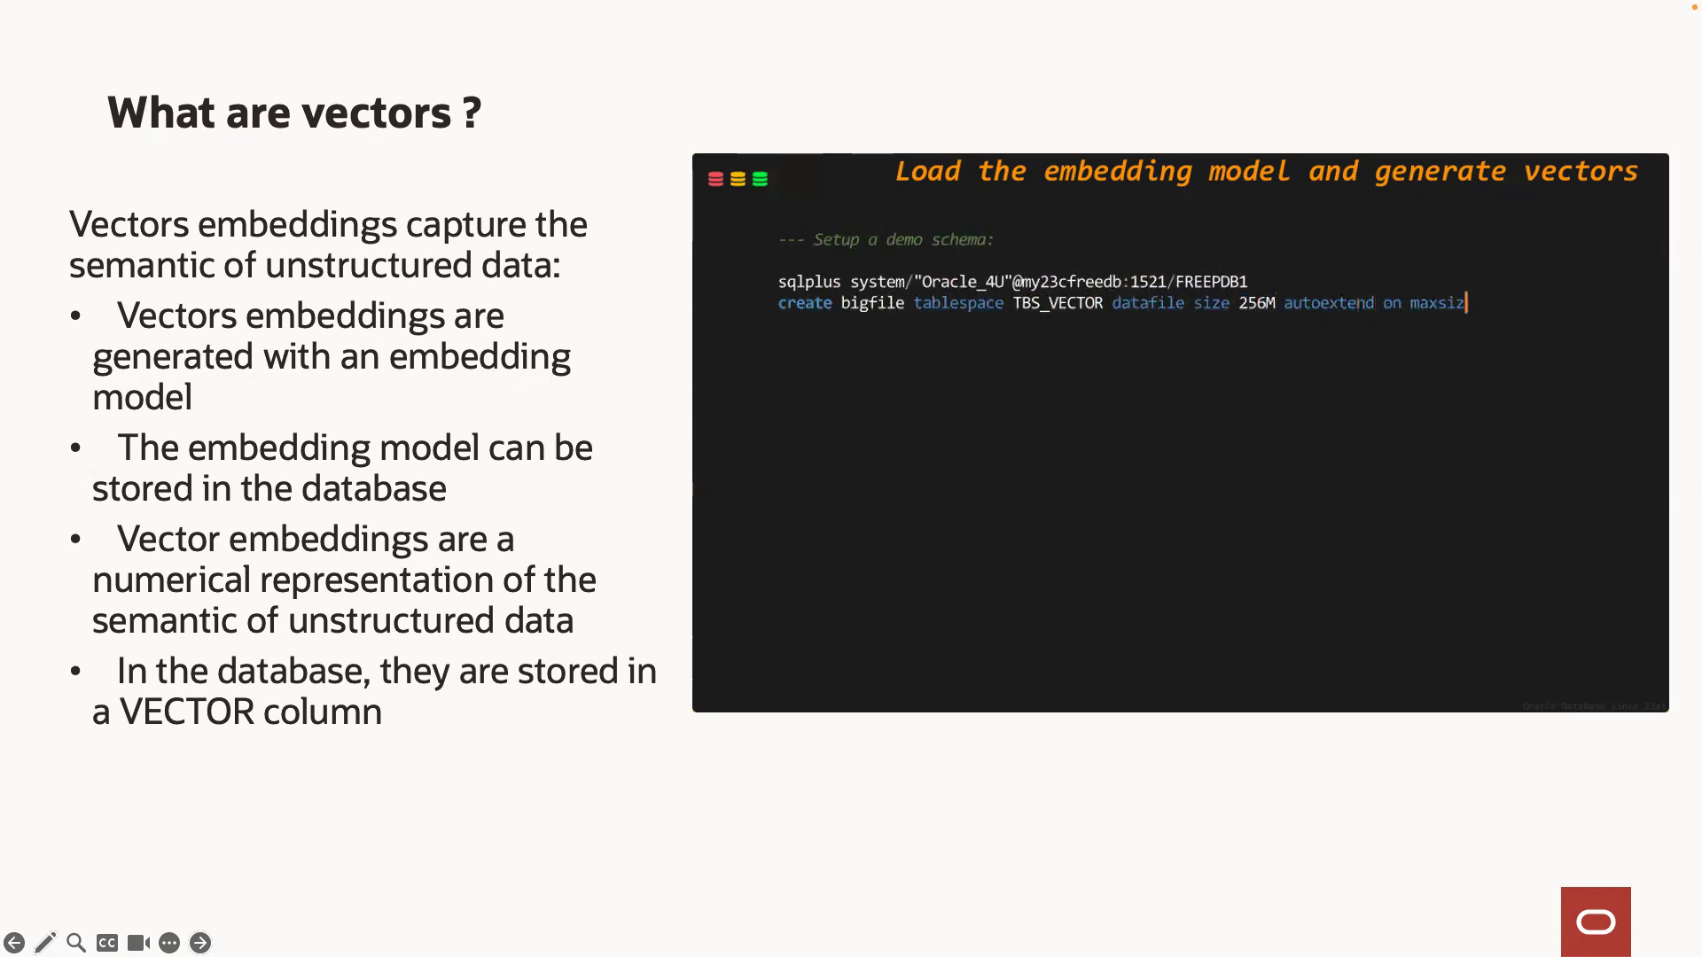
pyautogui.write('e 2G;')
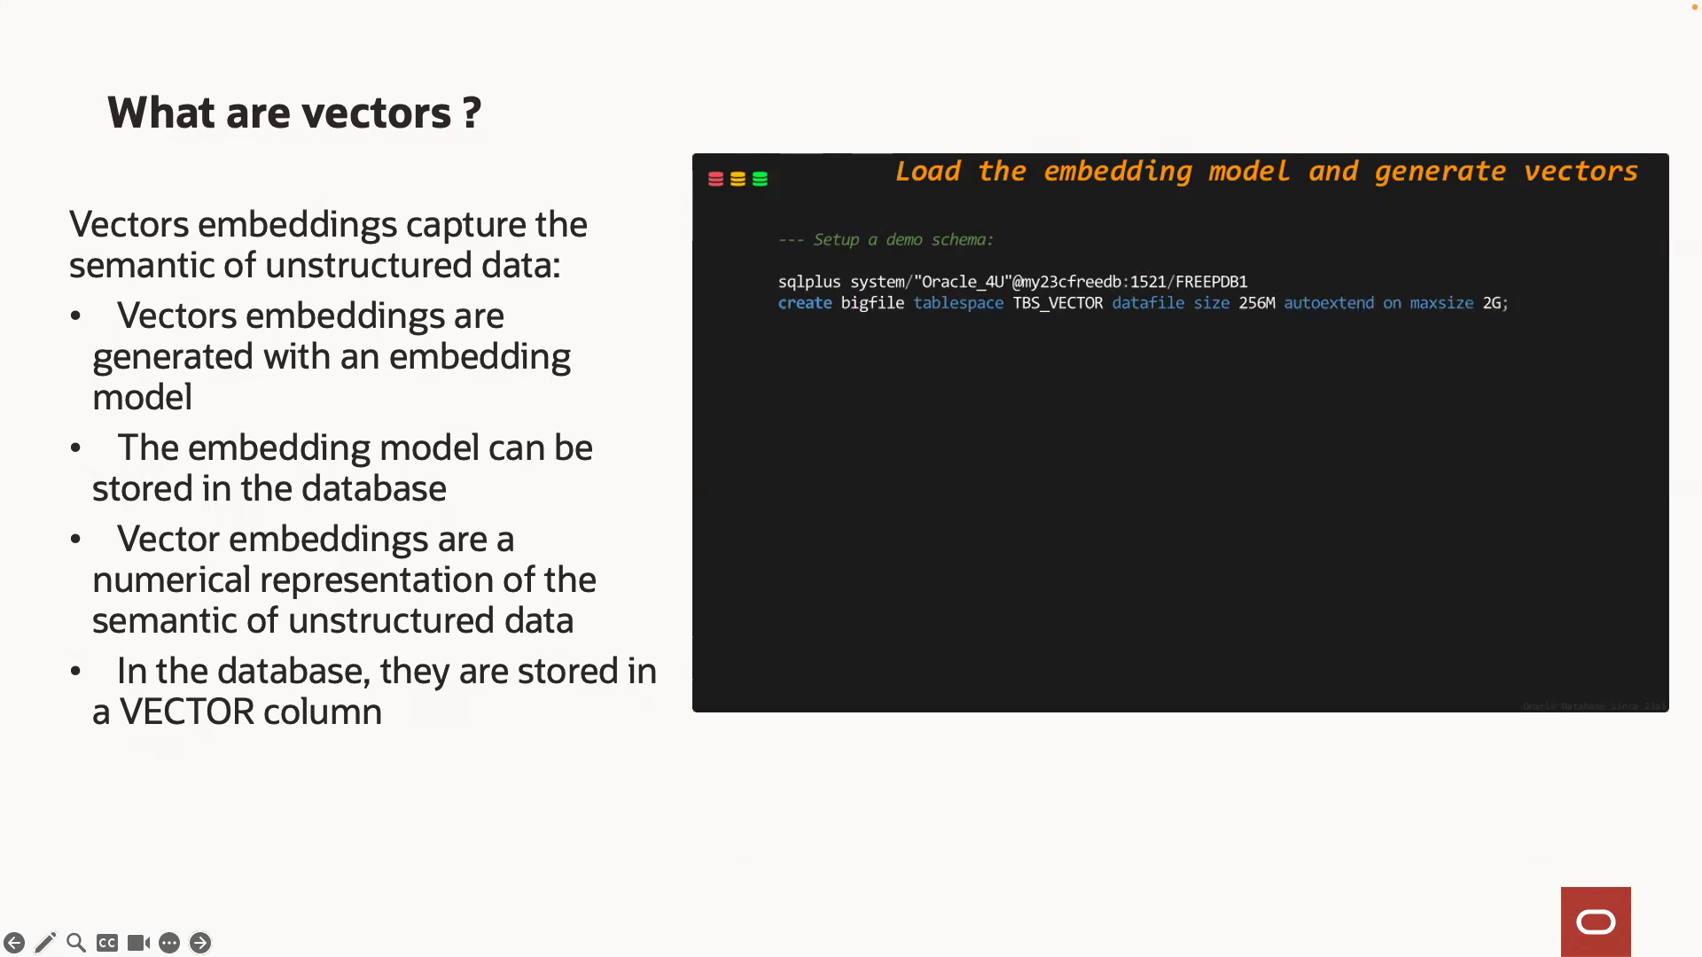
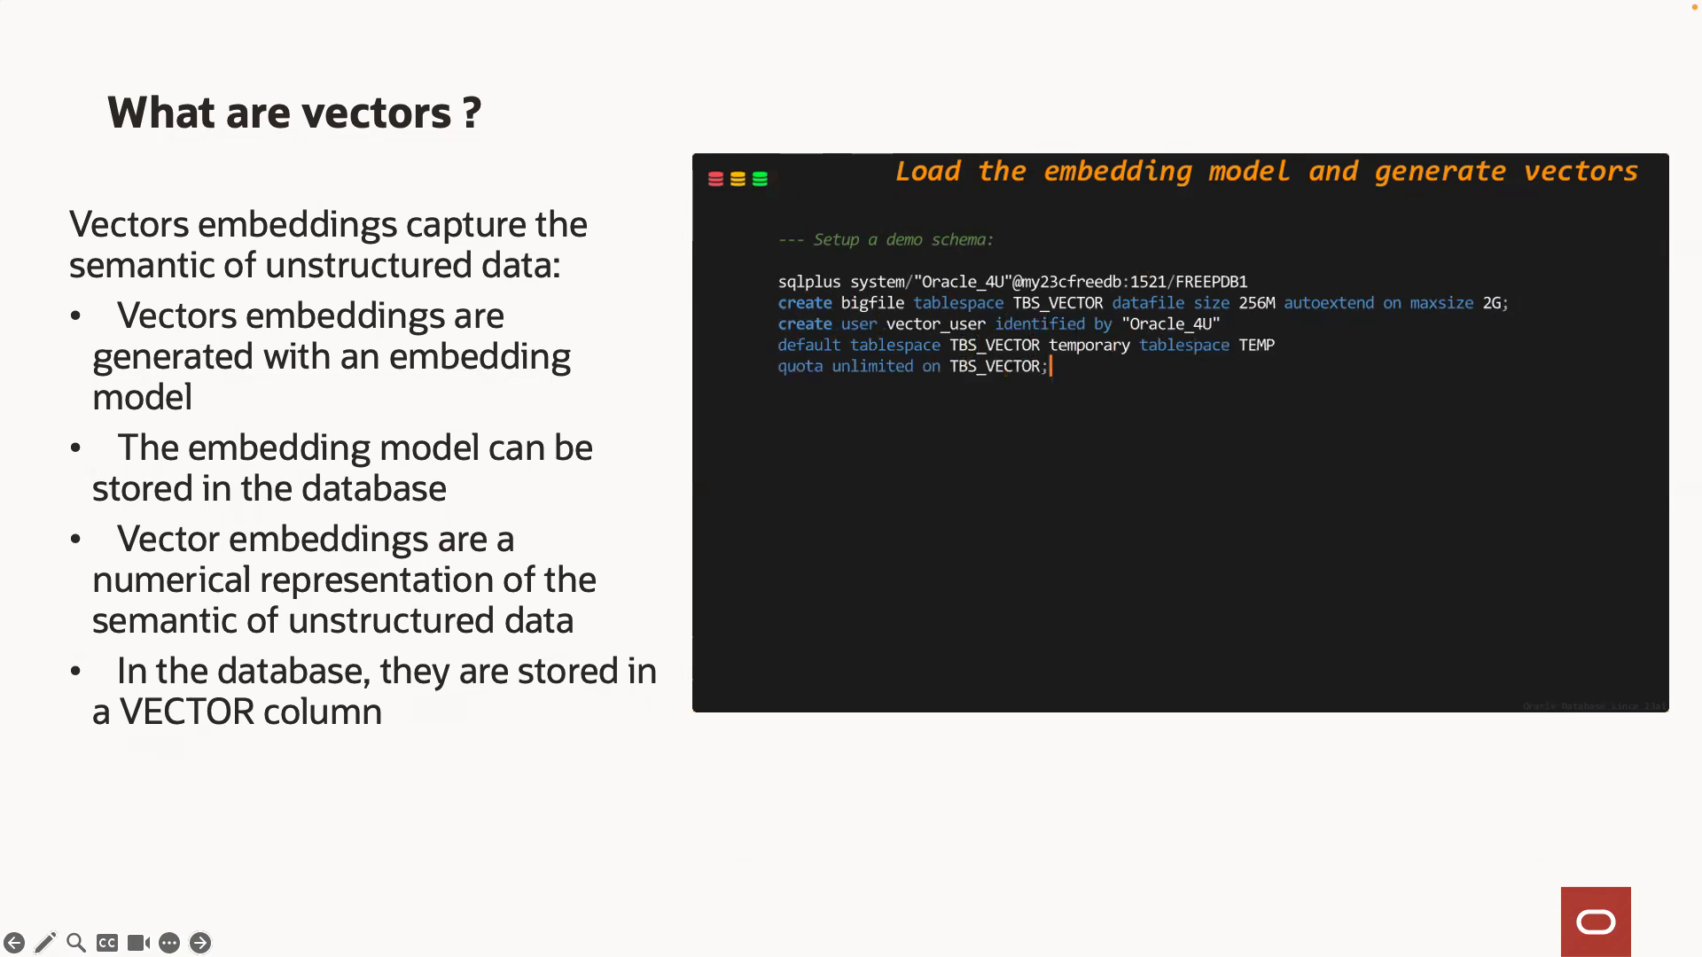
# Let it grant create mining model, DB_DEVELOPER_ROLE and read/write on the DM_DUMP directory to vector_user
pyautogui.write('GRANT create mining model TO vector_user;')
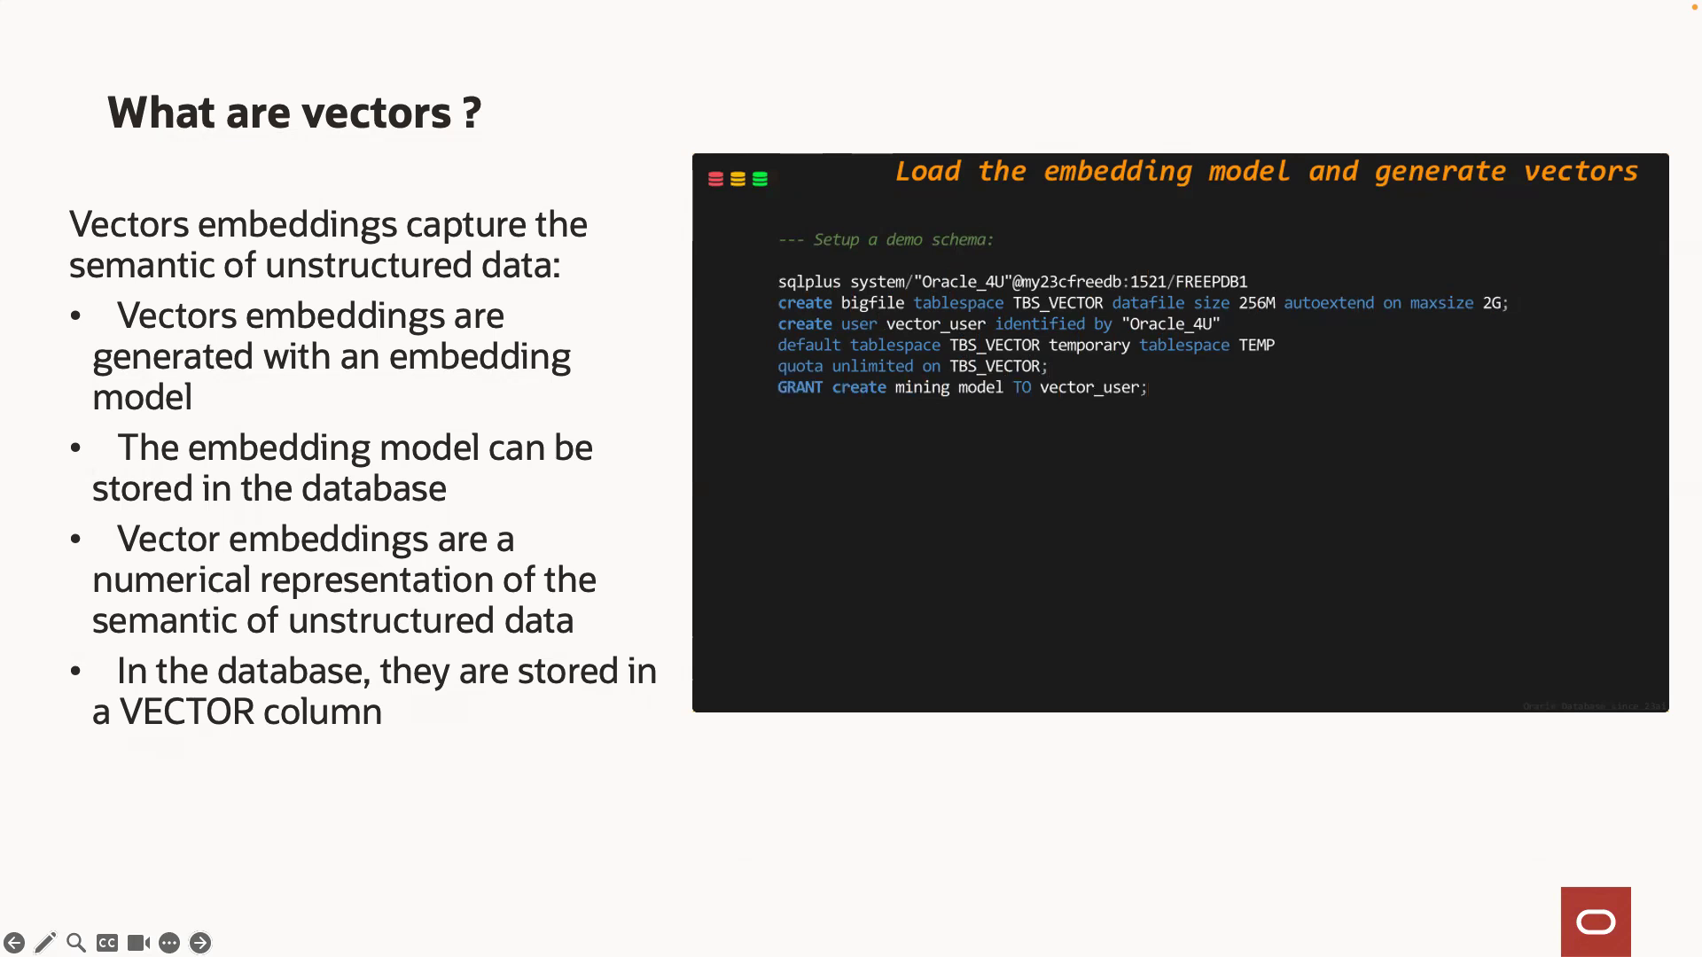
pyautogui.write('grant DB_DEVELOPER')
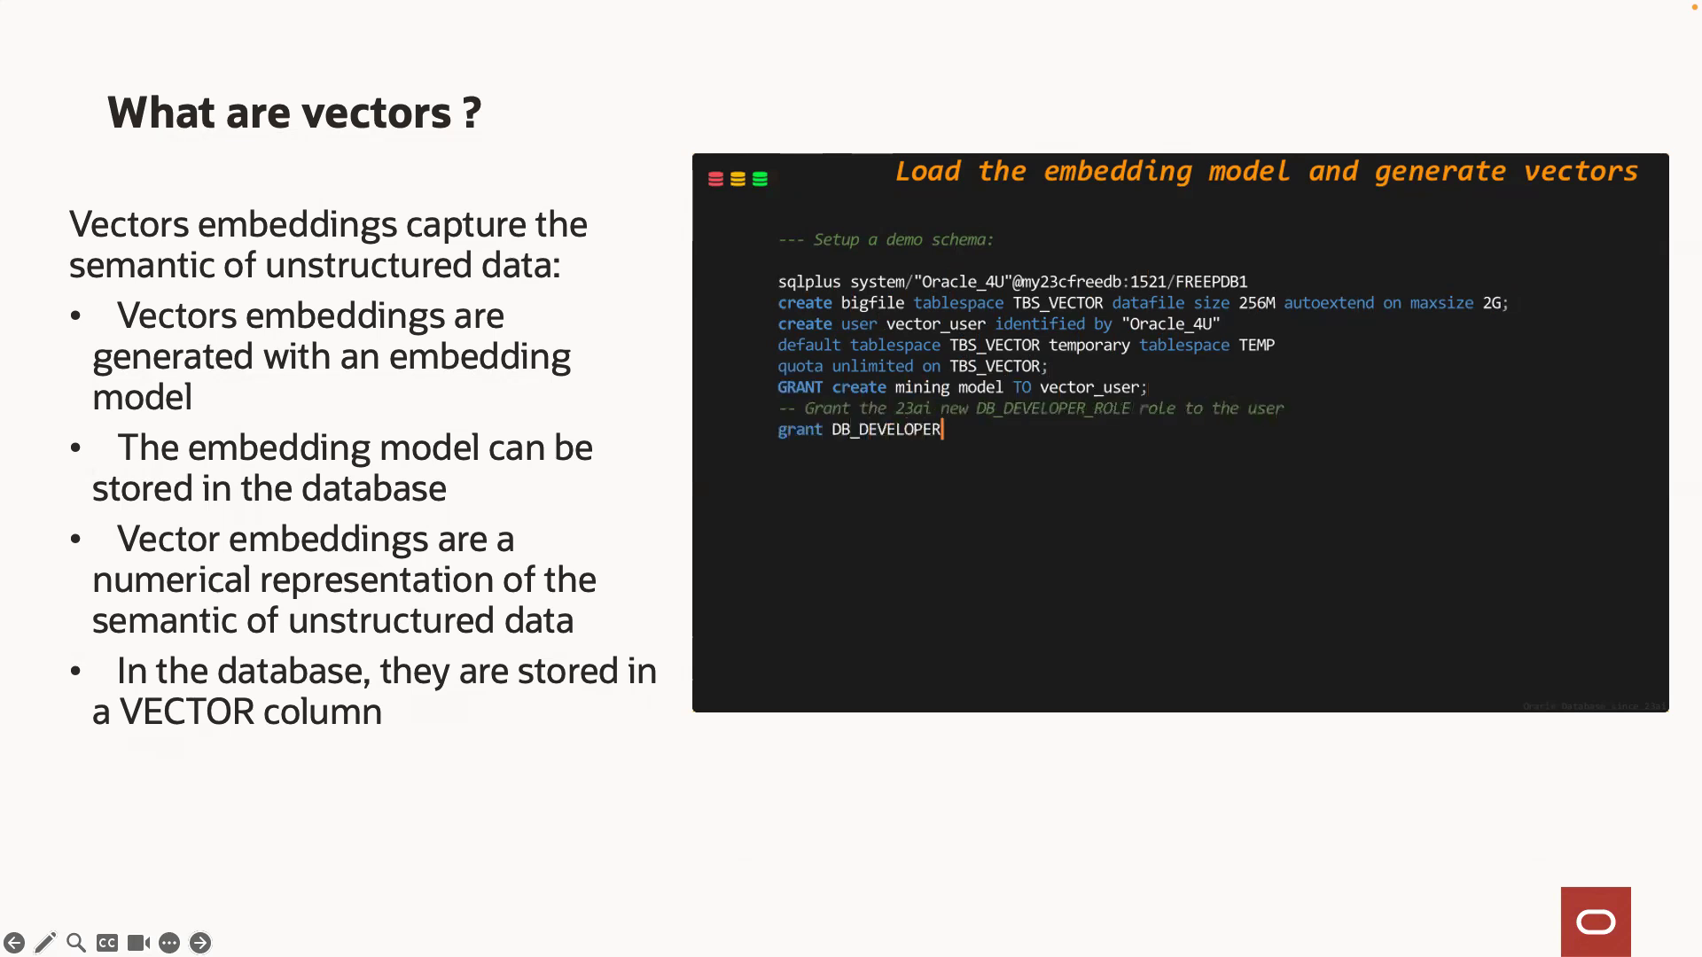
pyautogui.write('_ROLE to vector_user;')
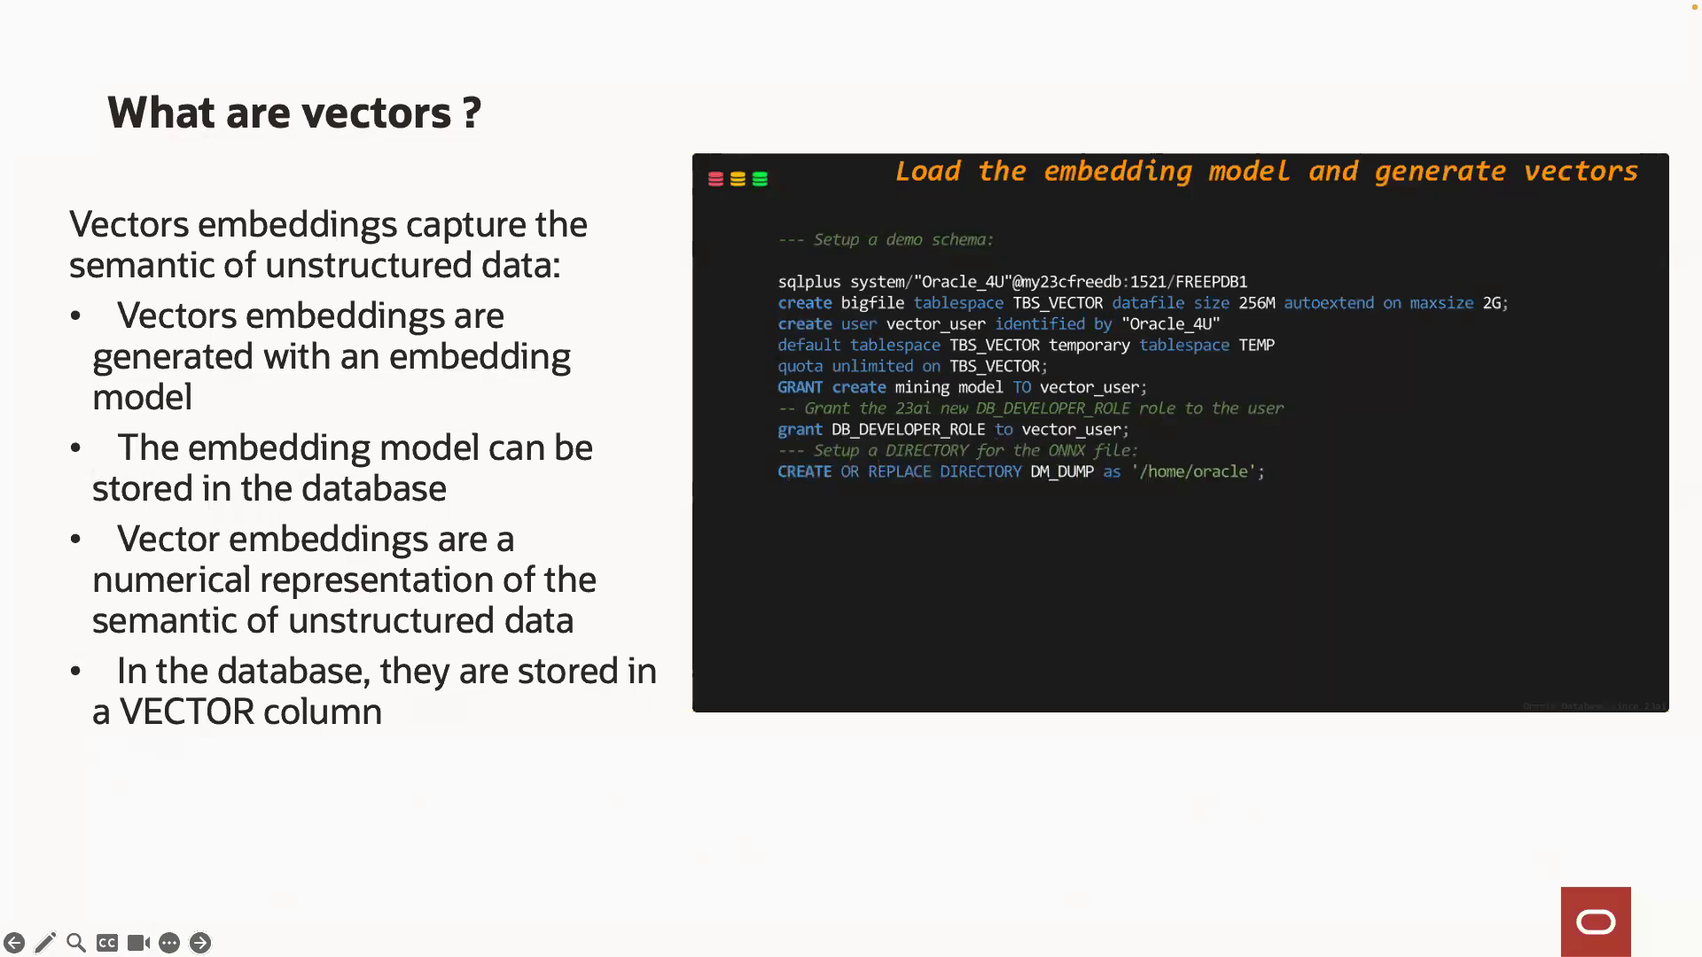
pyautogui.write('GRANT READ, WRITE ON DIRECTORY dm_dump TO vector_user;')
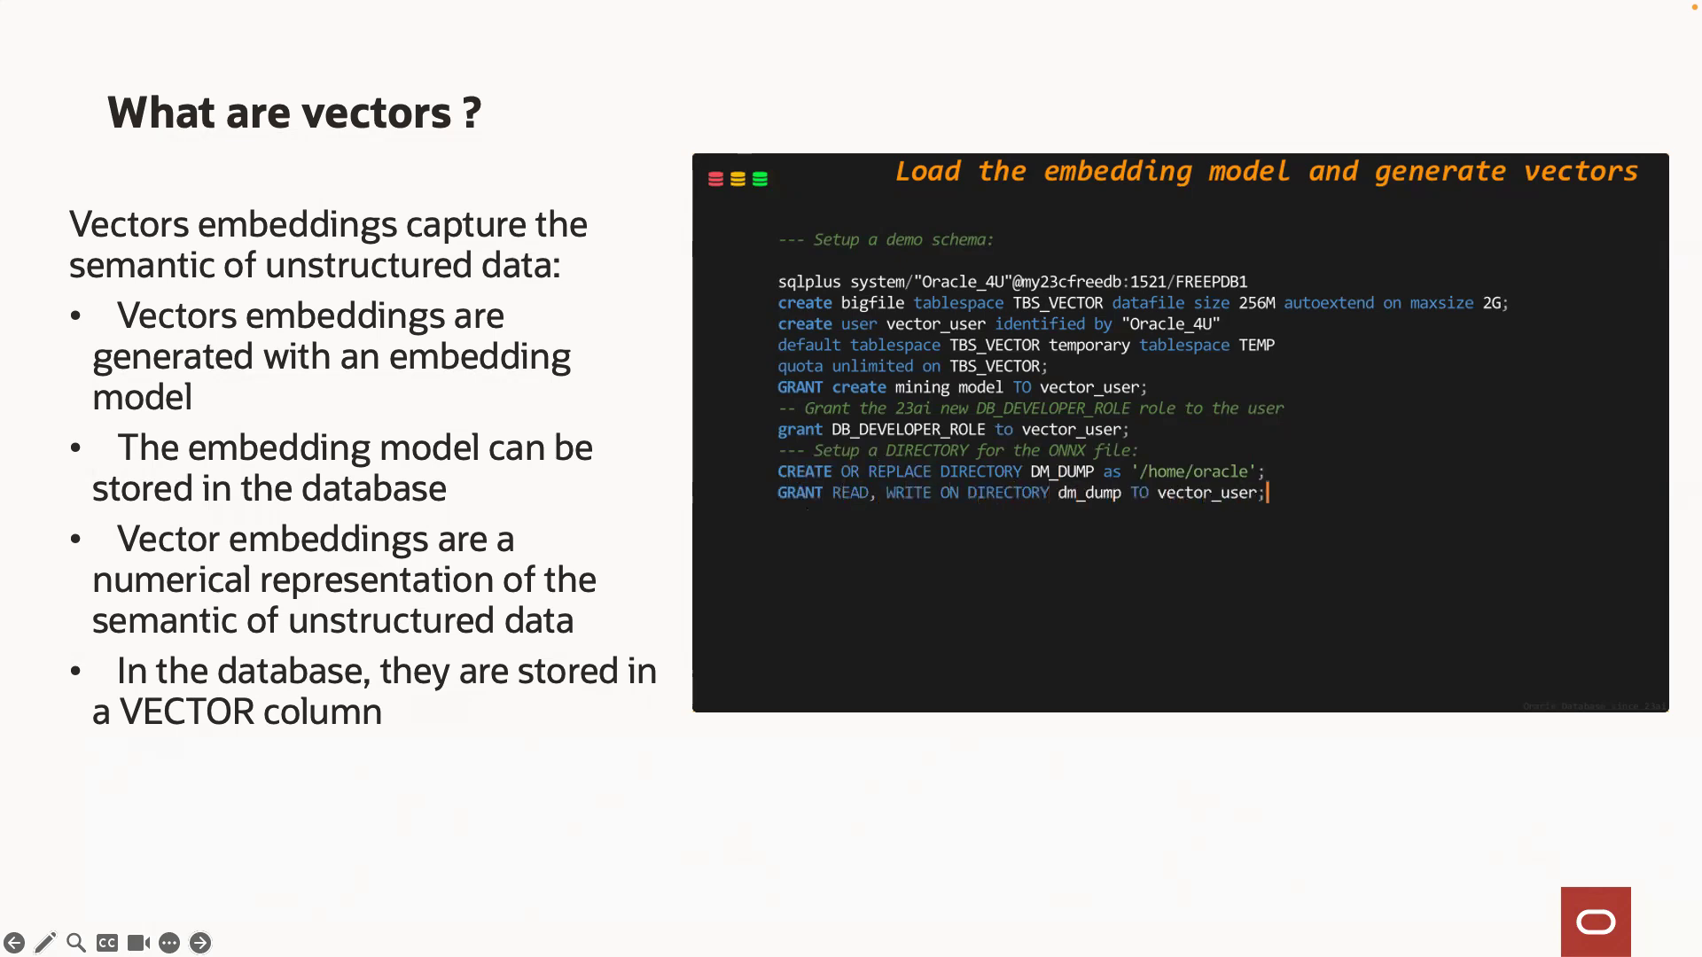
# Let the demo exit the session and continue to loading the all-MiniLM-L6-v2 ONNX model
pyautogui.write('exit')
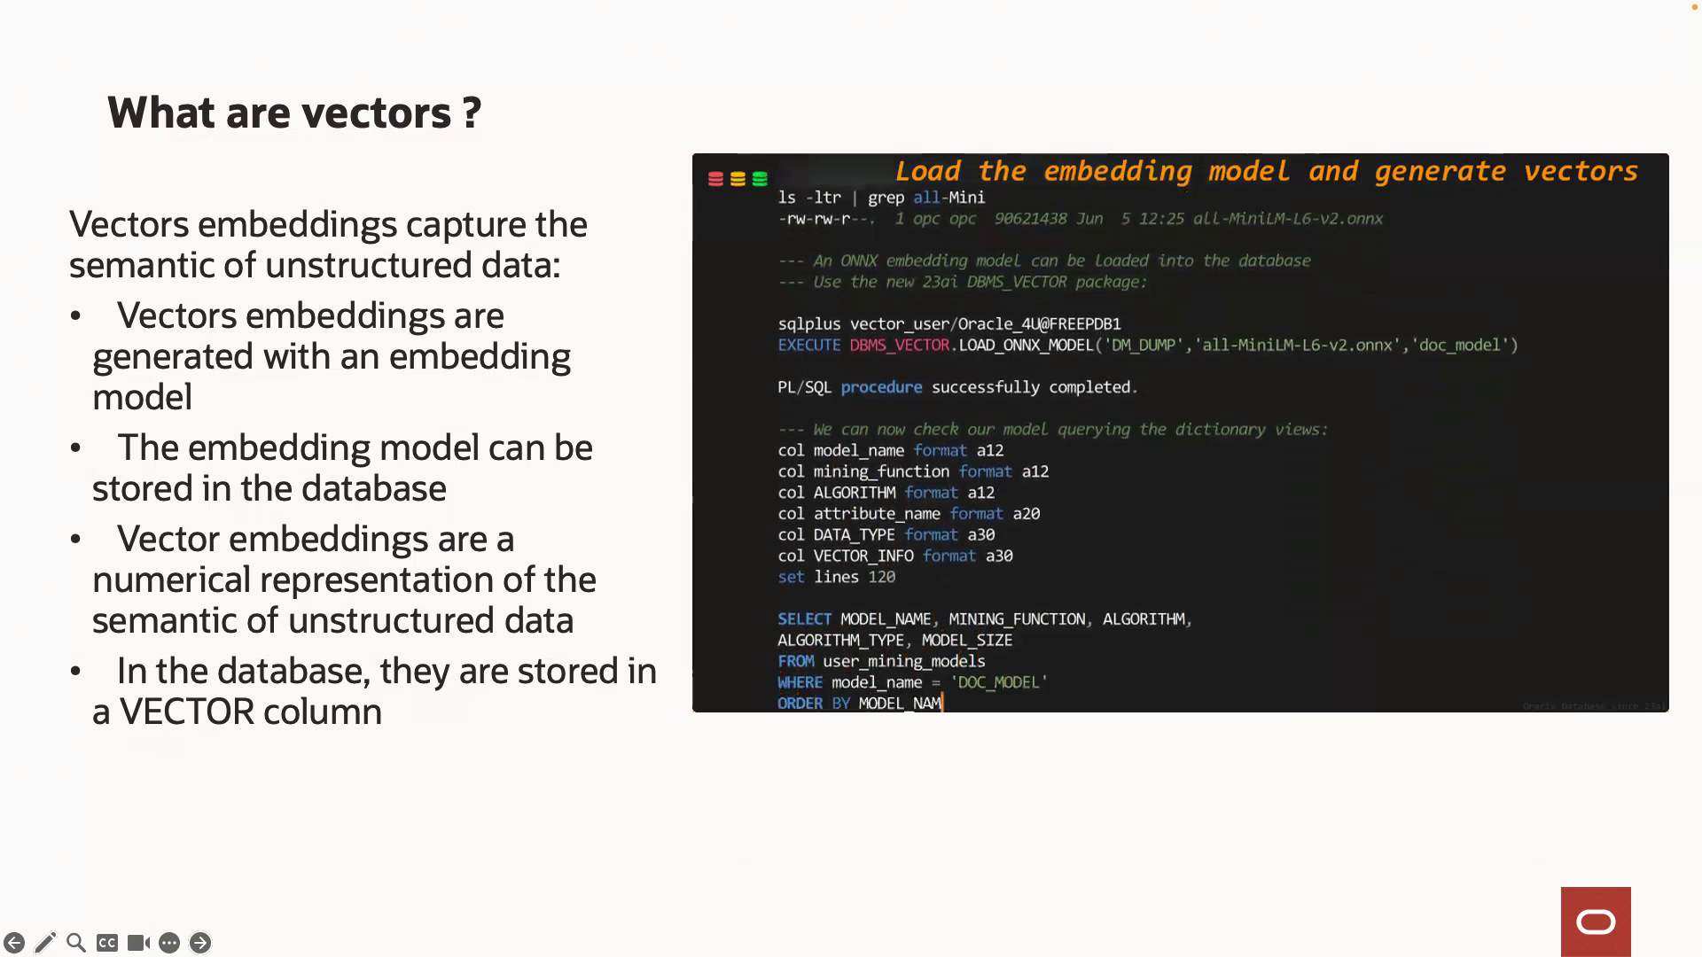
pyautogui.write('E;')
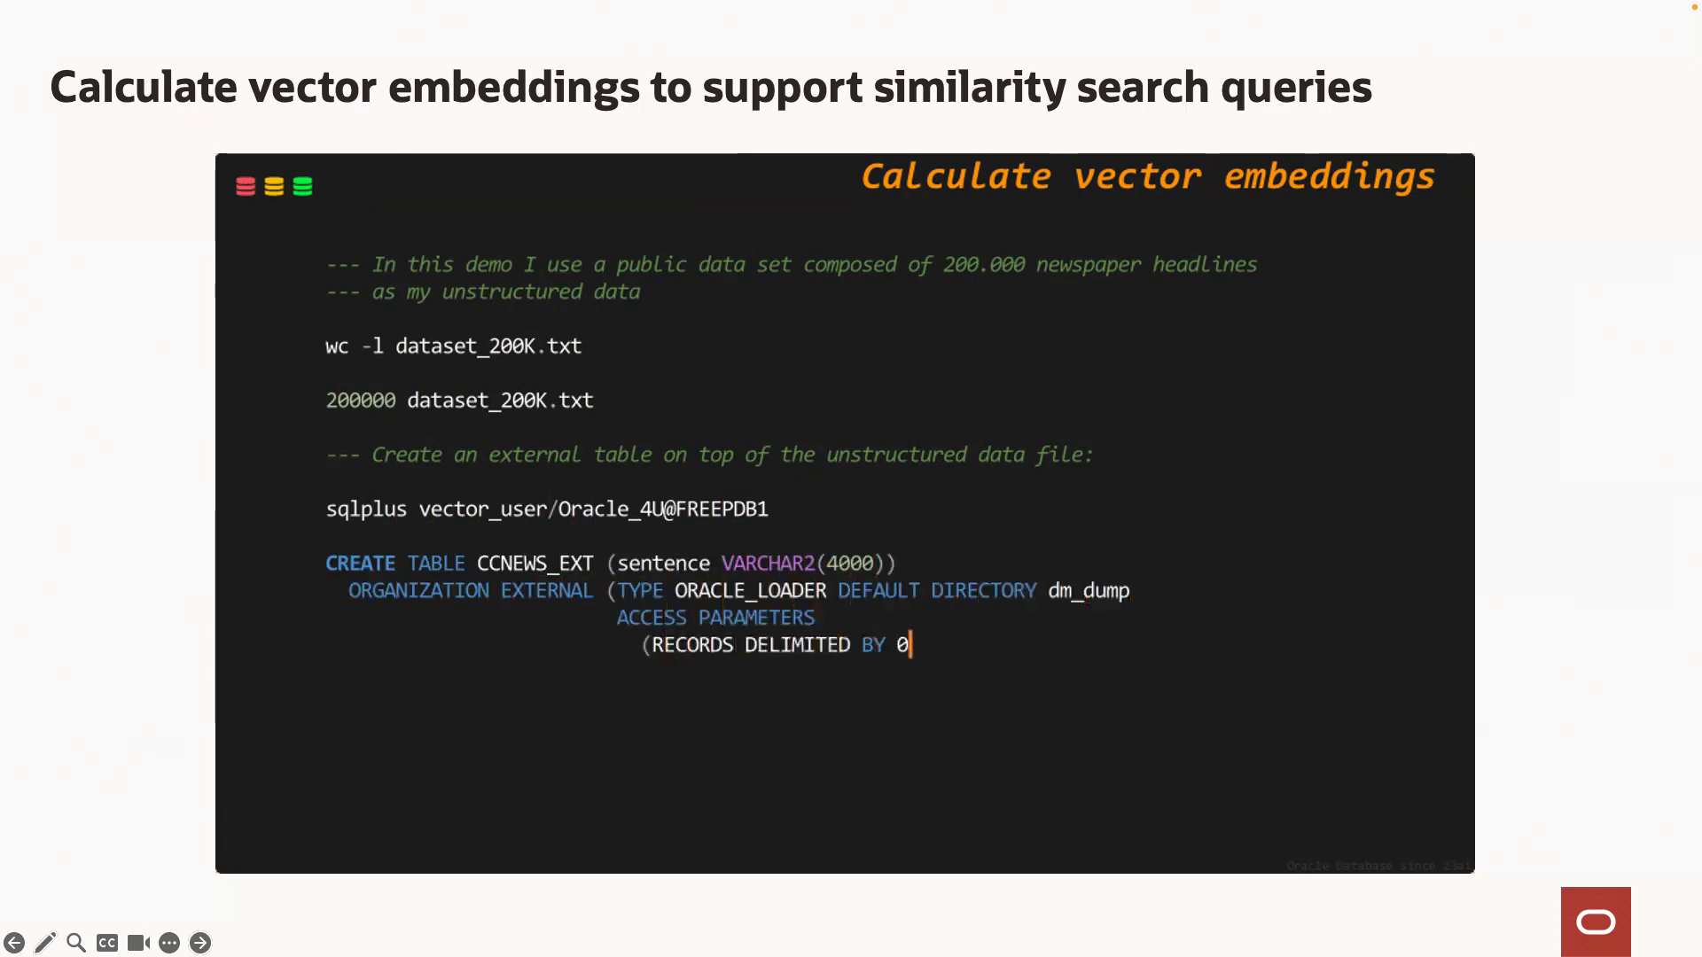
# Follow the CCNEWS_EXT external table creation, headline count, sample rows and CCNEWS table with a VECTOR column
pyautogui.write("x'0A'")
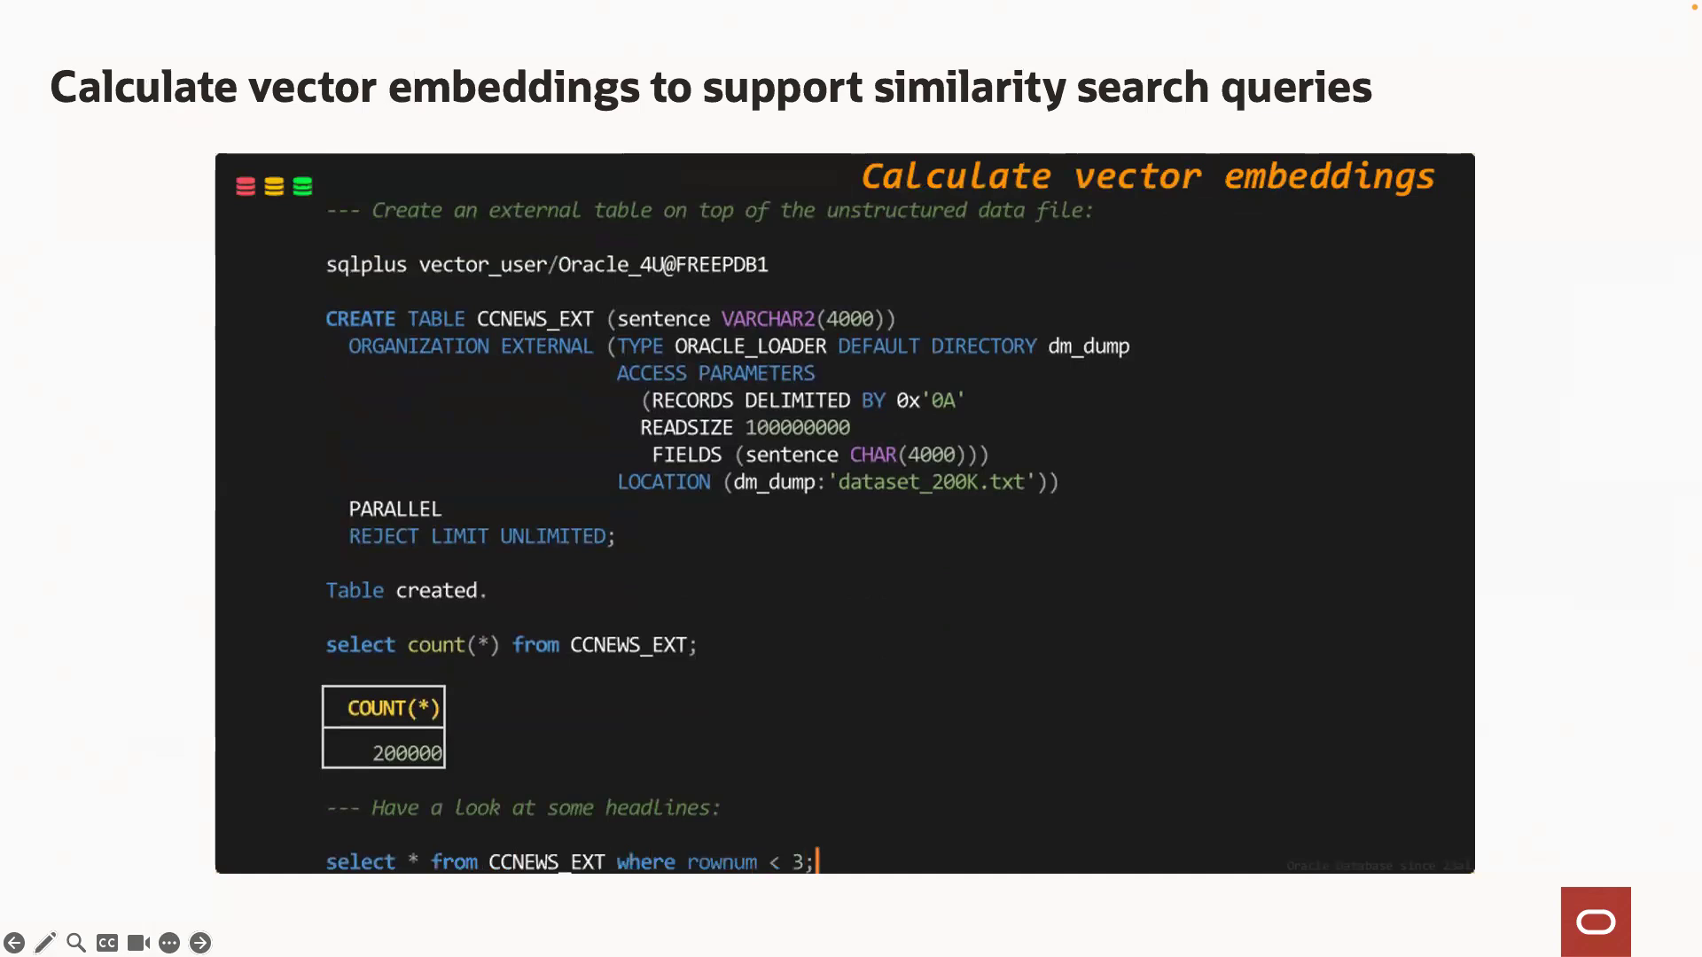
pyautogui.scroll(-3)
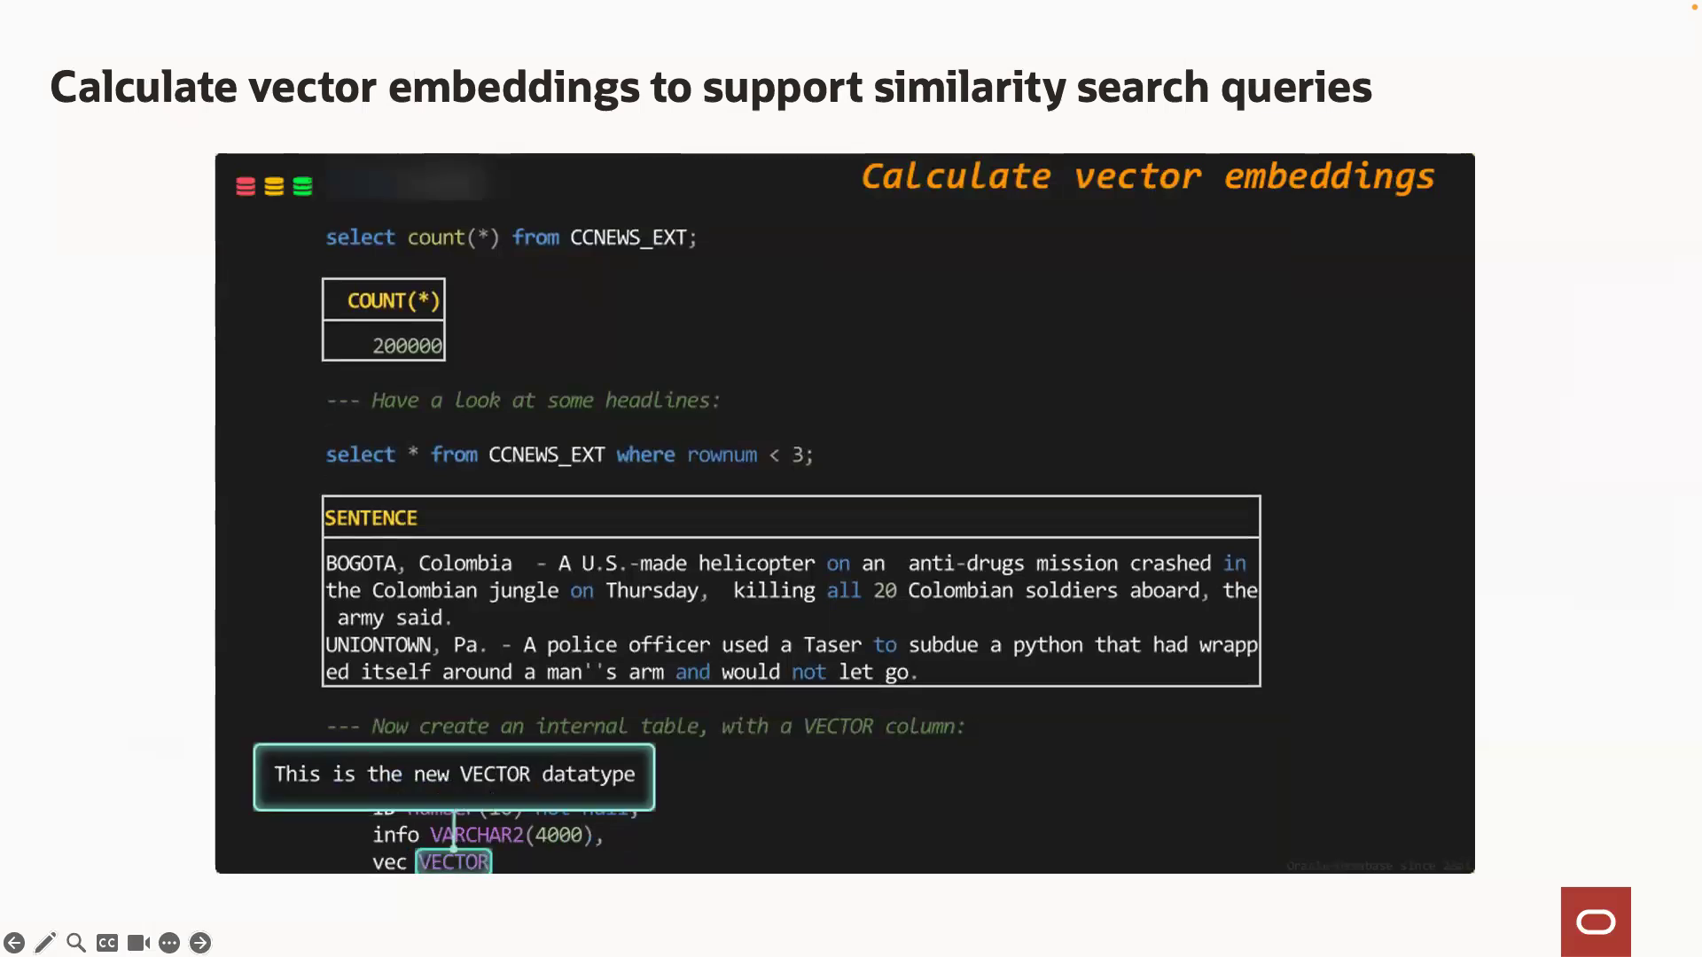
pyautogui.scroll(-3)
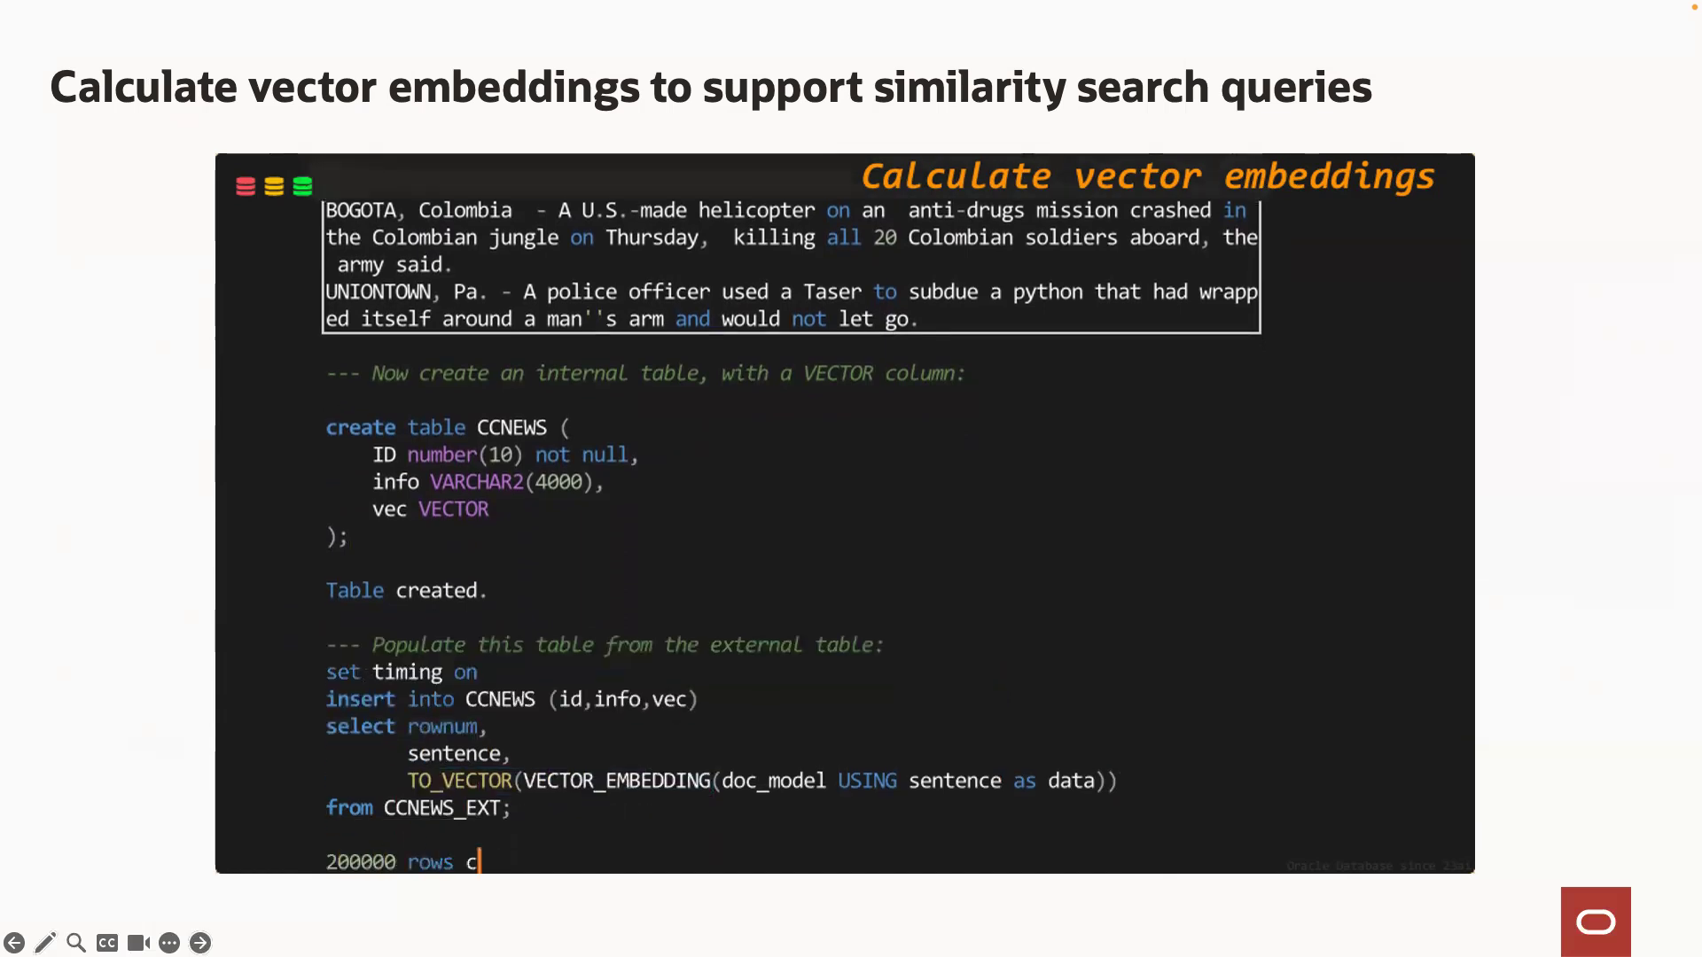
# Follow the VECTOR_EMBEDDING insert and the 'little red corvette' similarity search returning five headlines
pyautogui.scroll(-3)
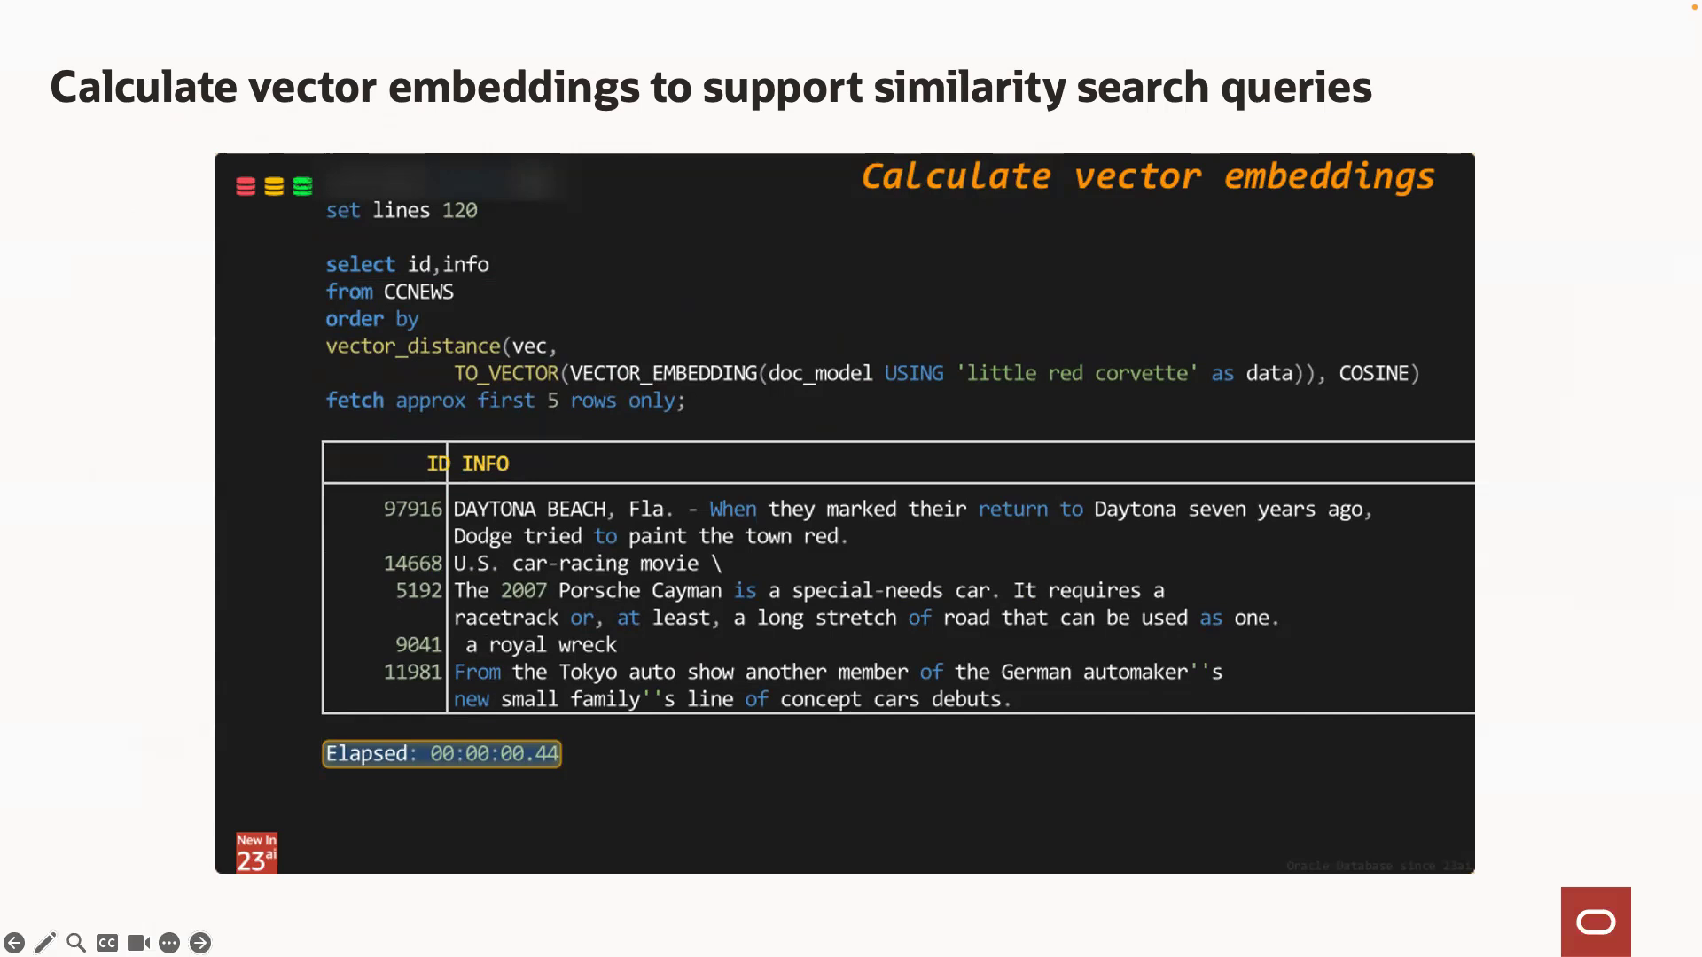
# Advance to the Index your vectors slide showing vector_memory_size set to 500M and a restart
pyautogui.click(198, 941)
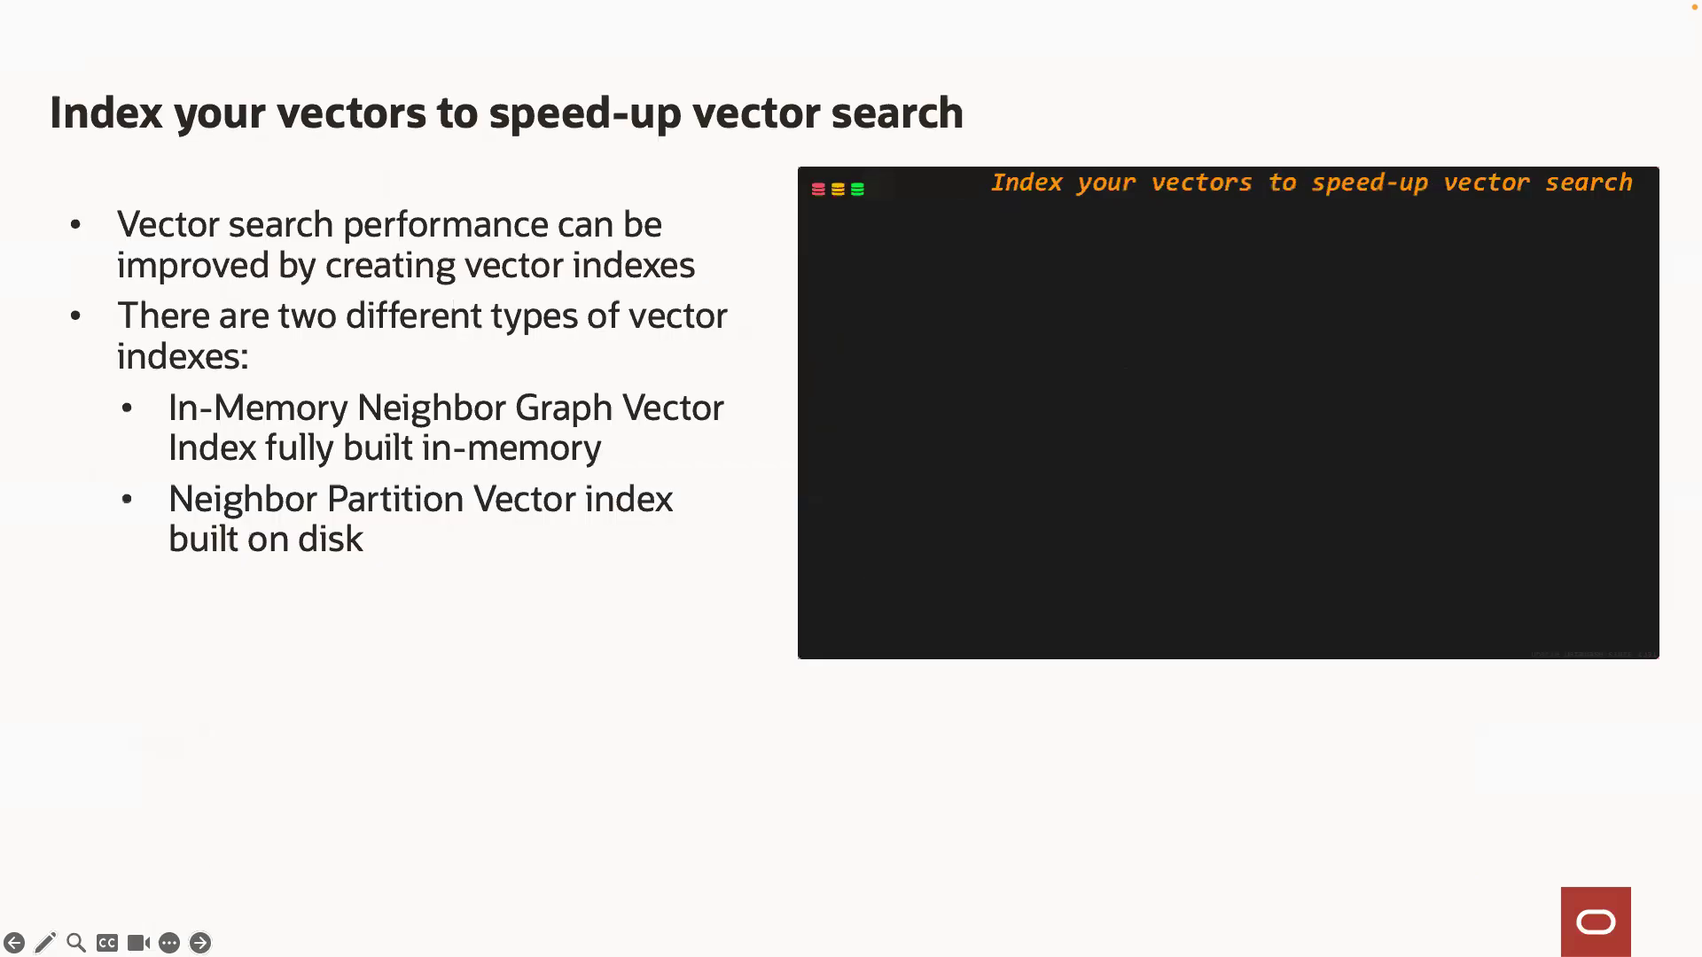
pyautogui.write('--- On the table containing the VECTOR column, create vector indexes')
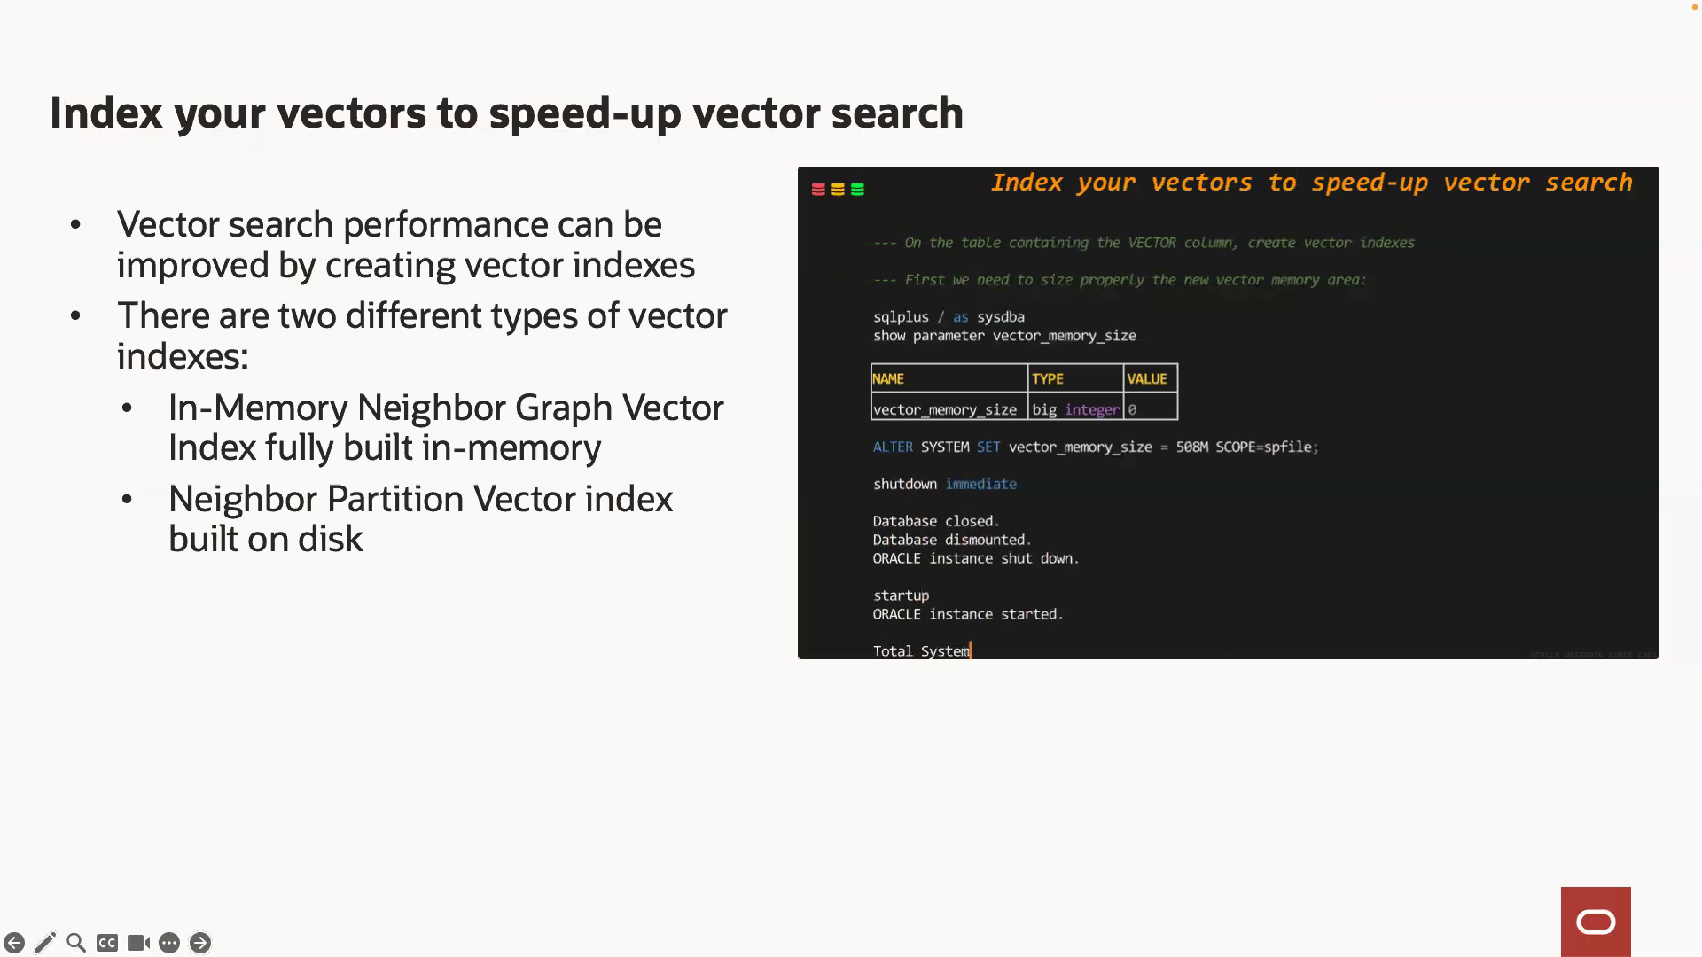
# Follow the index creation to an explain plan using the CCNEWS_IDX HNSW vector index scan
pyautogui.scroll(-3)
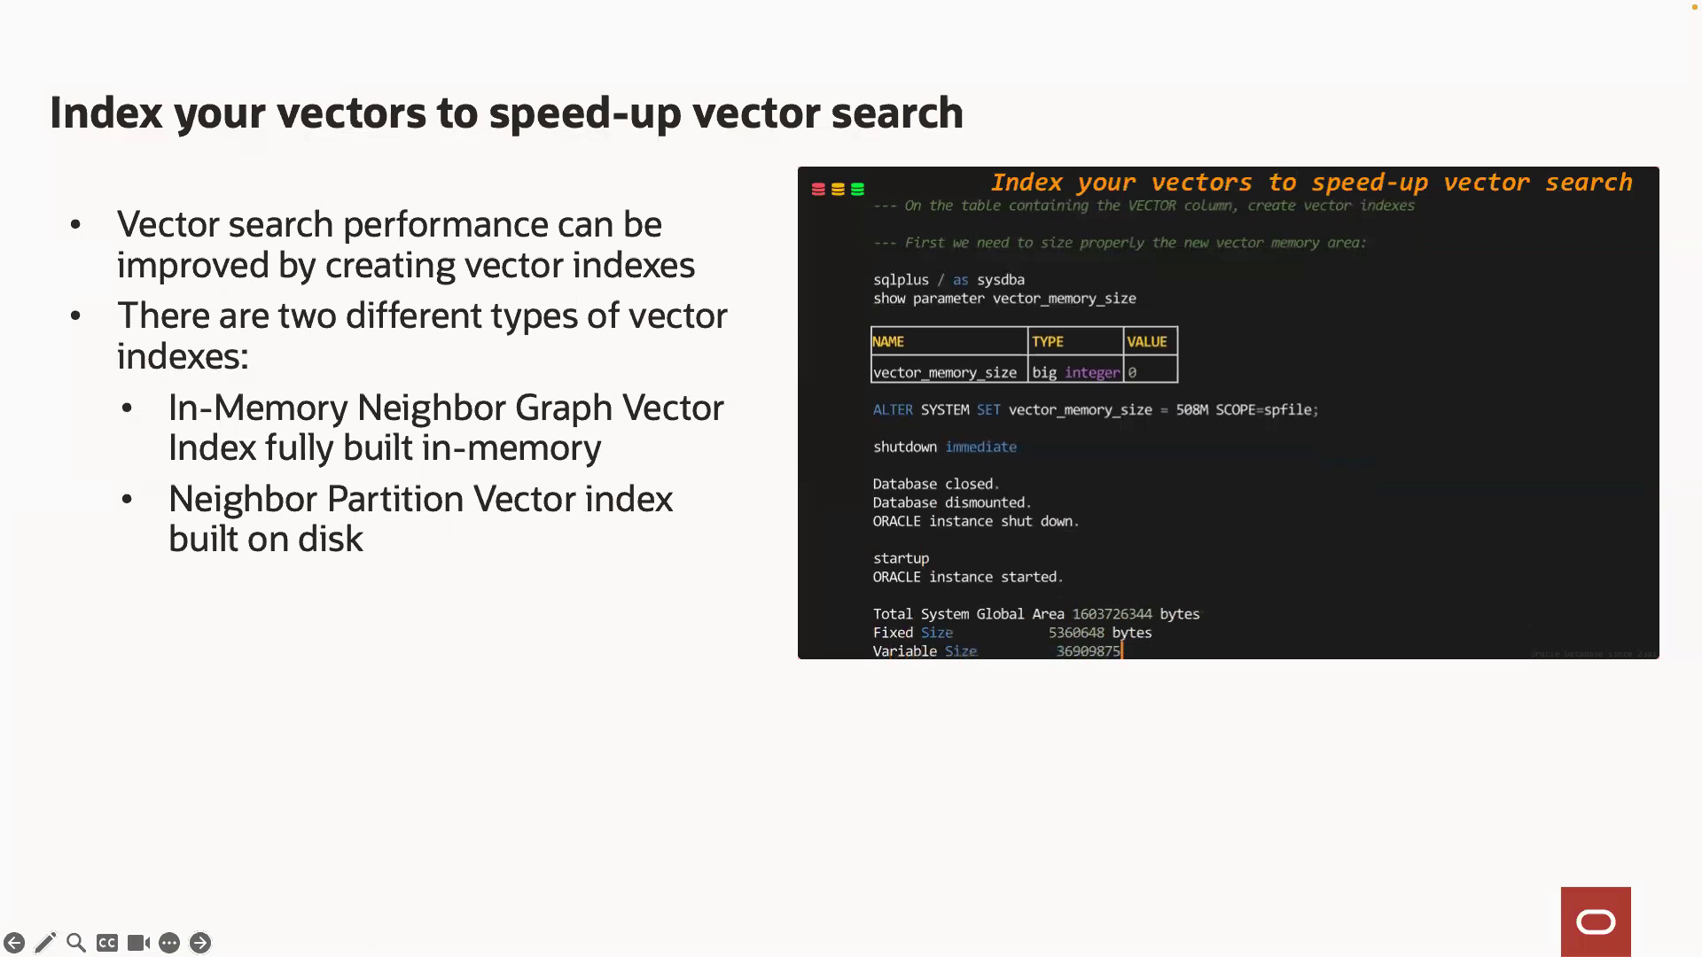
pyautogui.scroll(-3)
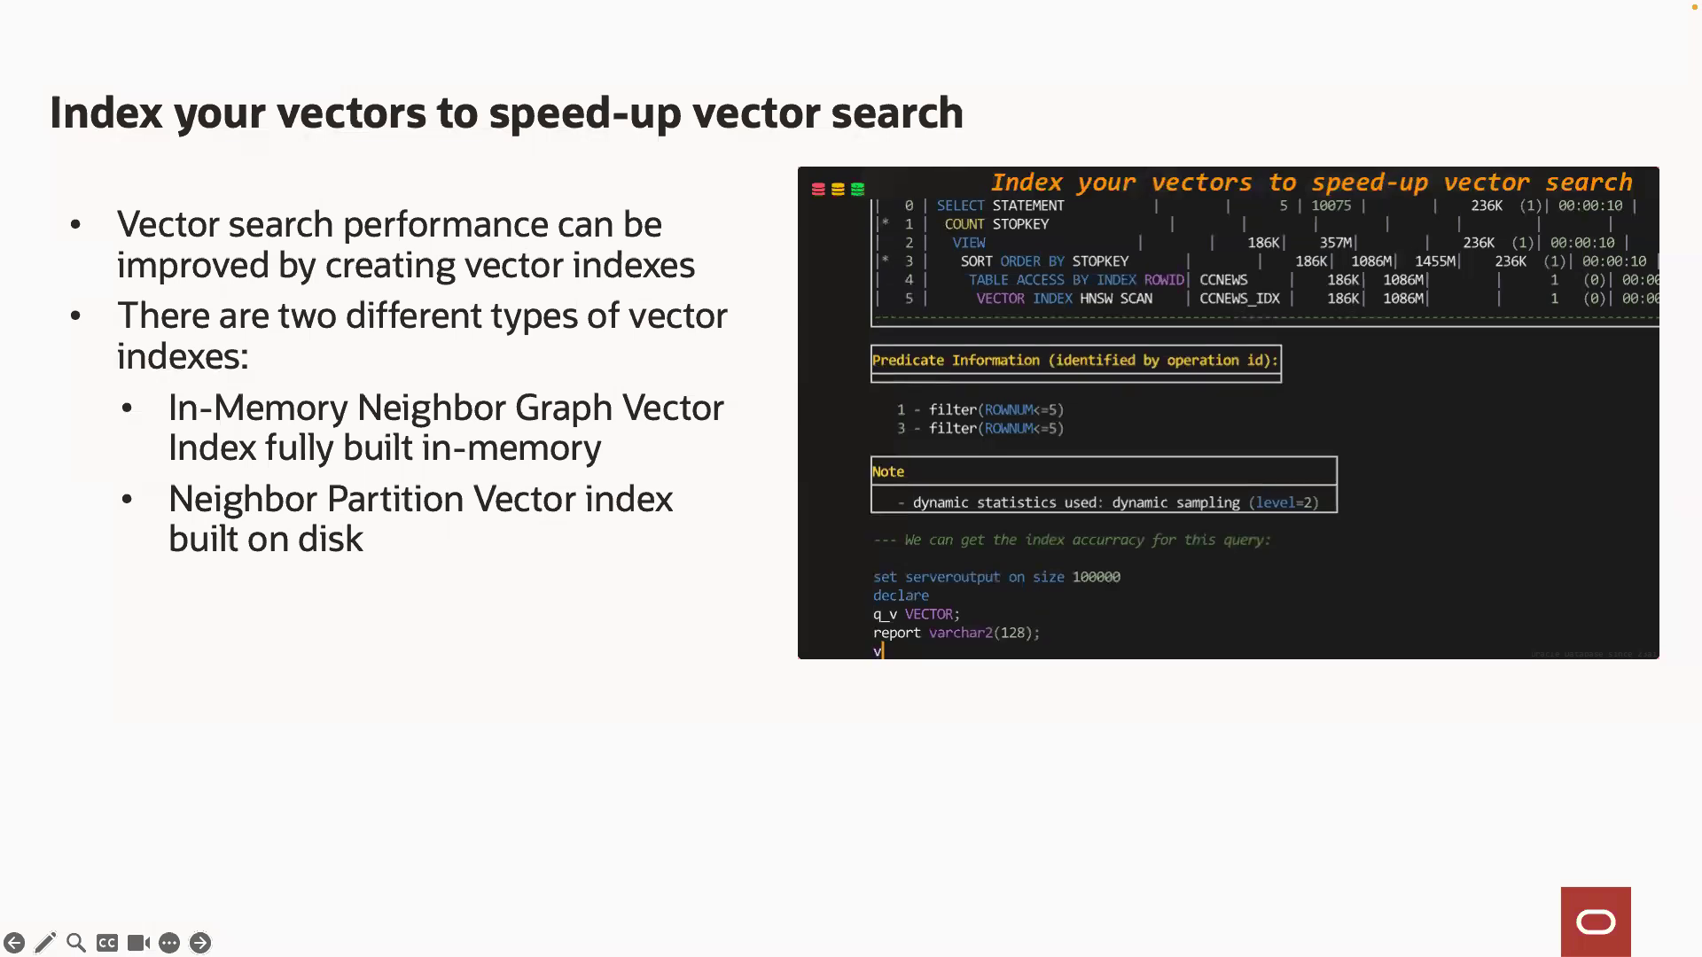
# Let the index_accuracy_query block for 'little red corvette' with target accuracy 95 finish typing
pyautogui.write("_str varchar2(200) := 'little red corvette';")
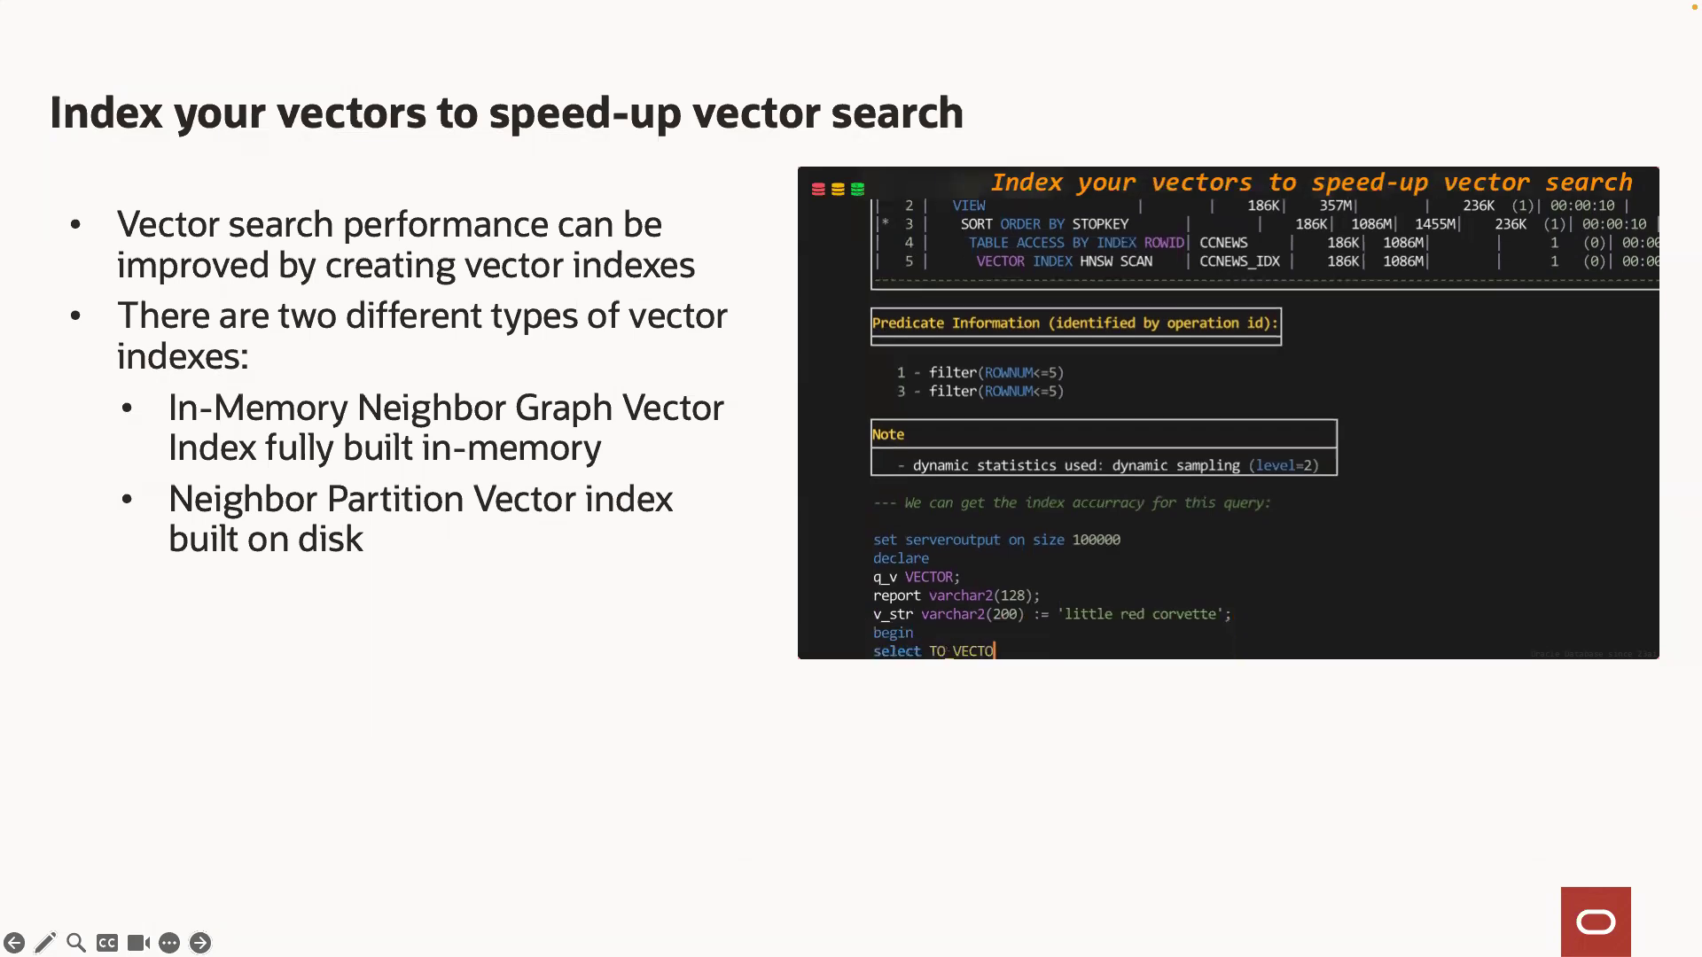
pyautogui.write('R(VECTOR_EMBEDDING(doc_model USING v_str as data)) into q_v from dual;')
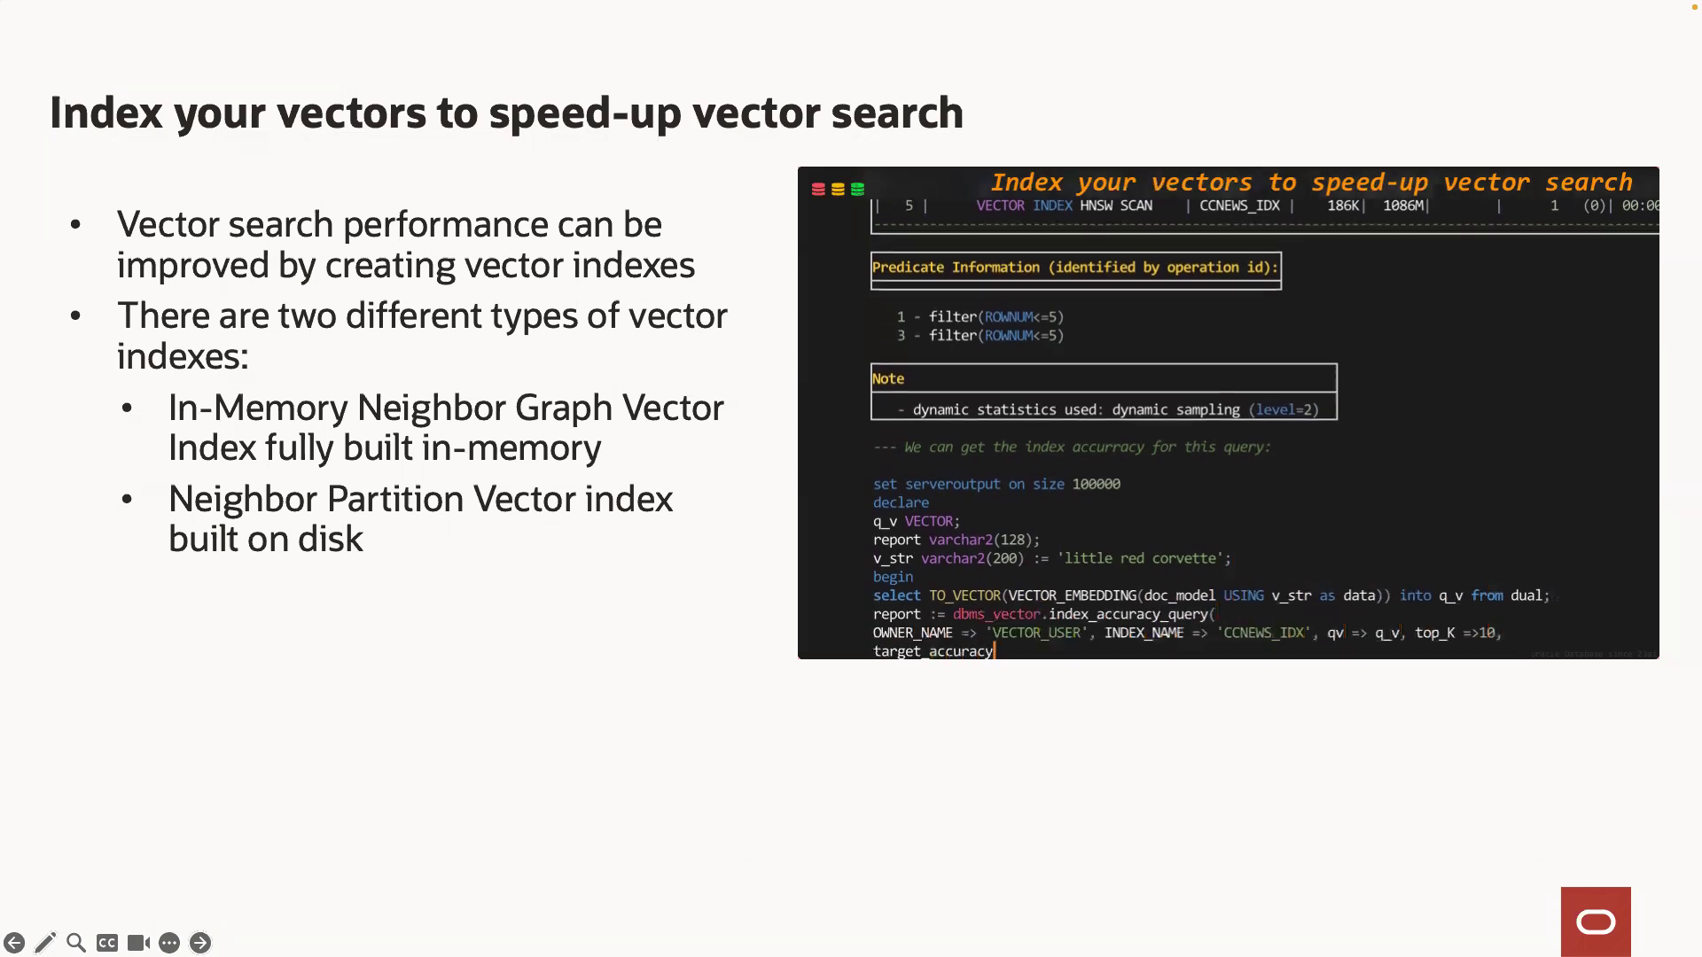
pyautogui.write('=>95 );')
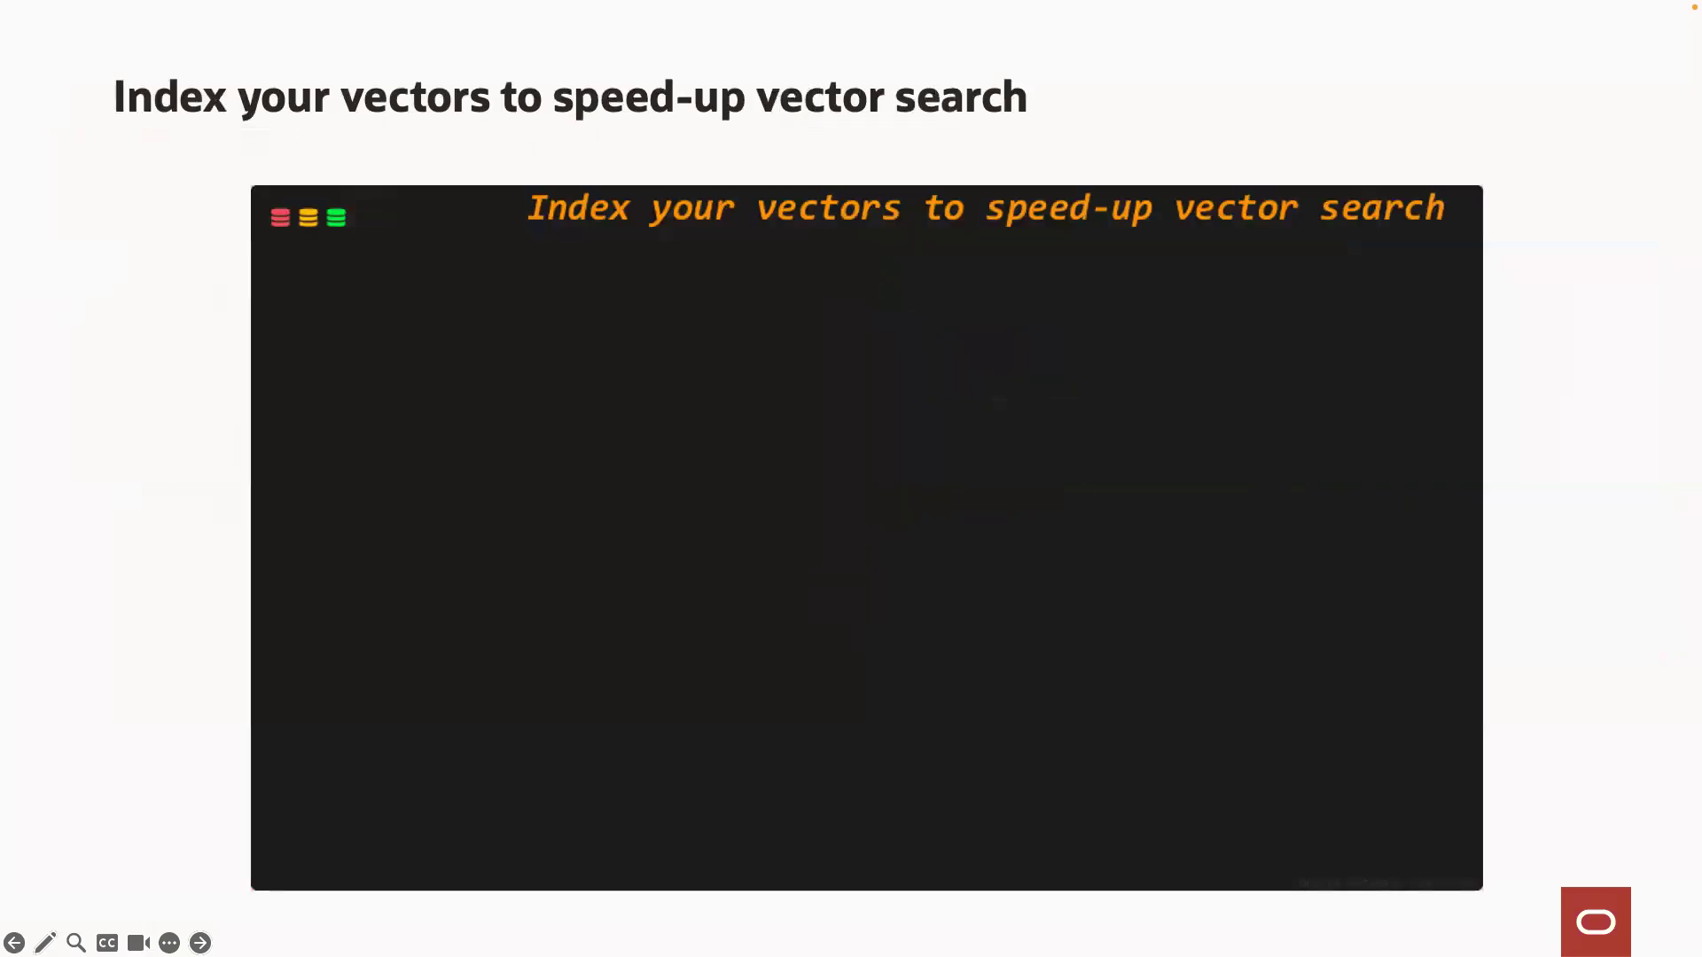
# Let the demo show the CCNEWS insert failing, the index dropped, and a neighbor-partitions vector index defined
pyautogui.write('--- DML are not supported on tables indexed by an in-memory neighbour graph index')
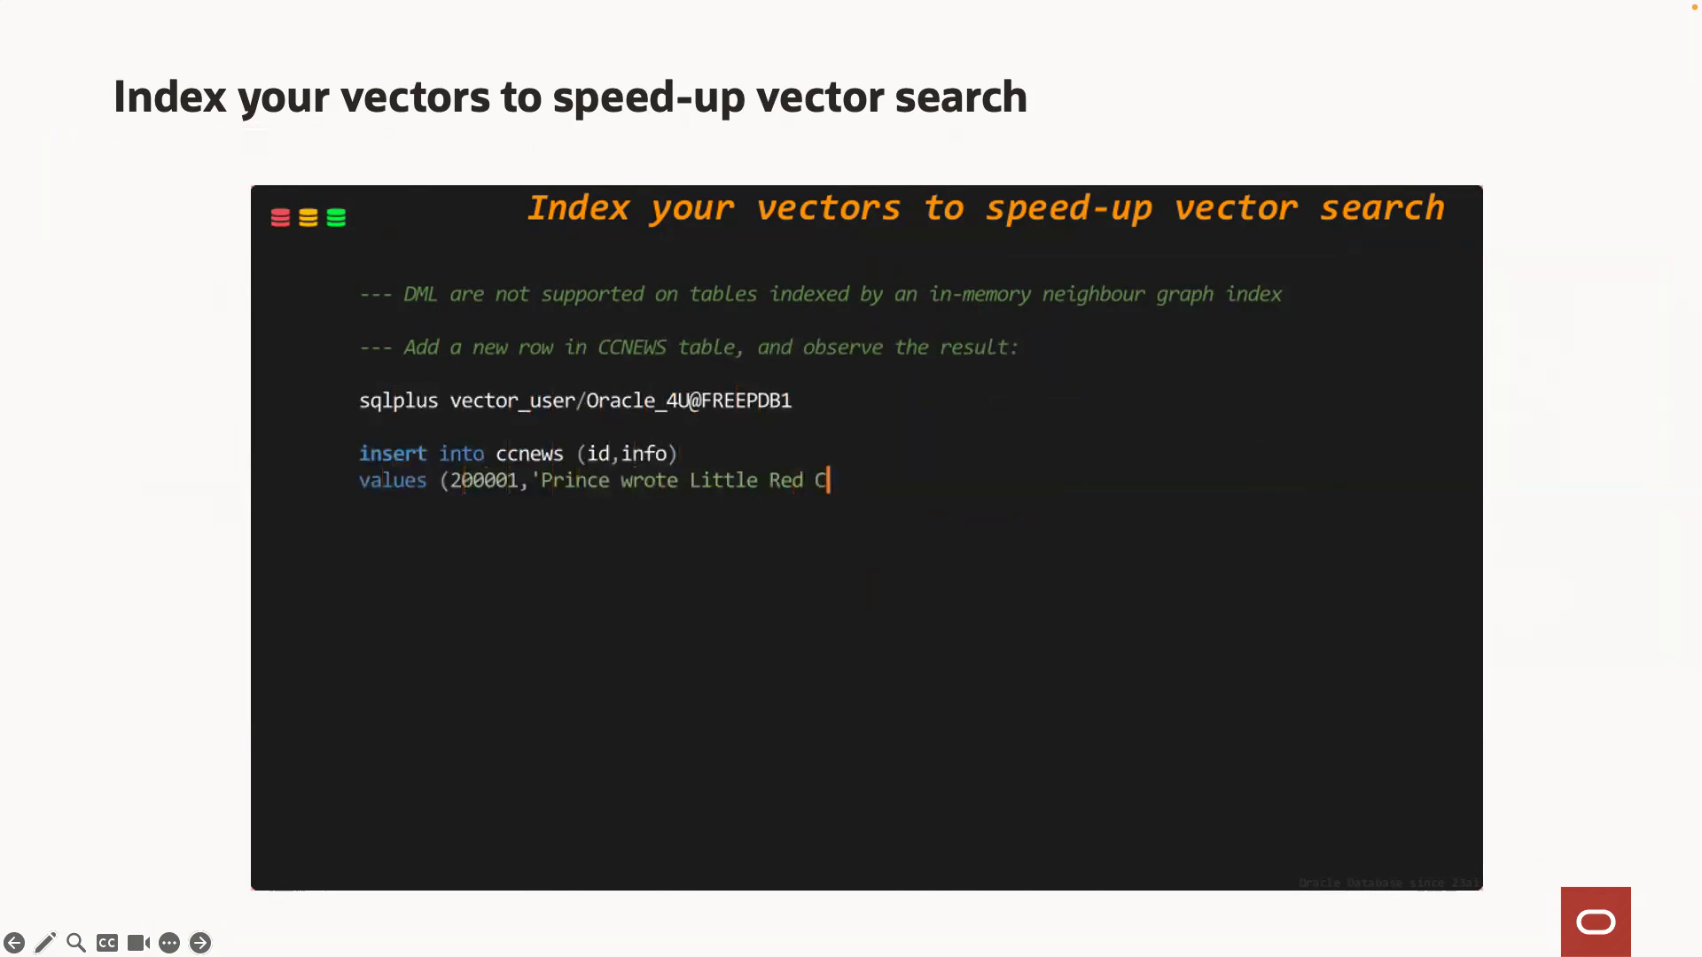
pyautogui.write("orvette in 1983, the success was immediate worldwide');")
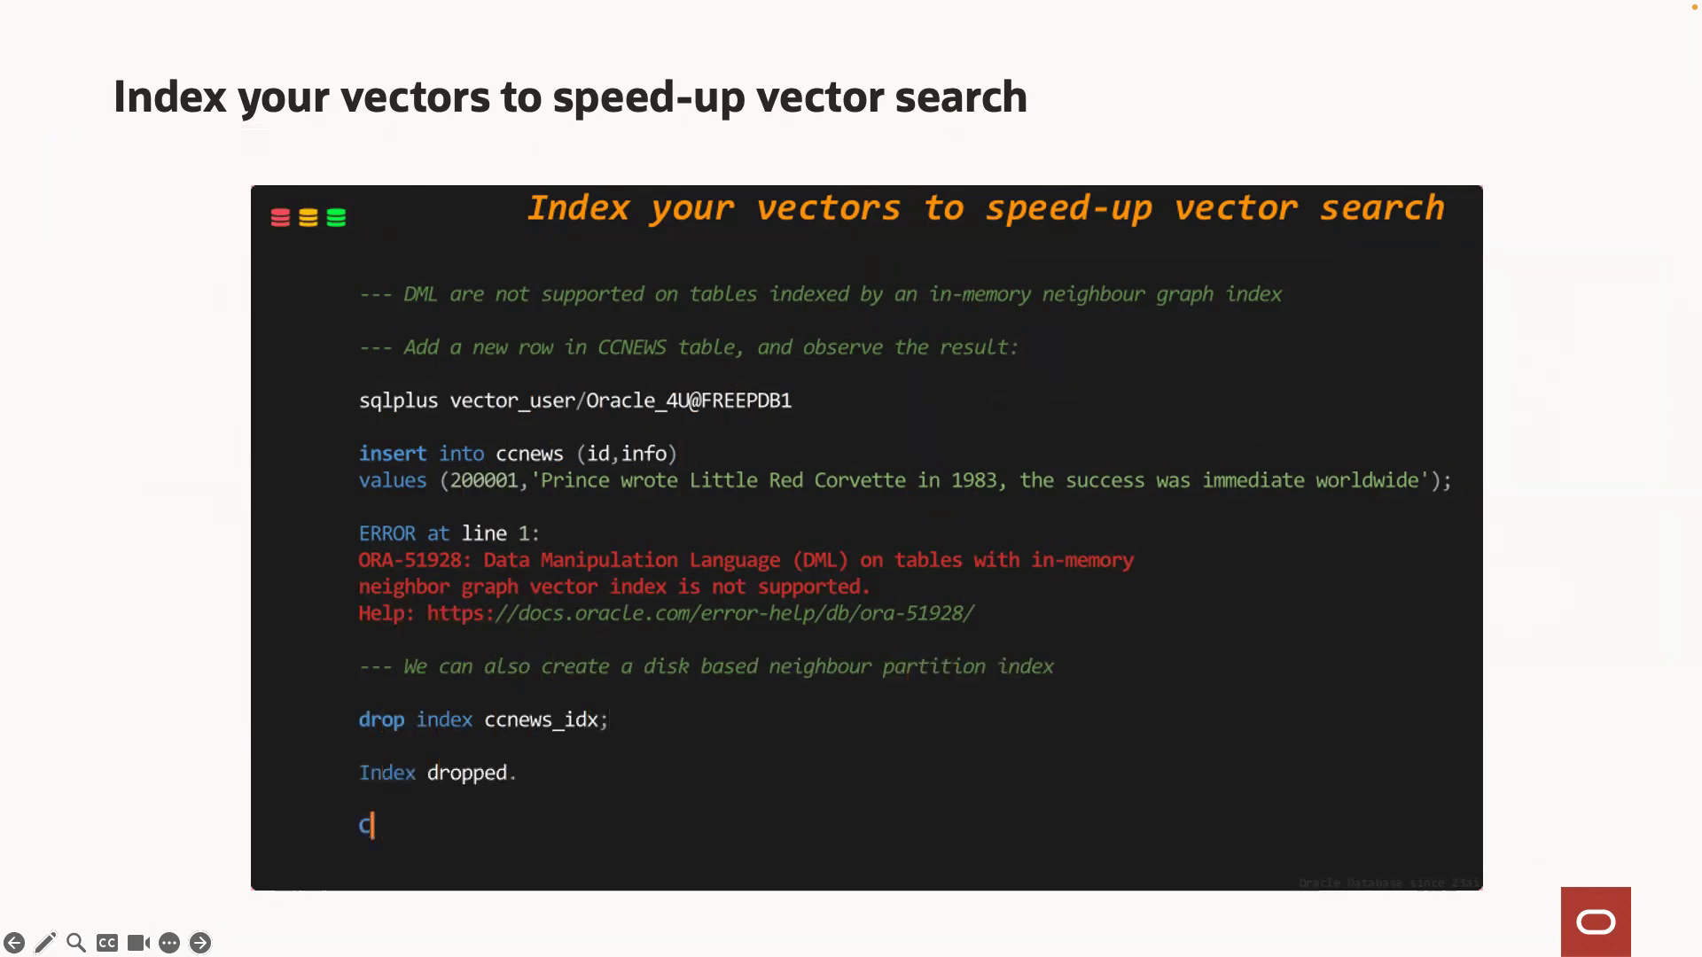
pyautogui.write('CREATE VECTOR INDEX ccnews_idx ON ccnews (vec) ORGANIZATION NEIGHBOR PARTITIONS')
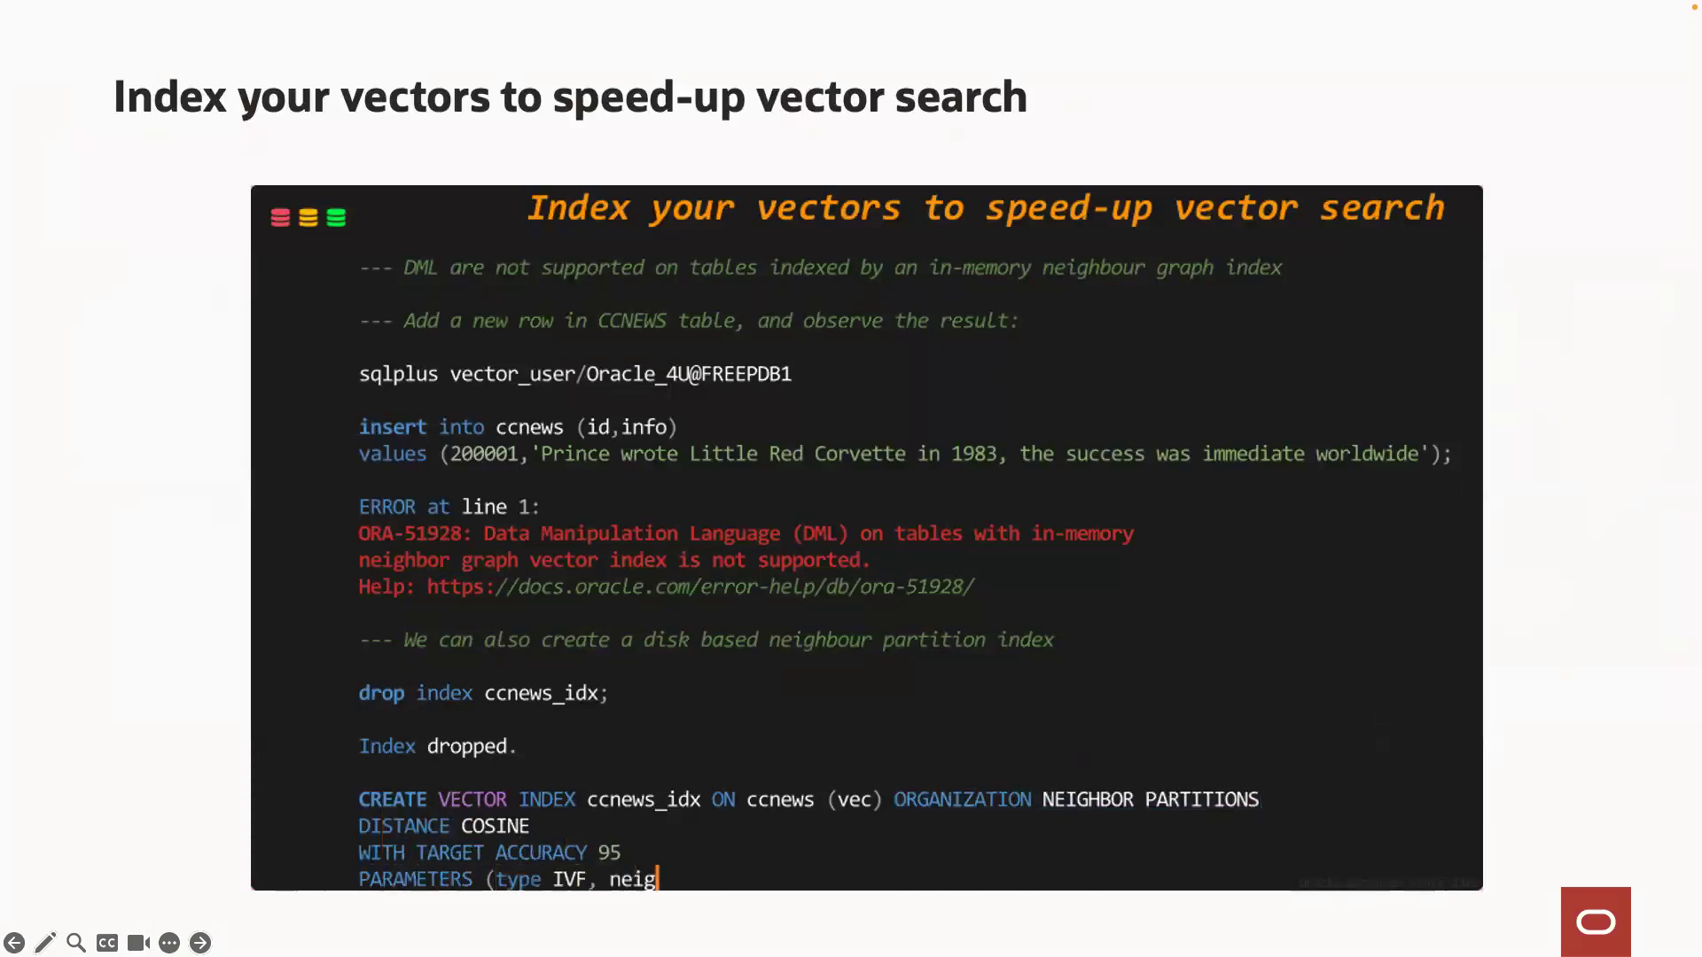
# Follow the neighbor partitions 10 index creation and the new Corvette row inserted and committed
pyautogui.write('hbor partitions 10);')
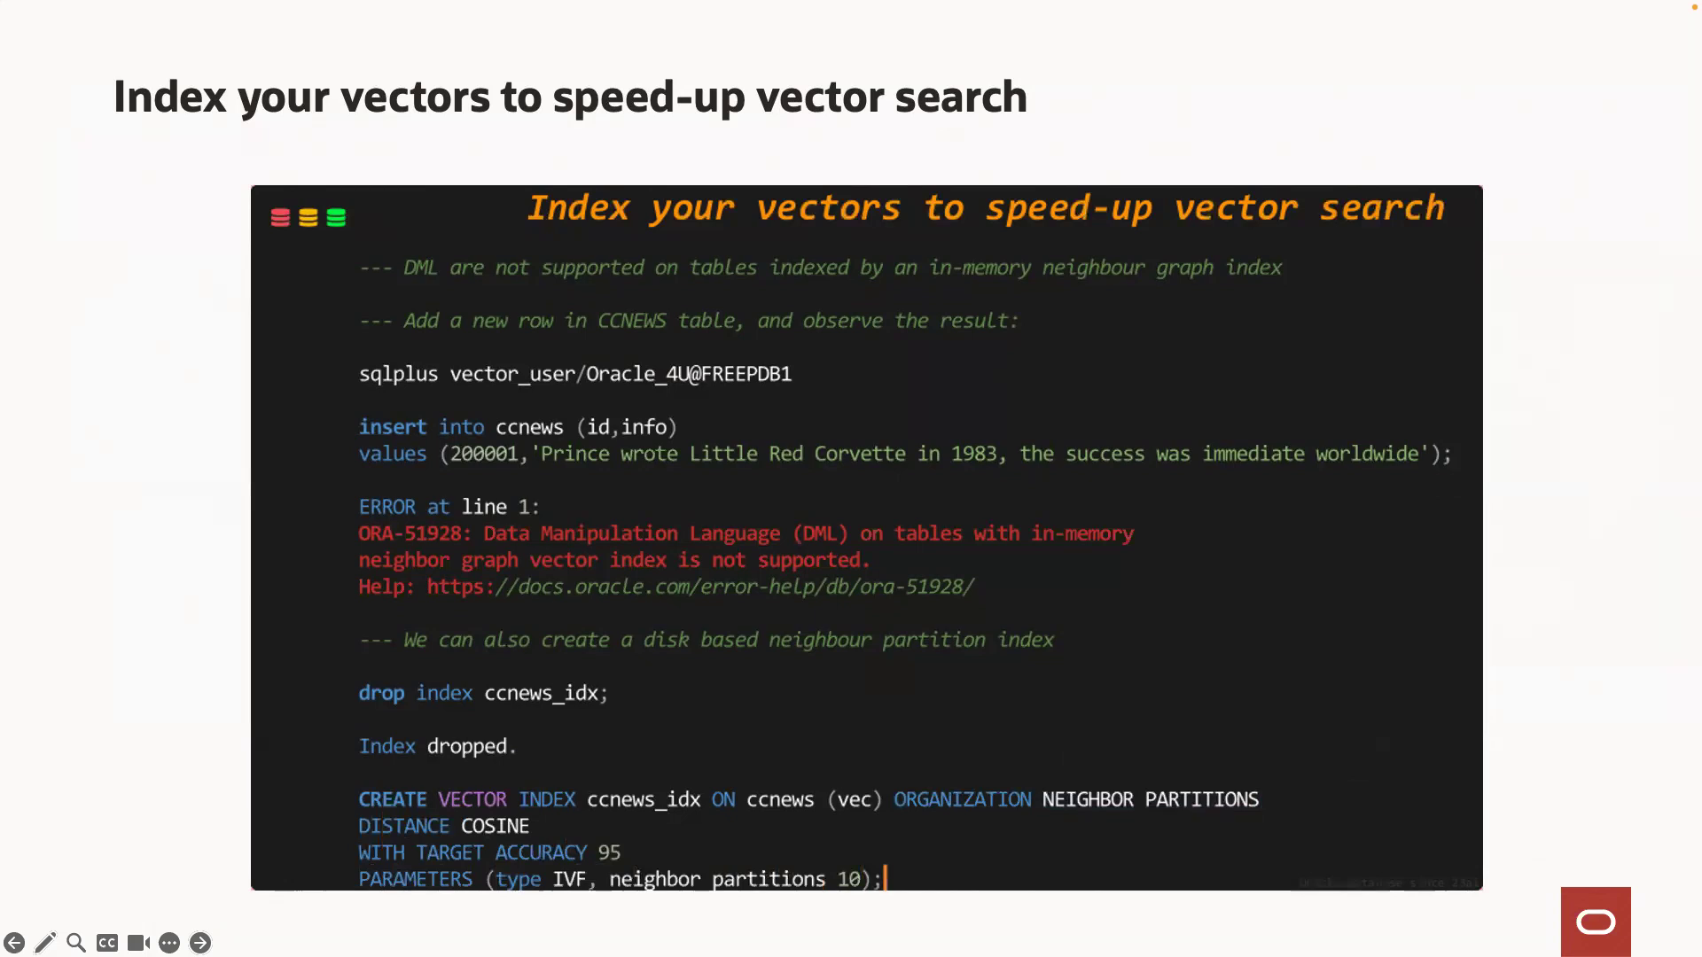
pyautogui.scroll(-3)
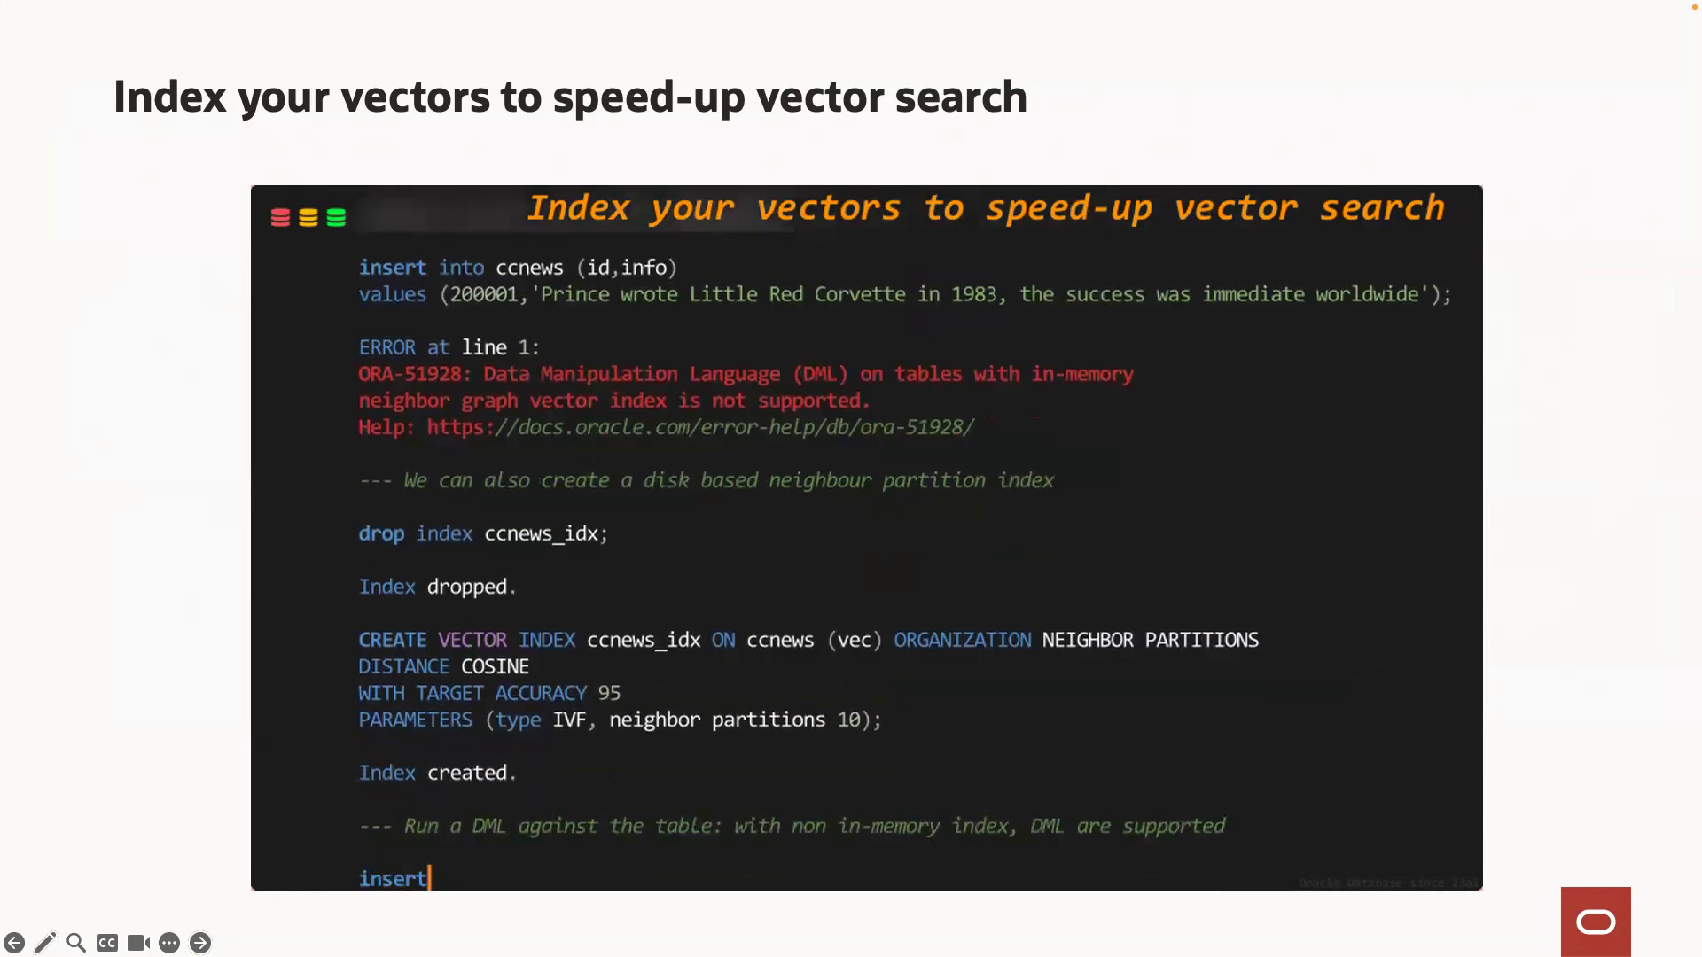
pyautogui.scroll(-3)
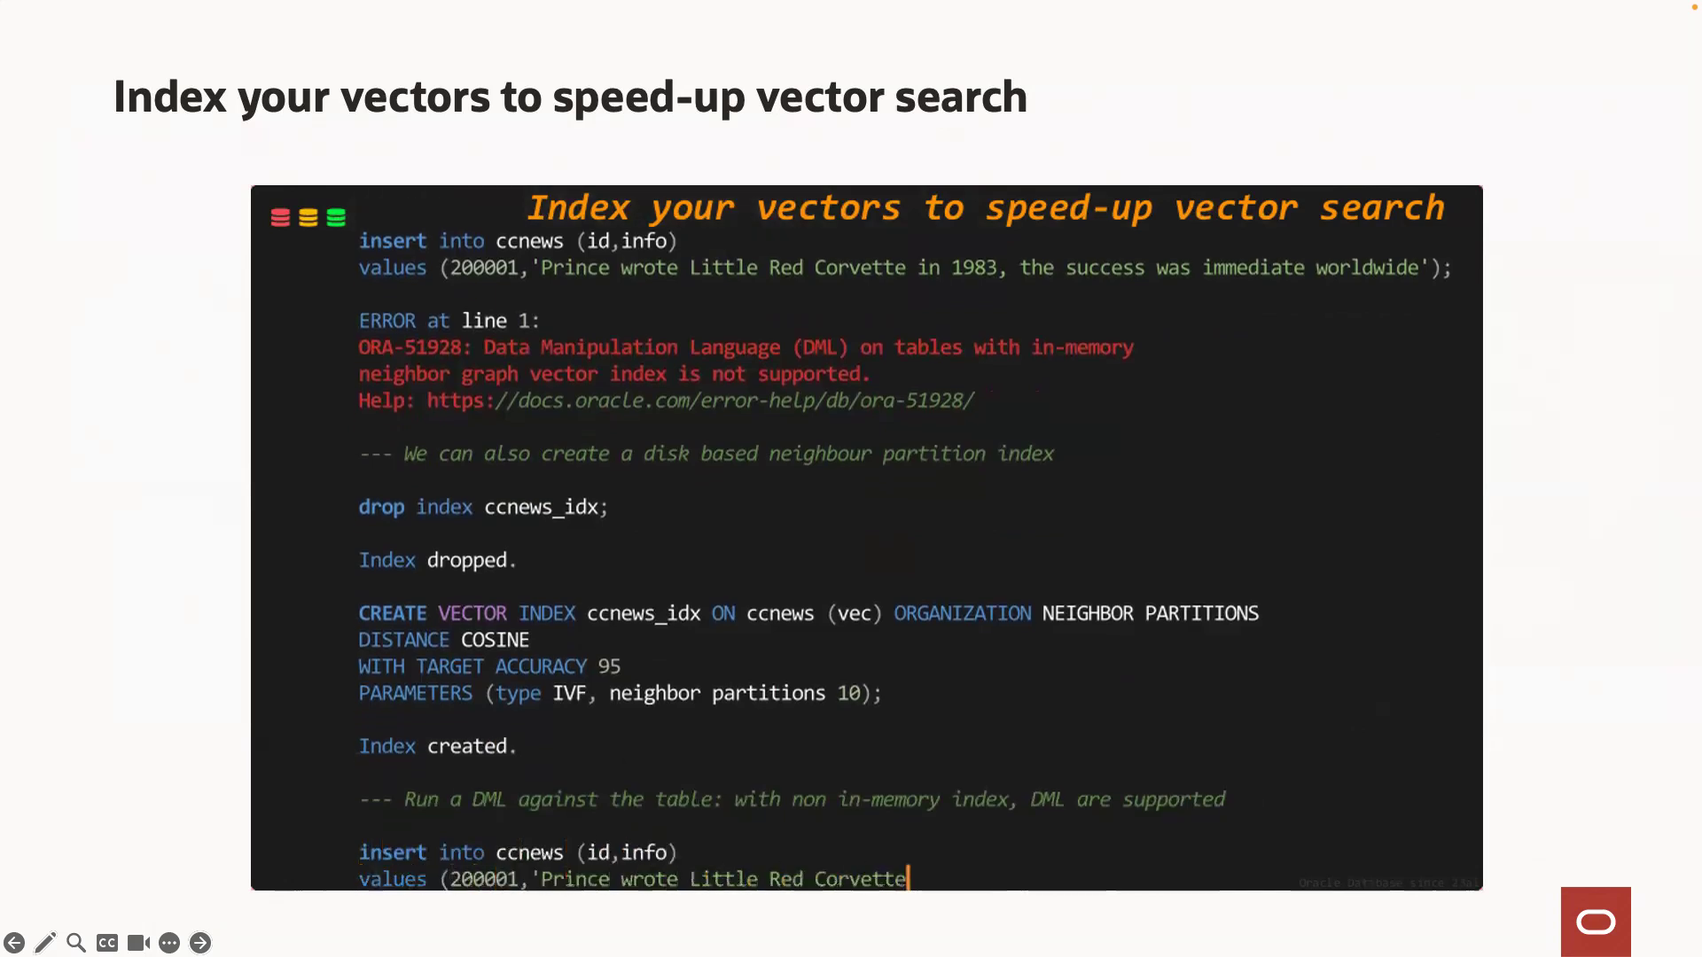
pyautogui.write("in 1983, the success was immediate worldwide');")
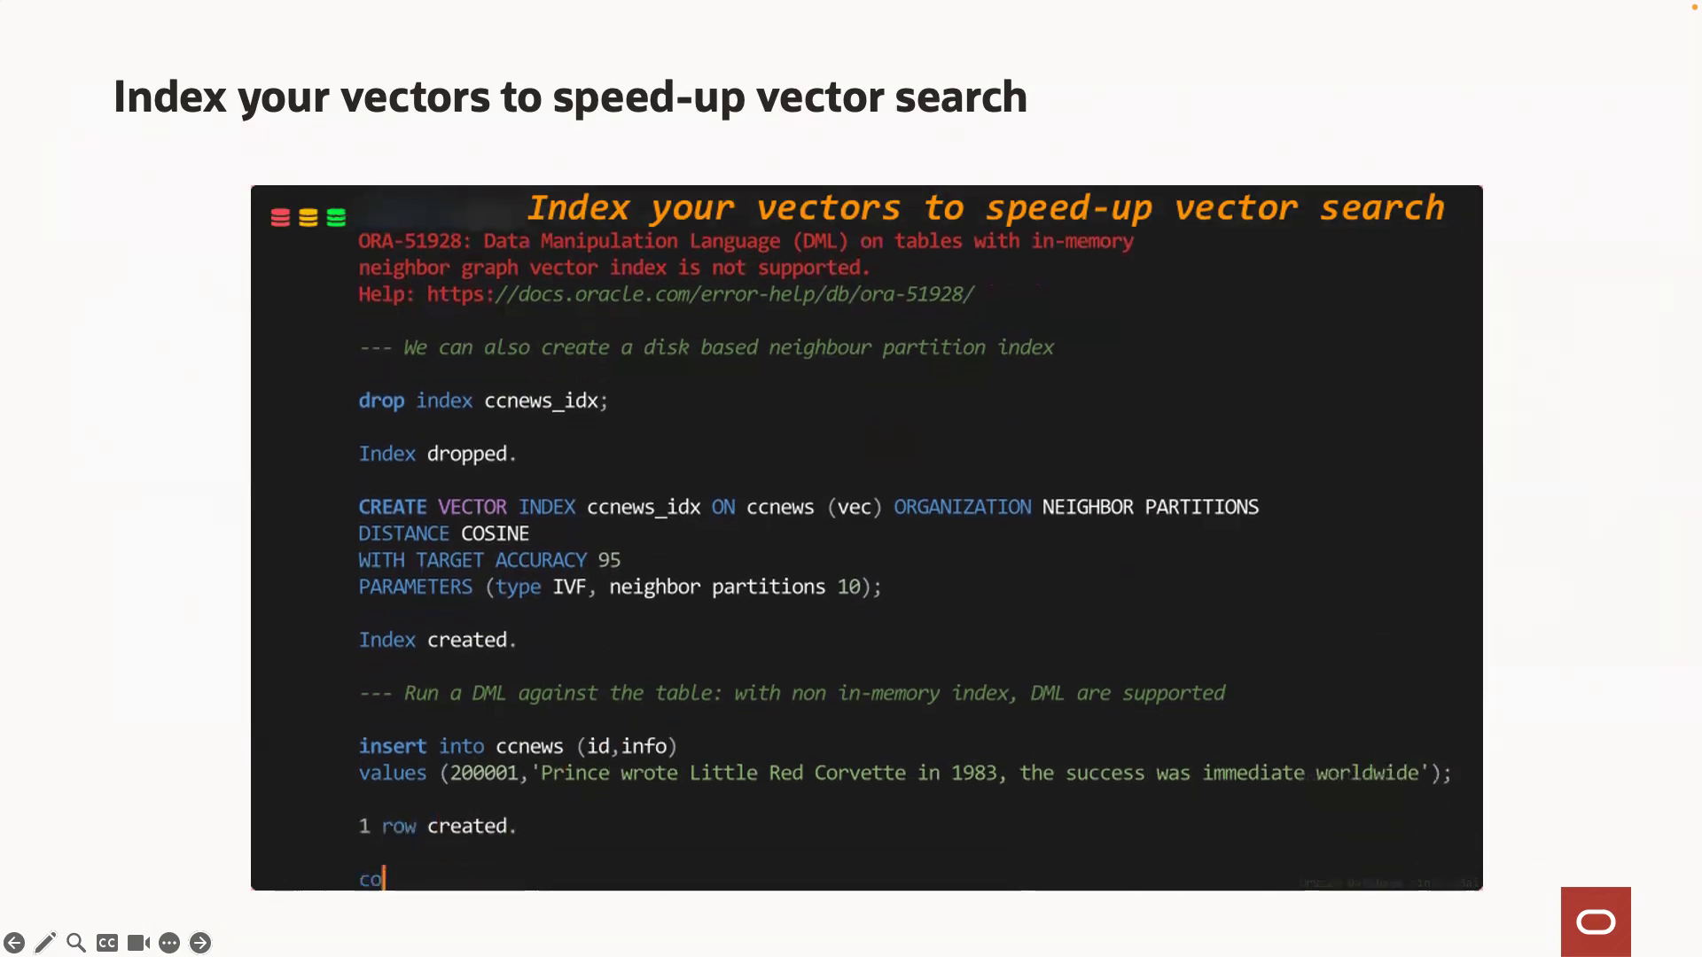
pyautogui.write('mmit;')
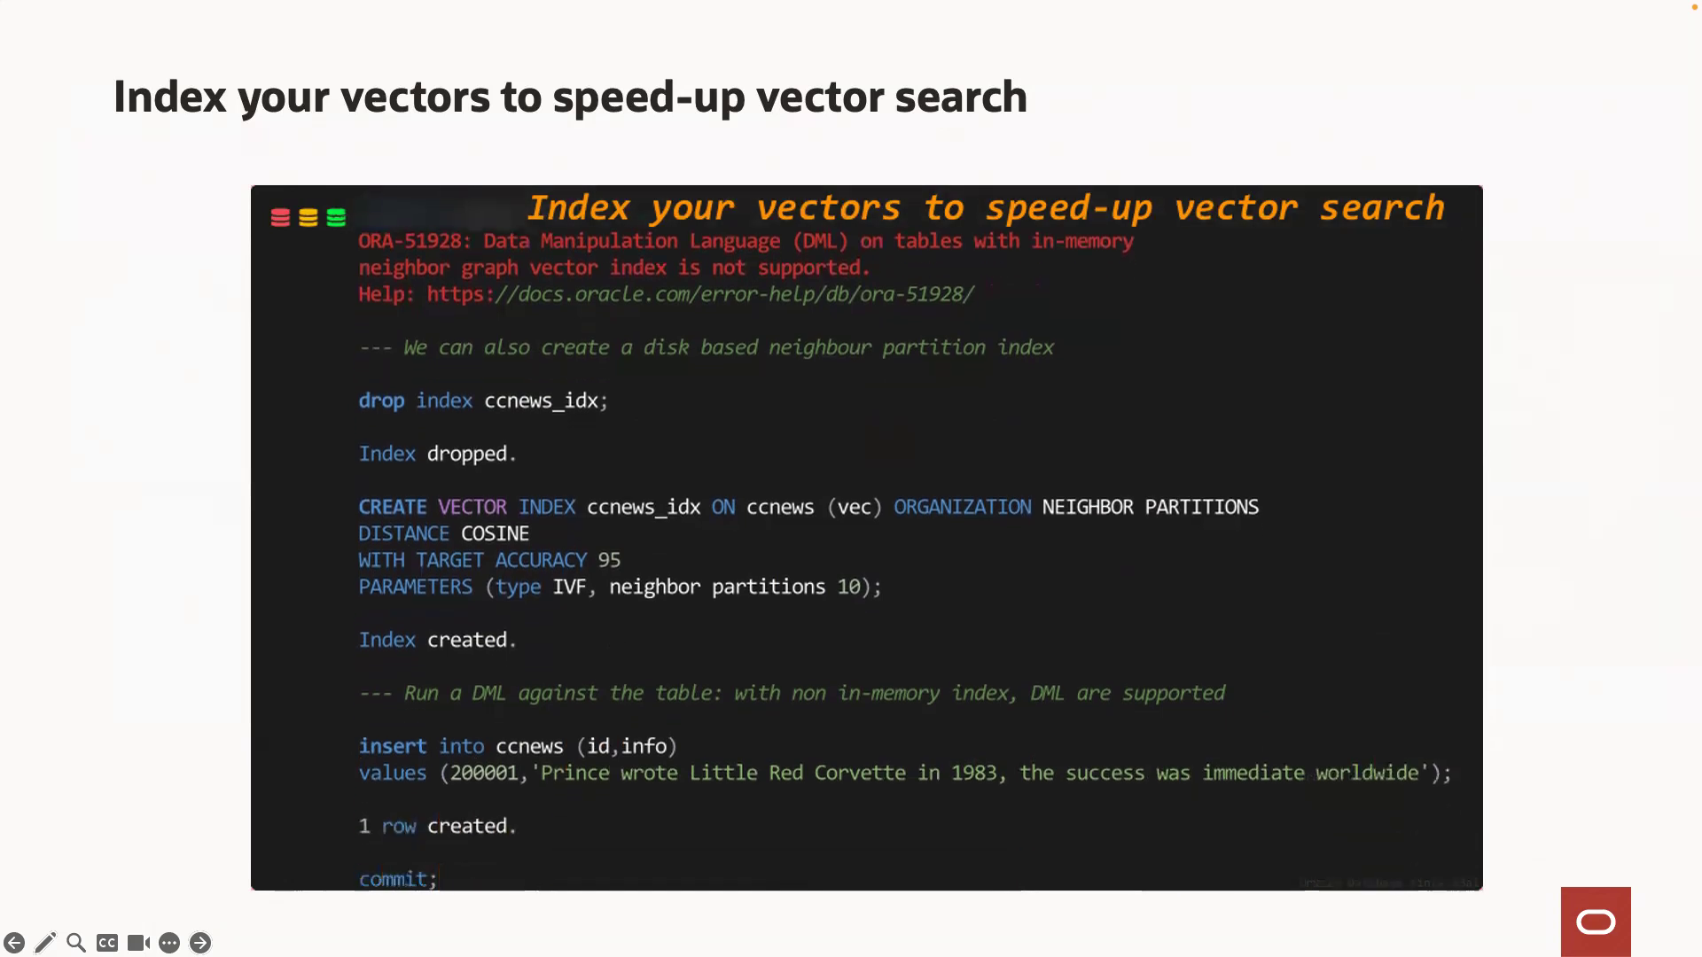
# Follow the update calculating the new row's vector embedding and its commit
pyautogui.scroll(-3)
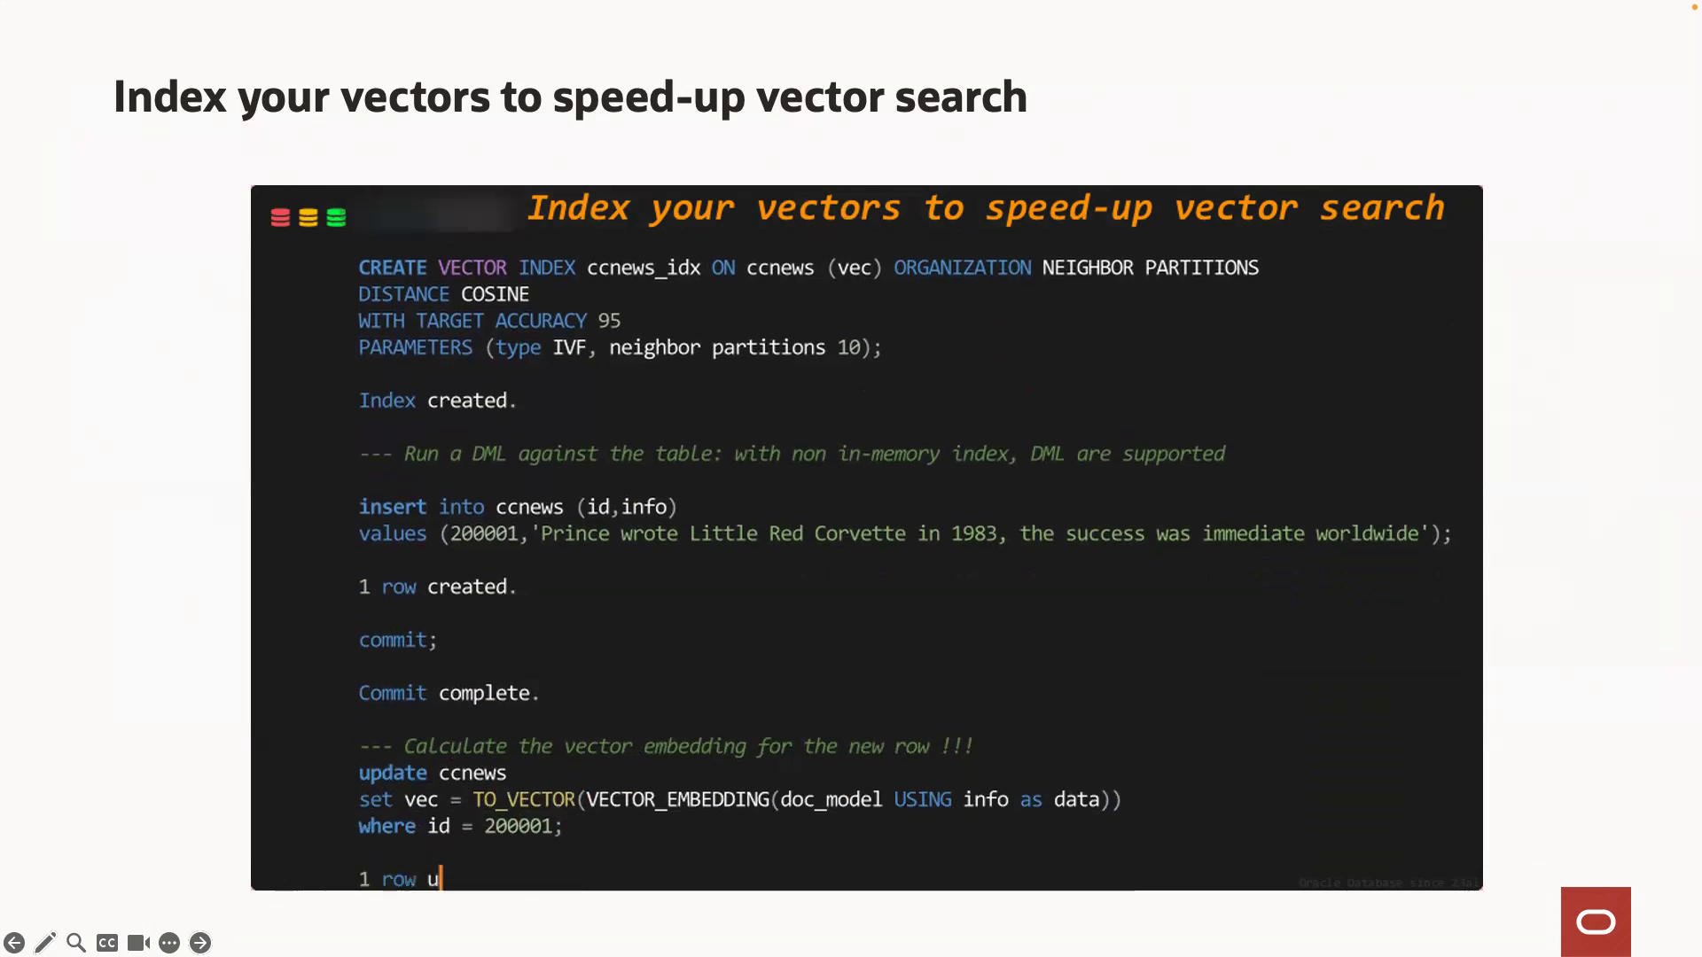
pyautogui.scroll(-3)
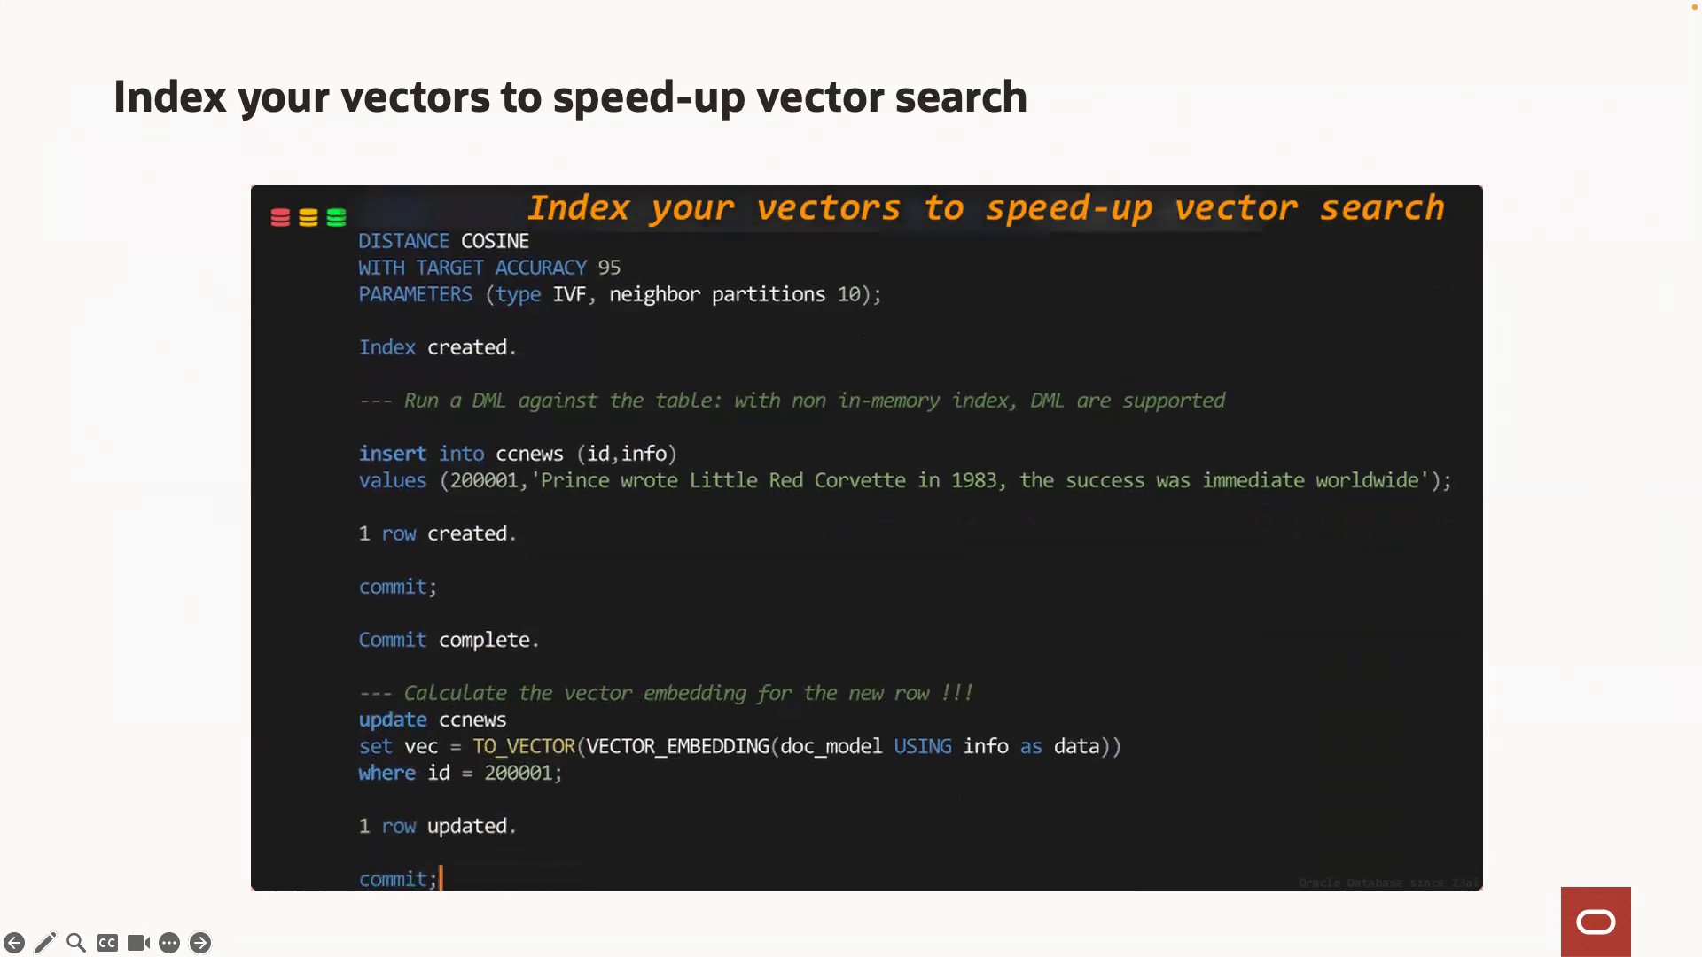
pyautogui.scroll(-3)
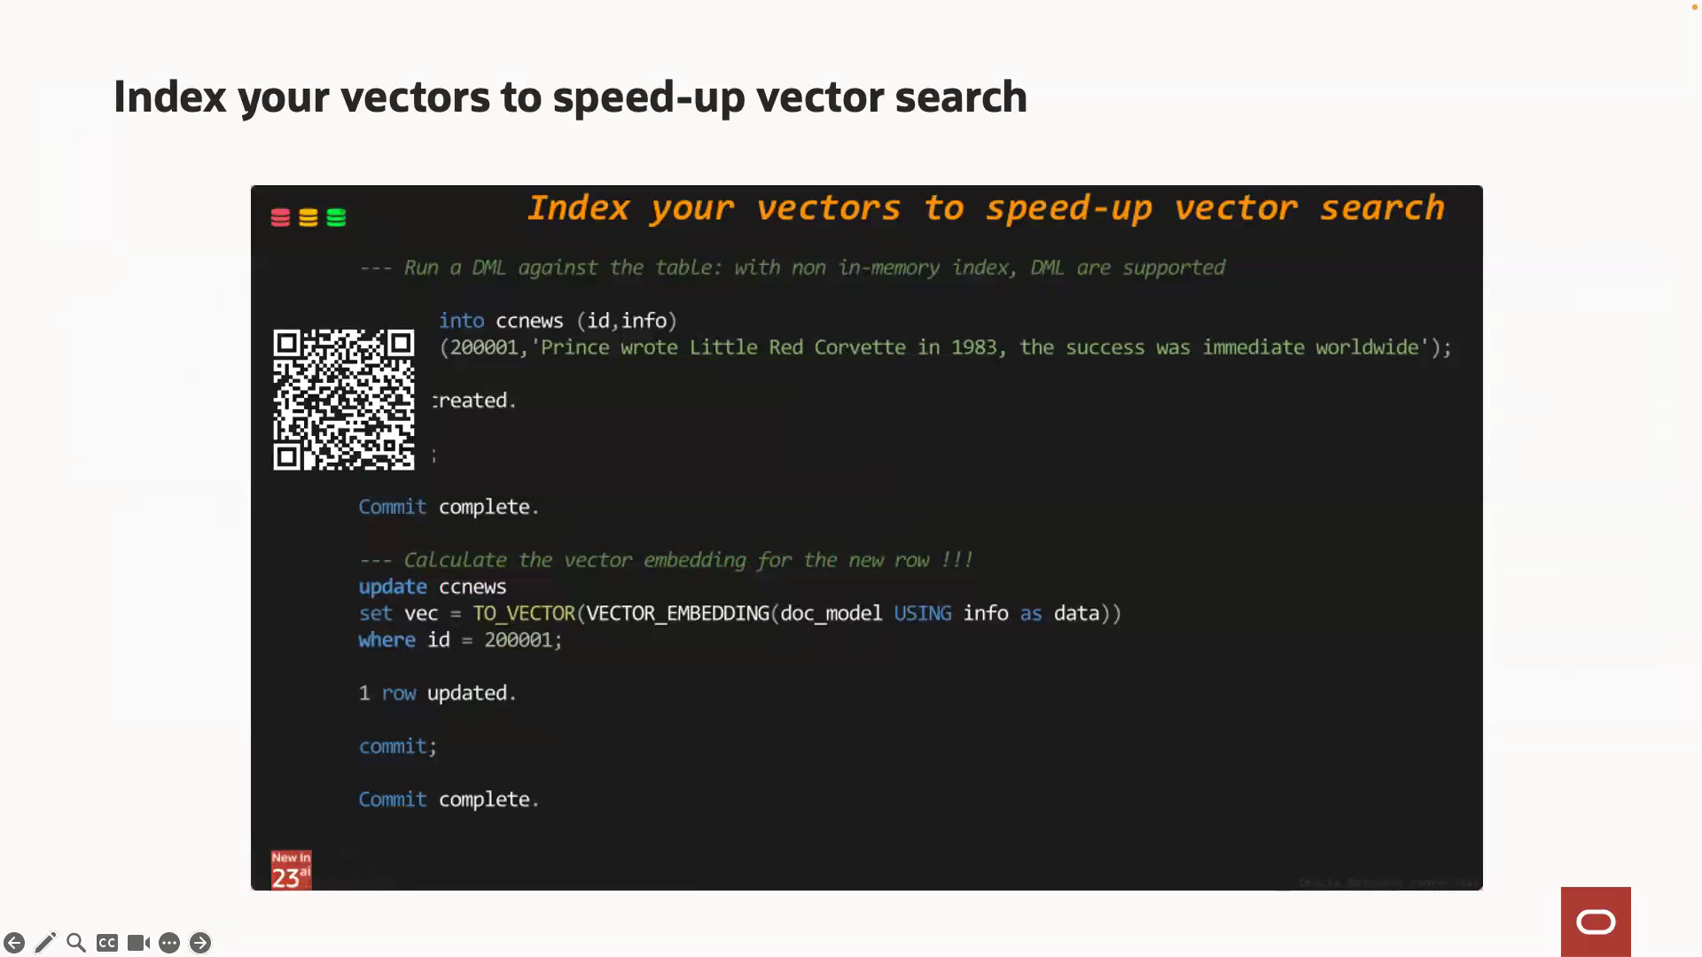
# Advance to the Vector search REST APIfication slide where the ORDS demo begins
pyautogui.click(199, 941)
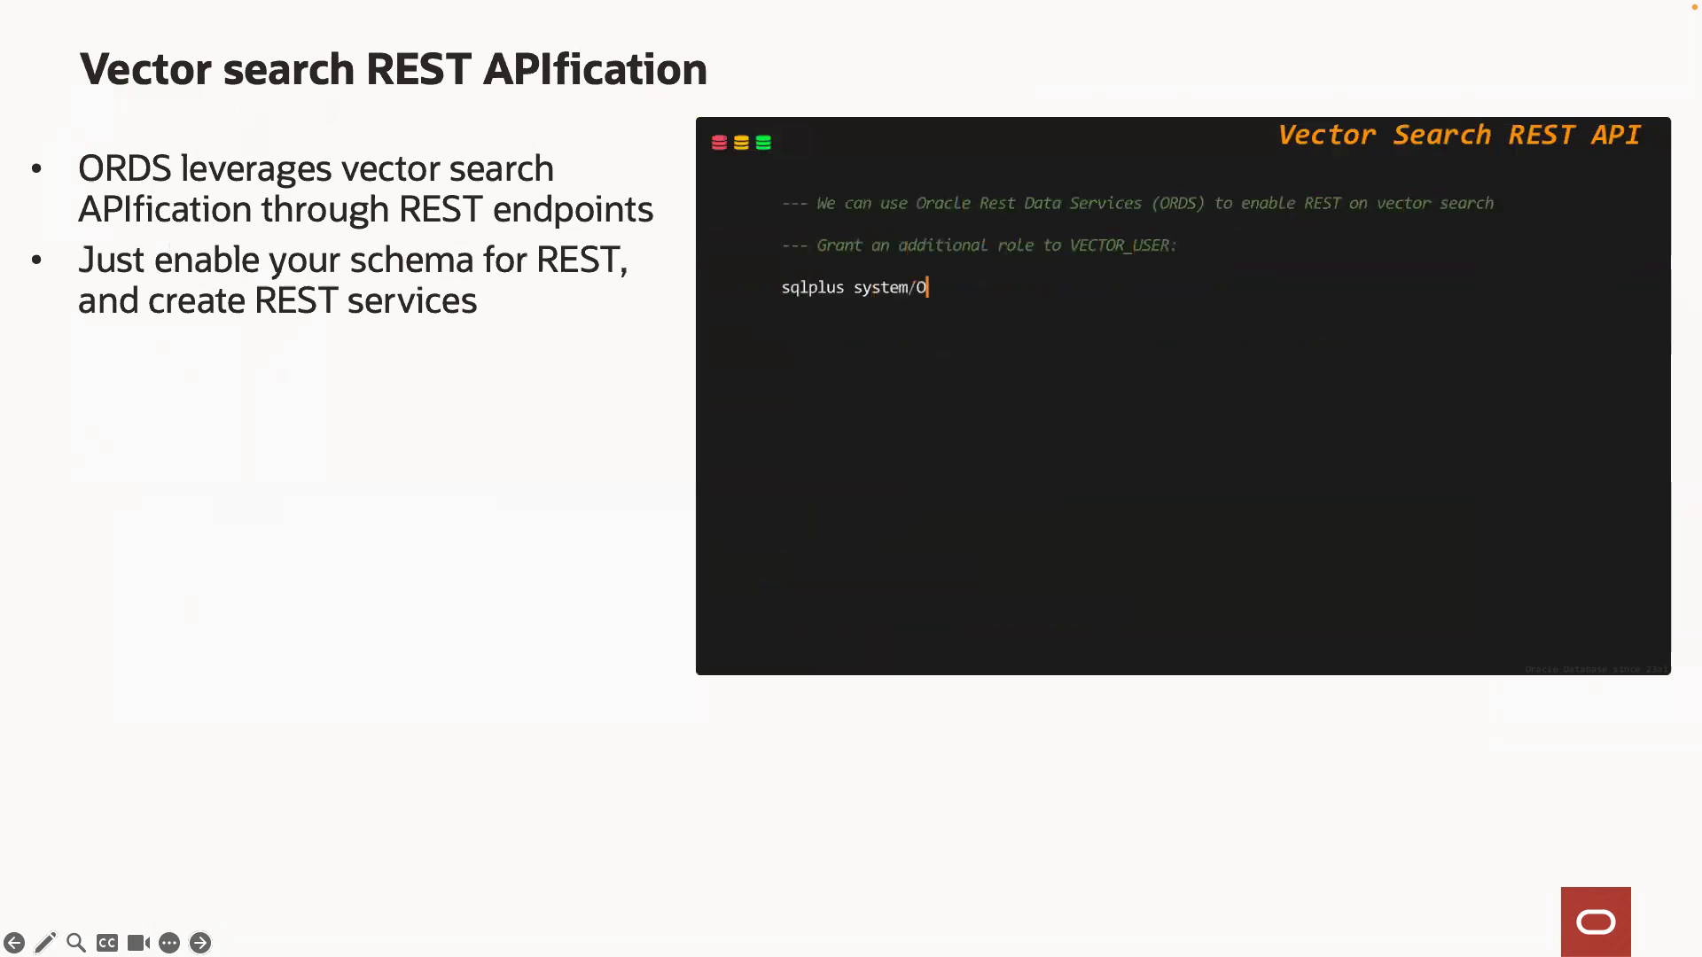
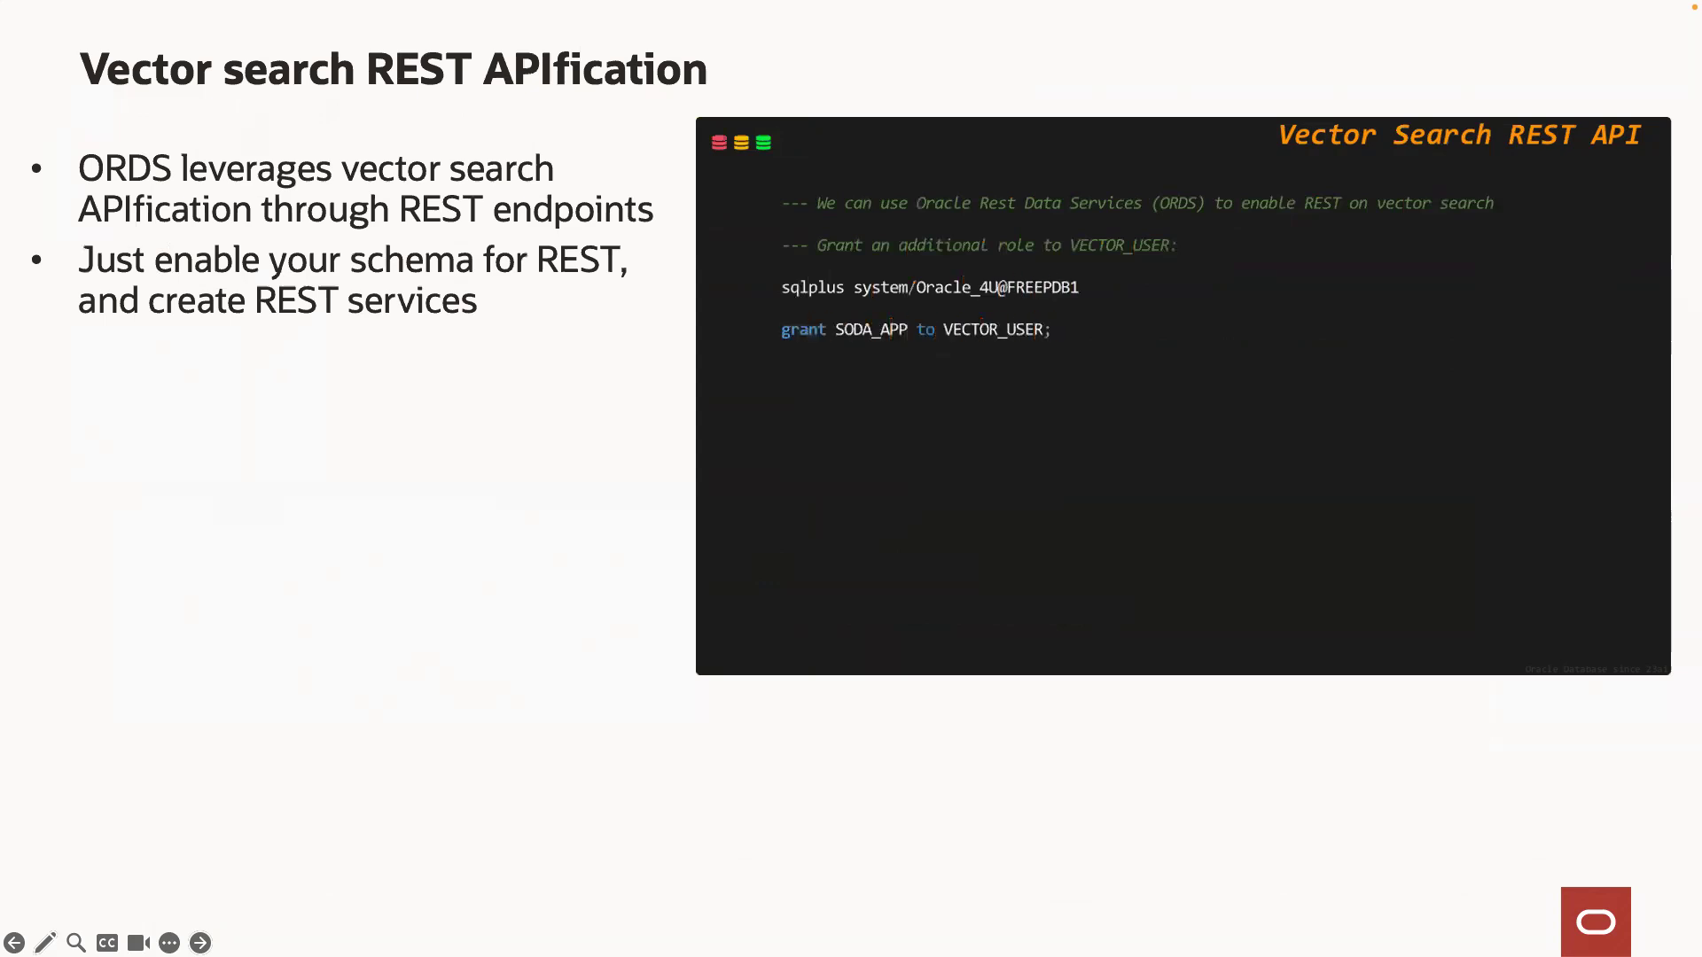
# Play the animation granting SODA_APP and running ords_admin.enable_schema for VECTOR_USER with COMMIT and END
pyautogui.write('-- Enable REST on the schema:')
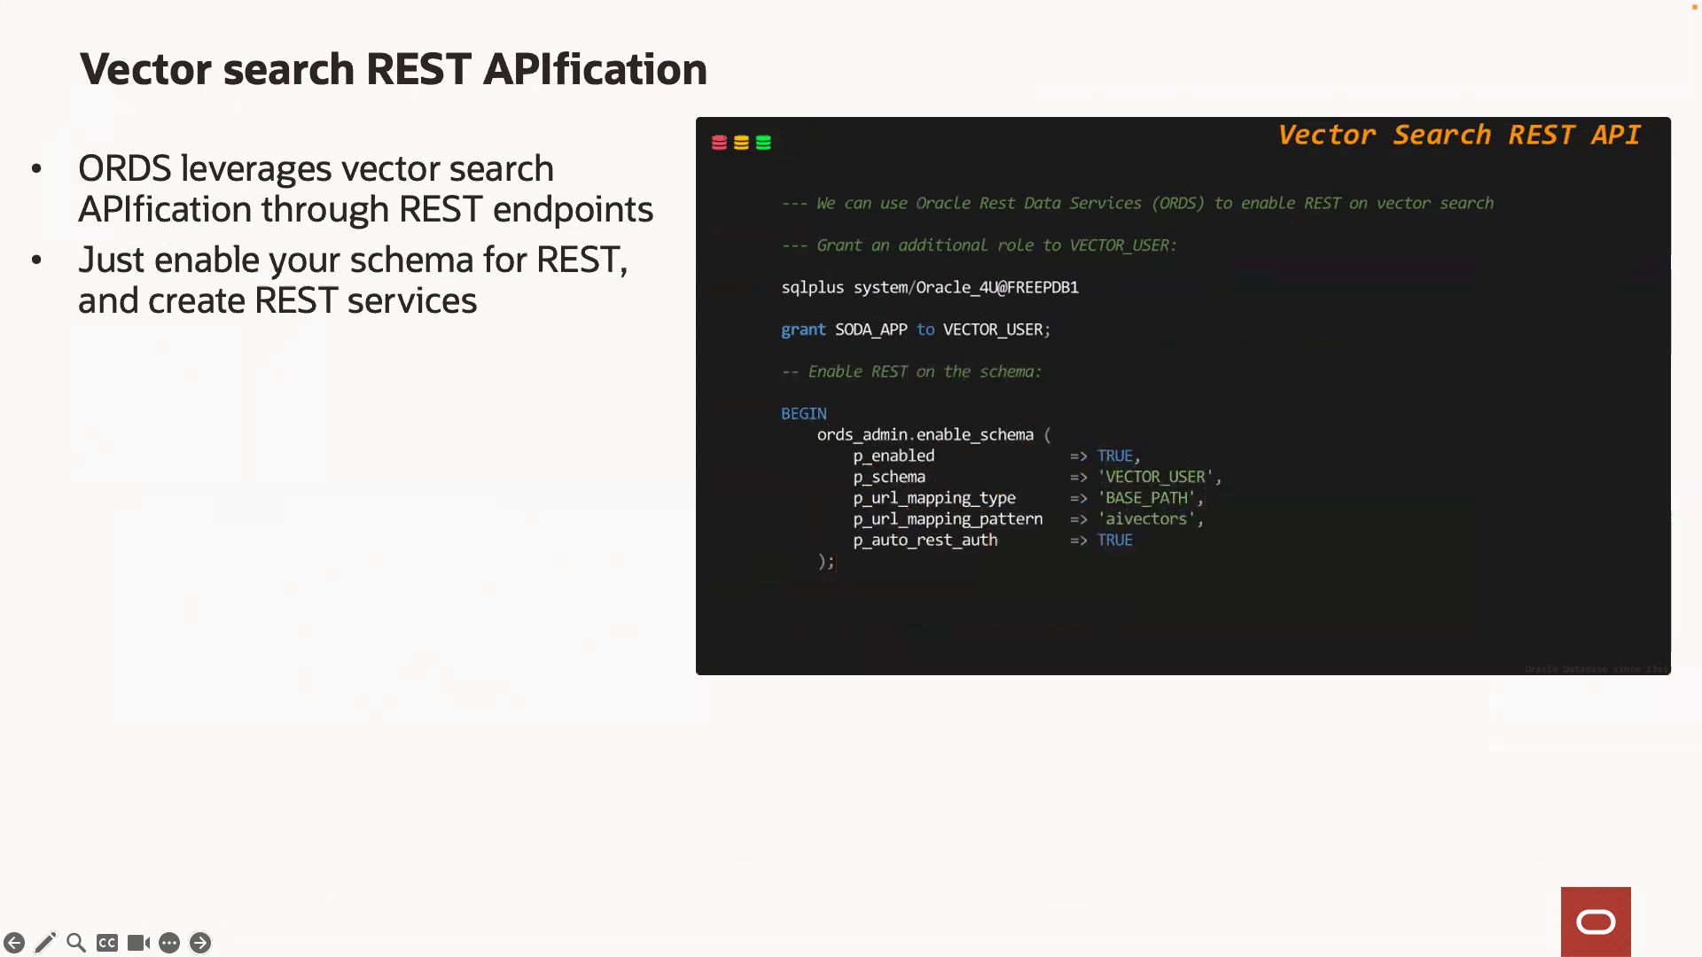
pyautogui.write('COMMIT;')
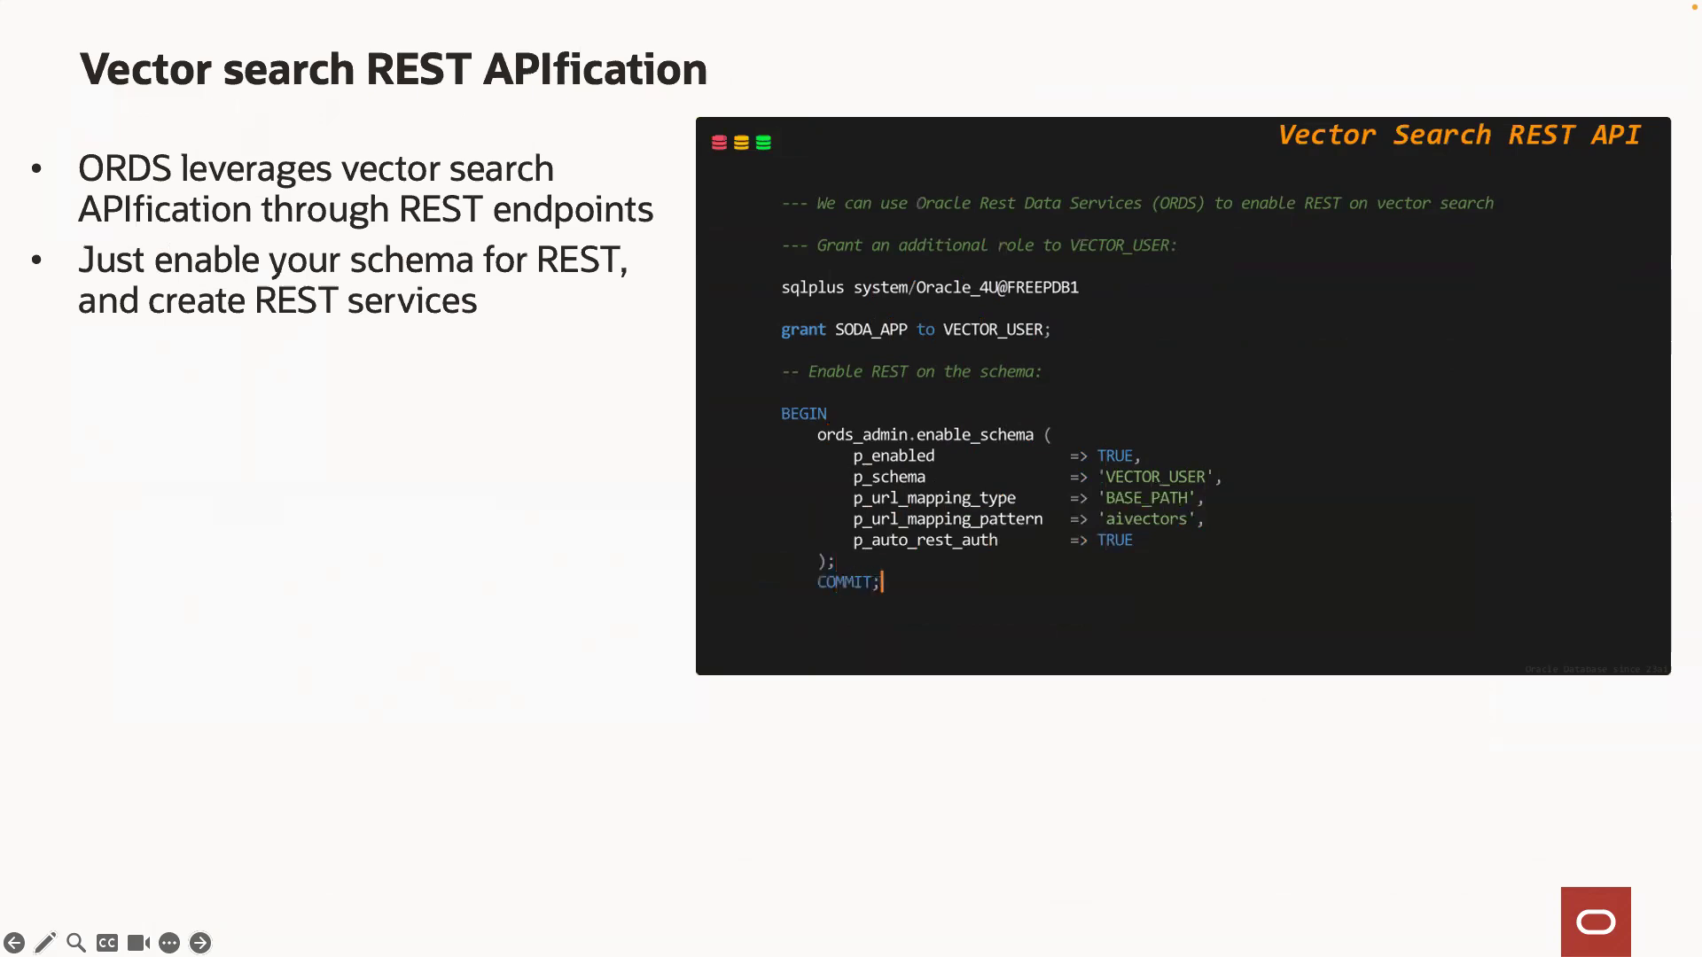
pyautogui.write('END;')
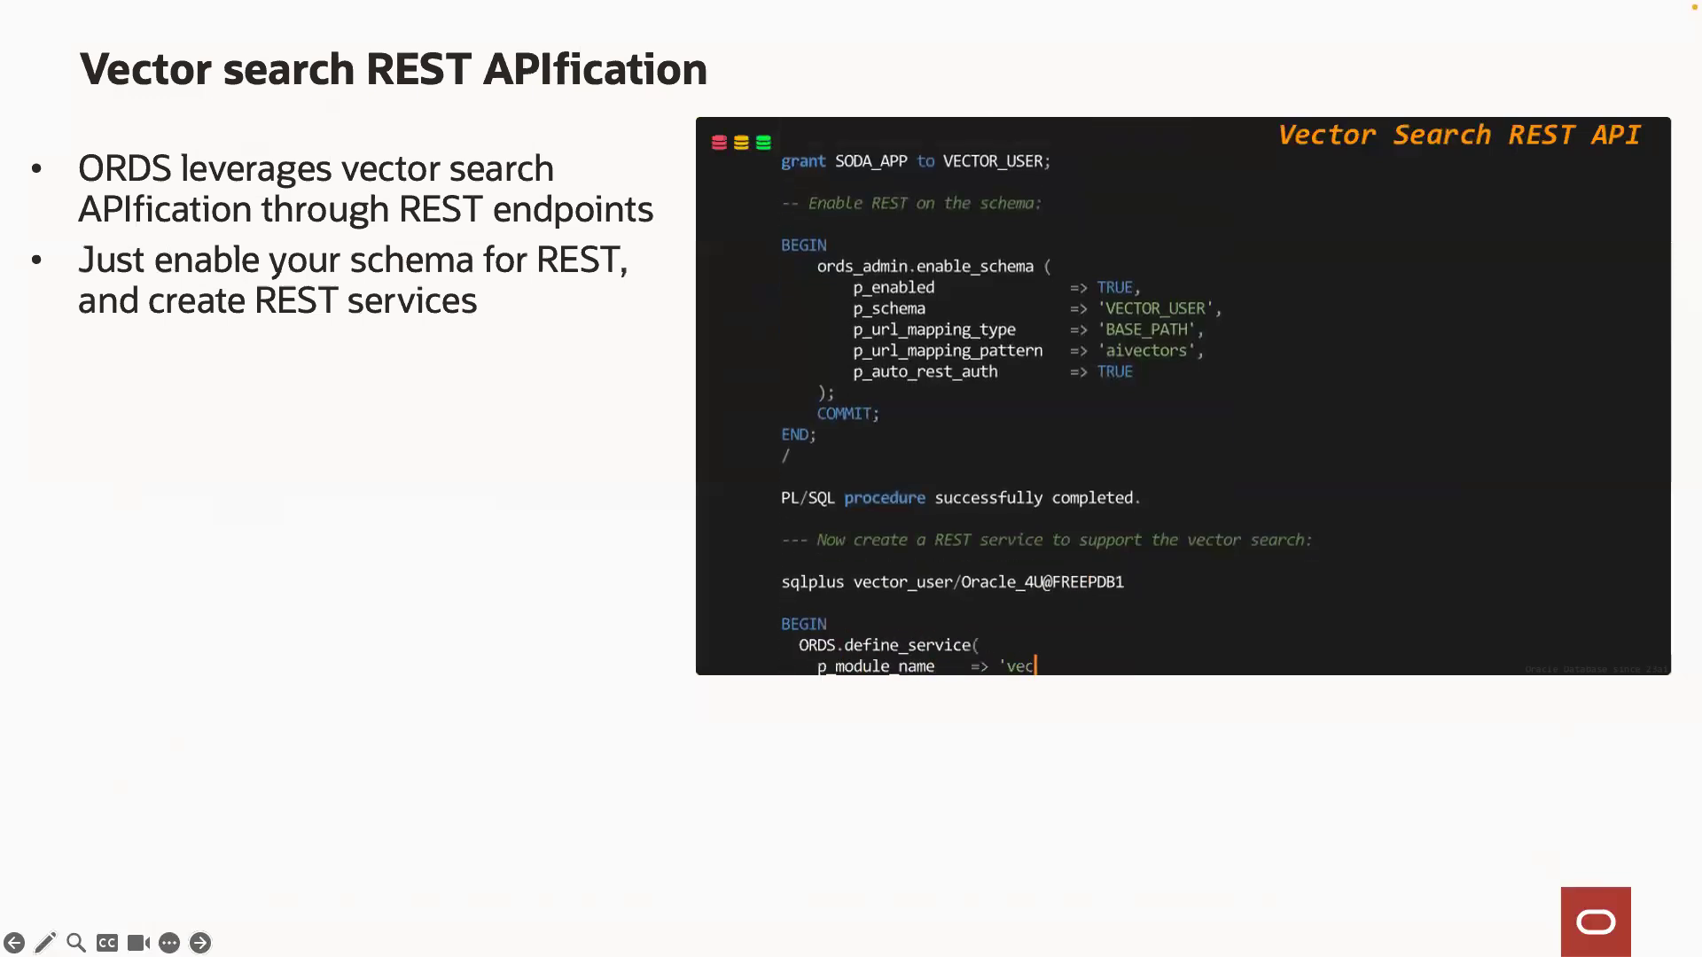
# Play the animation defining the vectorsearch ORDS service with the VECTOR_EMBEDDING query and the 'little red corvette' curl call
pyautogui.scroll(-3)
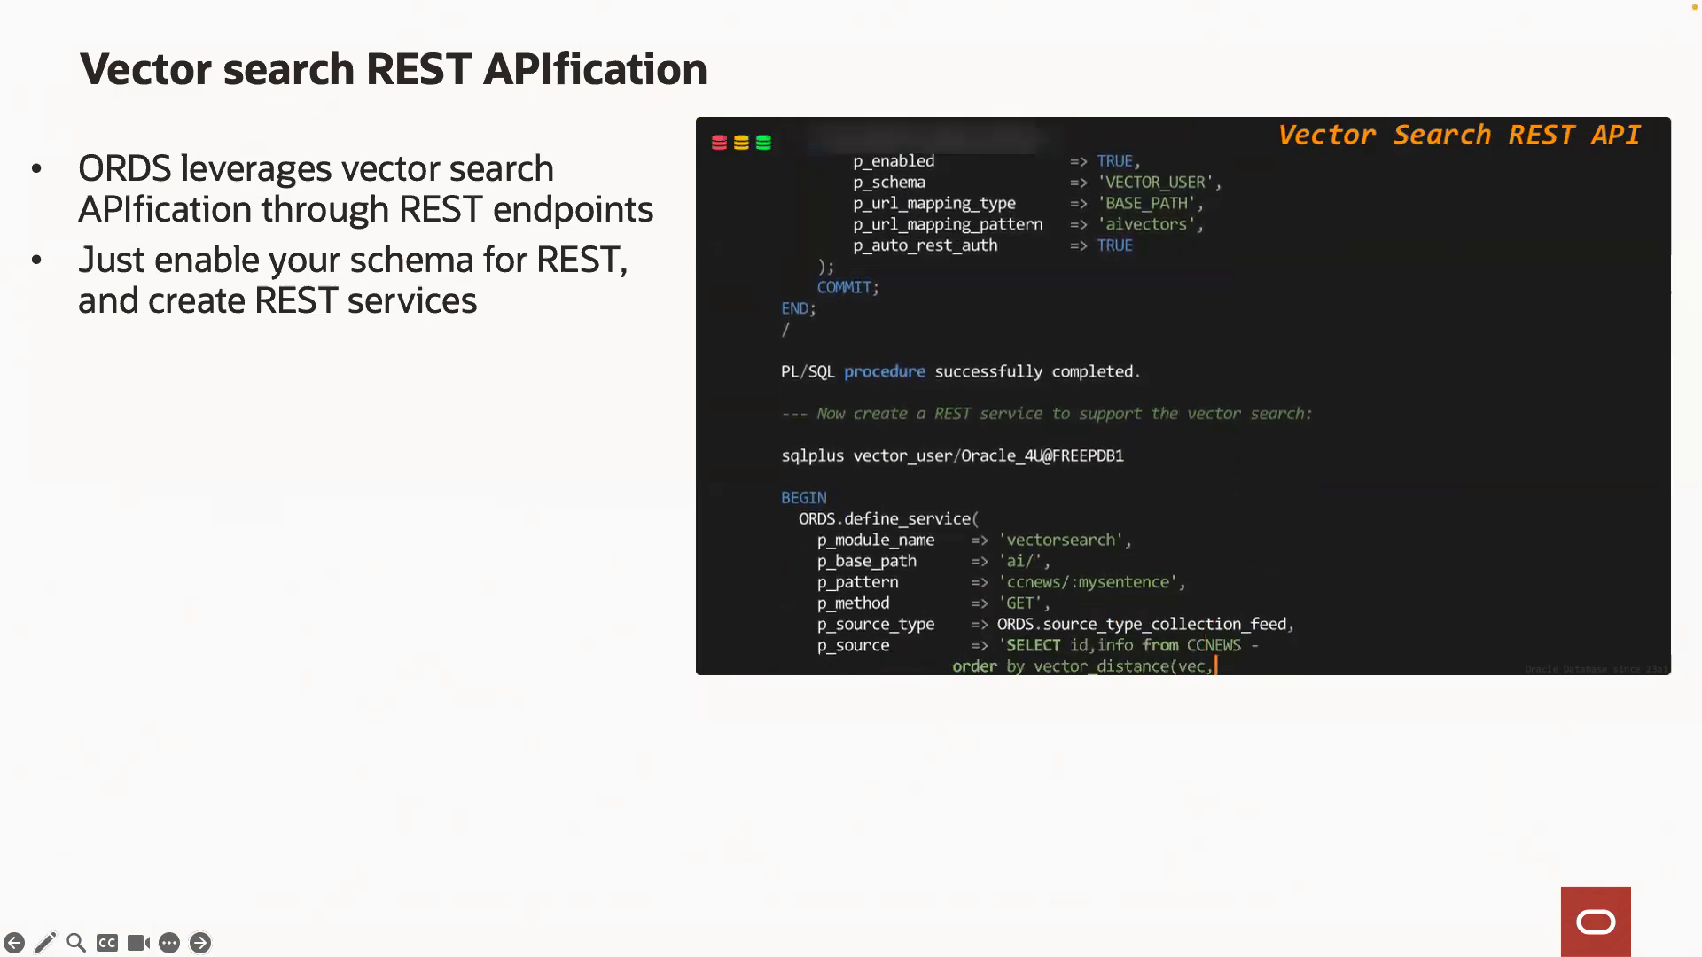
pyautogui.write('TO_VECTOR(VECTOR_EMBEDDING(doc_model USING :mysentence as data)), EUCLIDEAN) -')
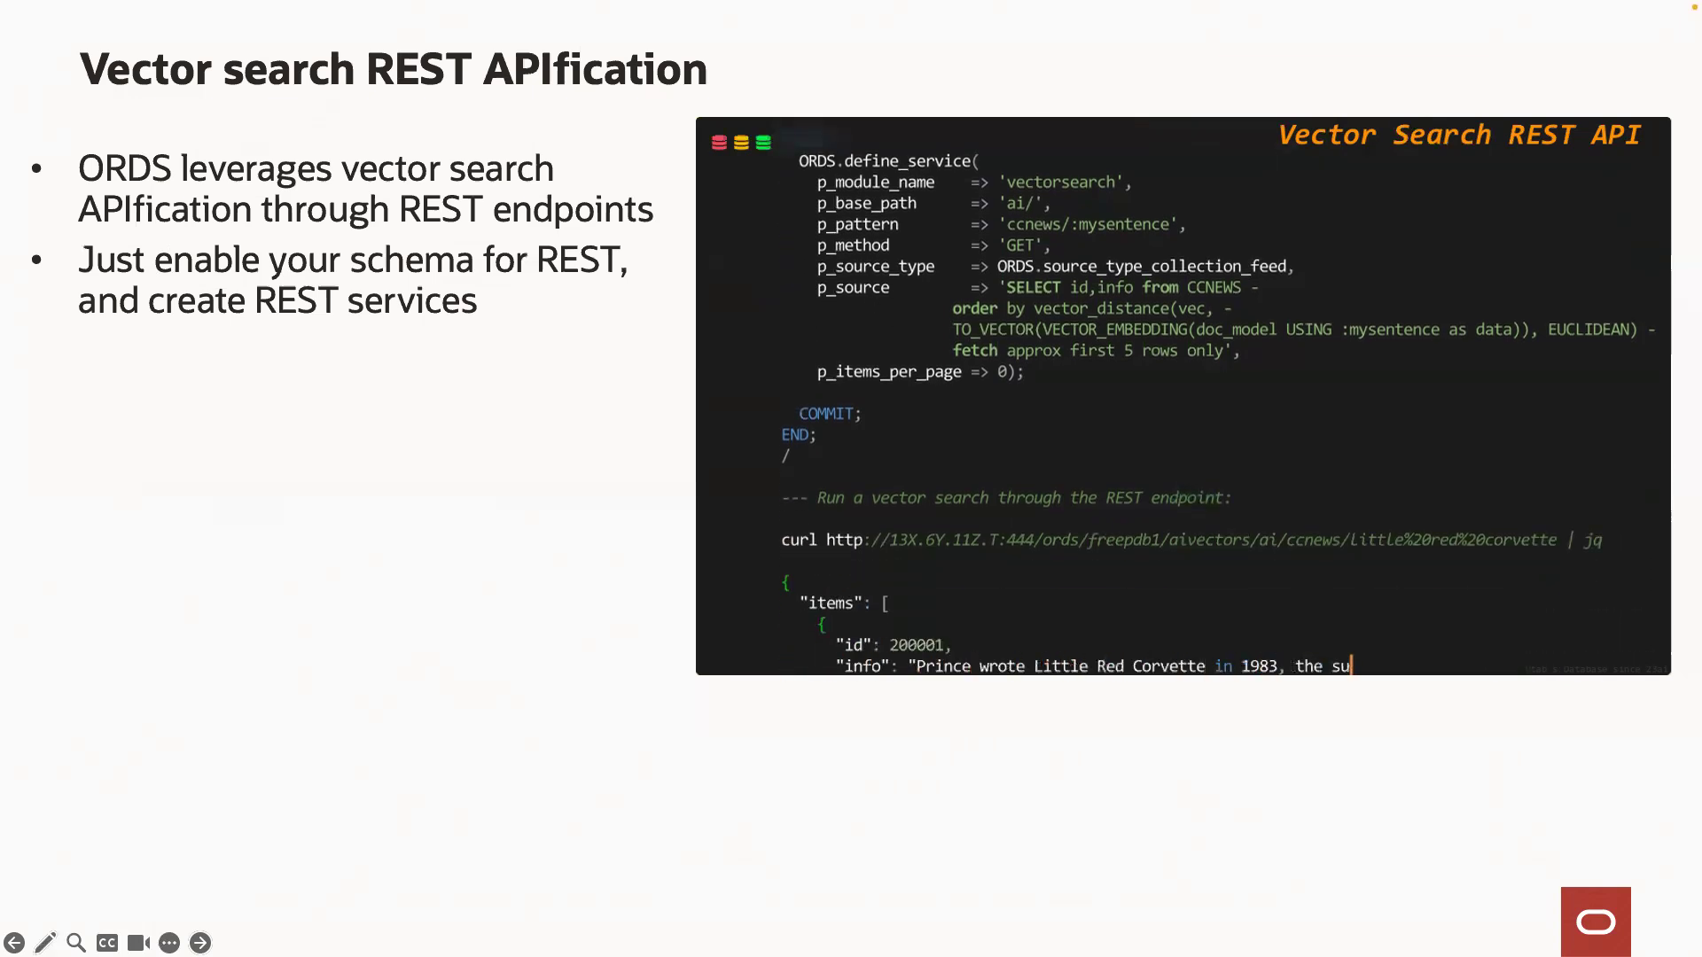
# Reveal the remaining JSON results ending with hasMore false, then advance to the Key Takeaways slide
pyautogui.scroll(-3)
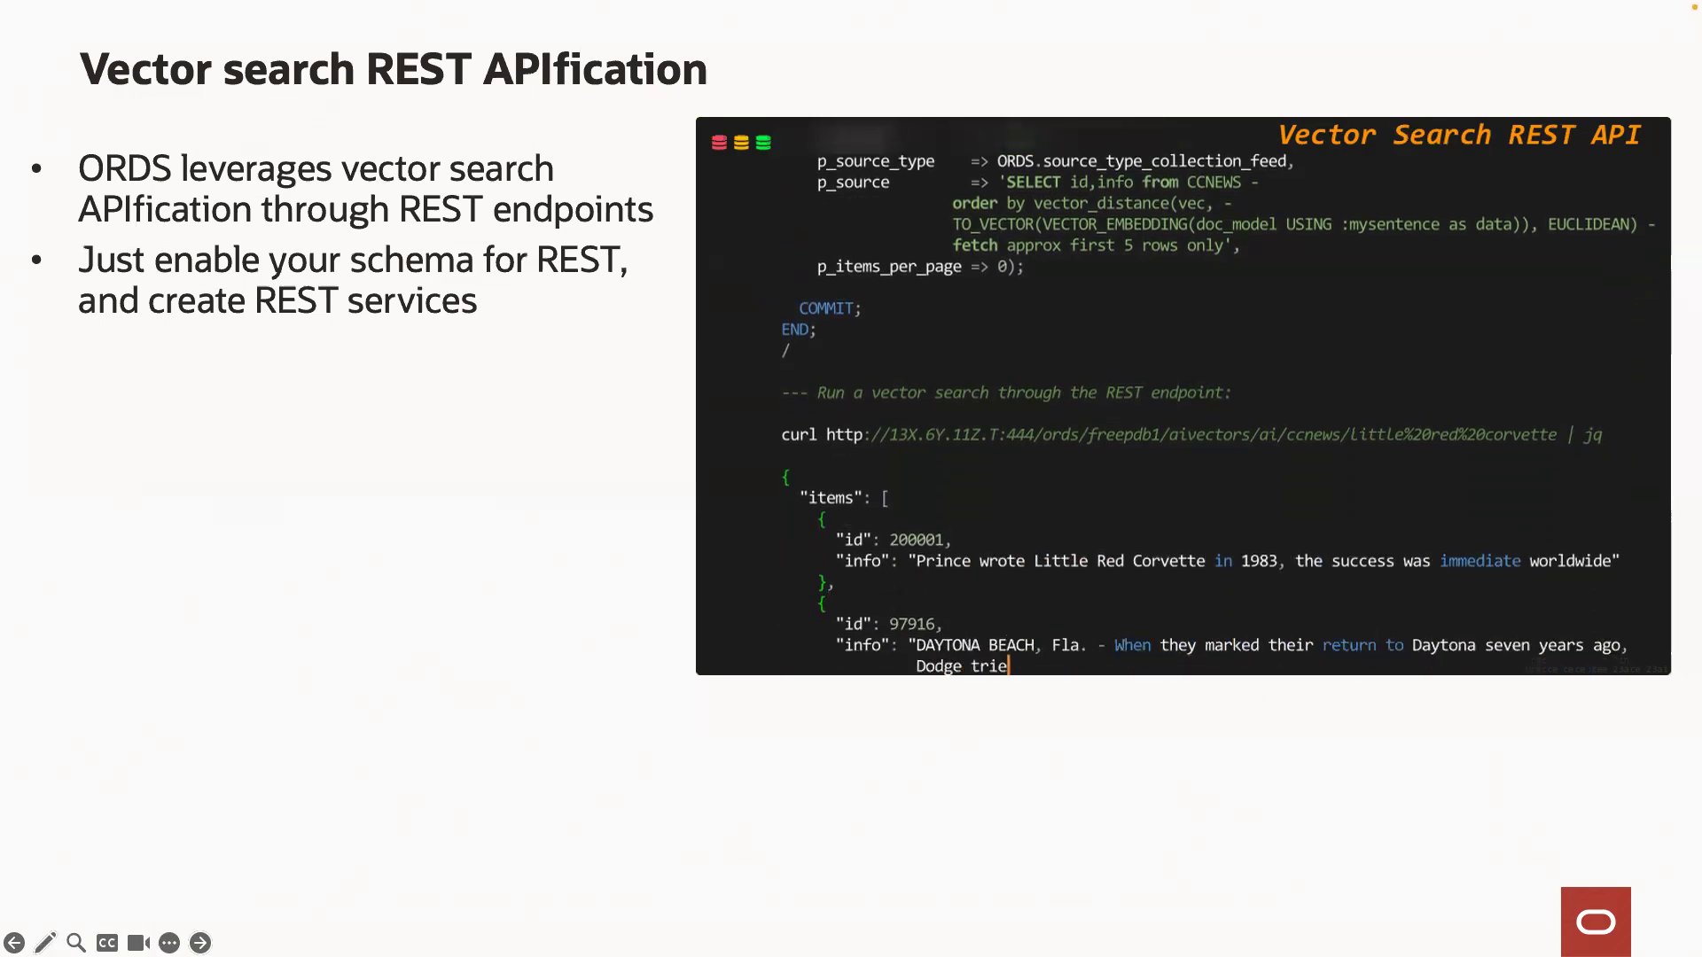
pyautogui.scroll(-3)
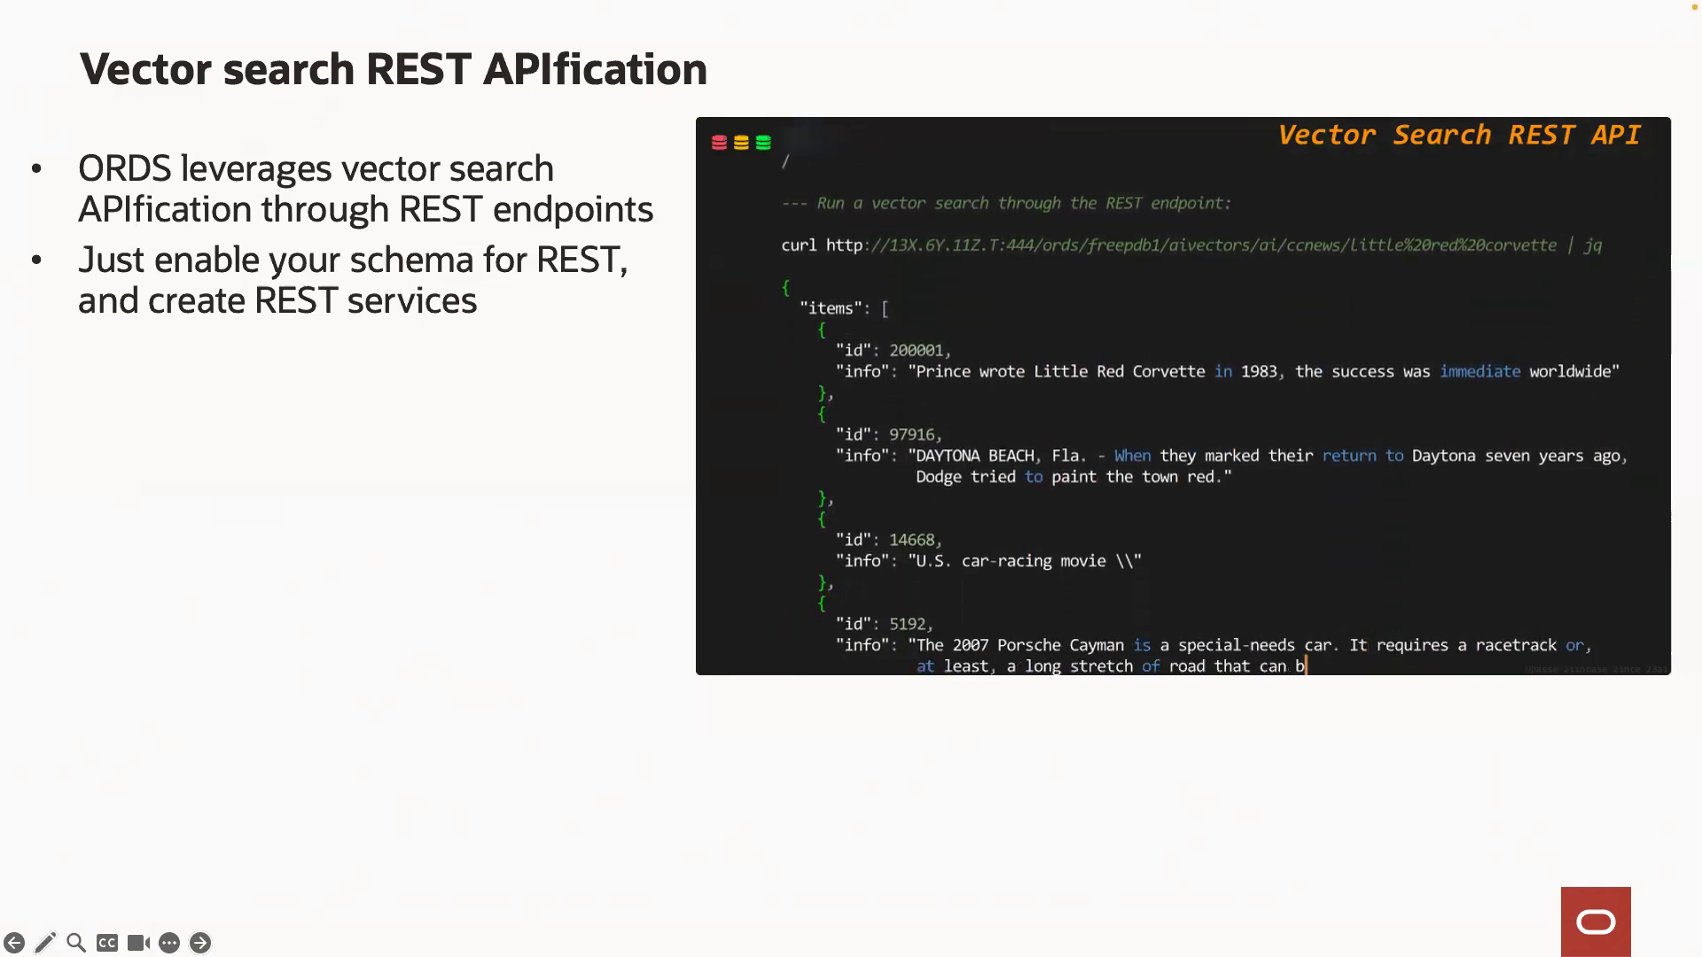
pyautogui.scroll(-3)
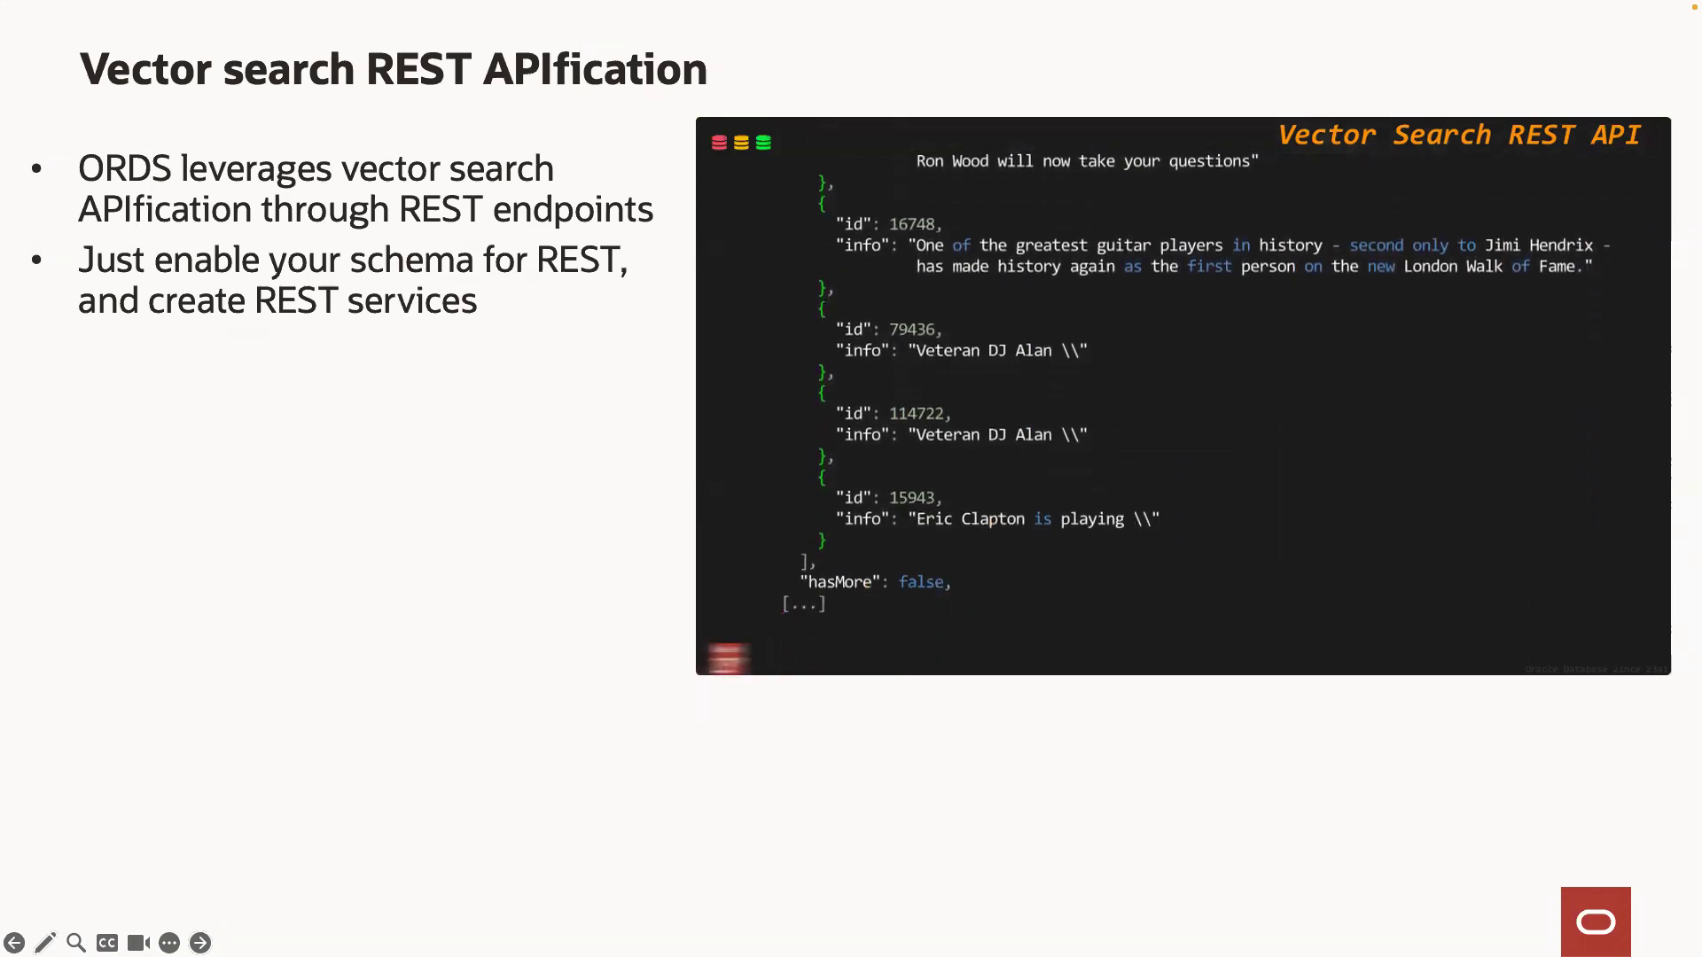
pyautogui.click(198, 941)
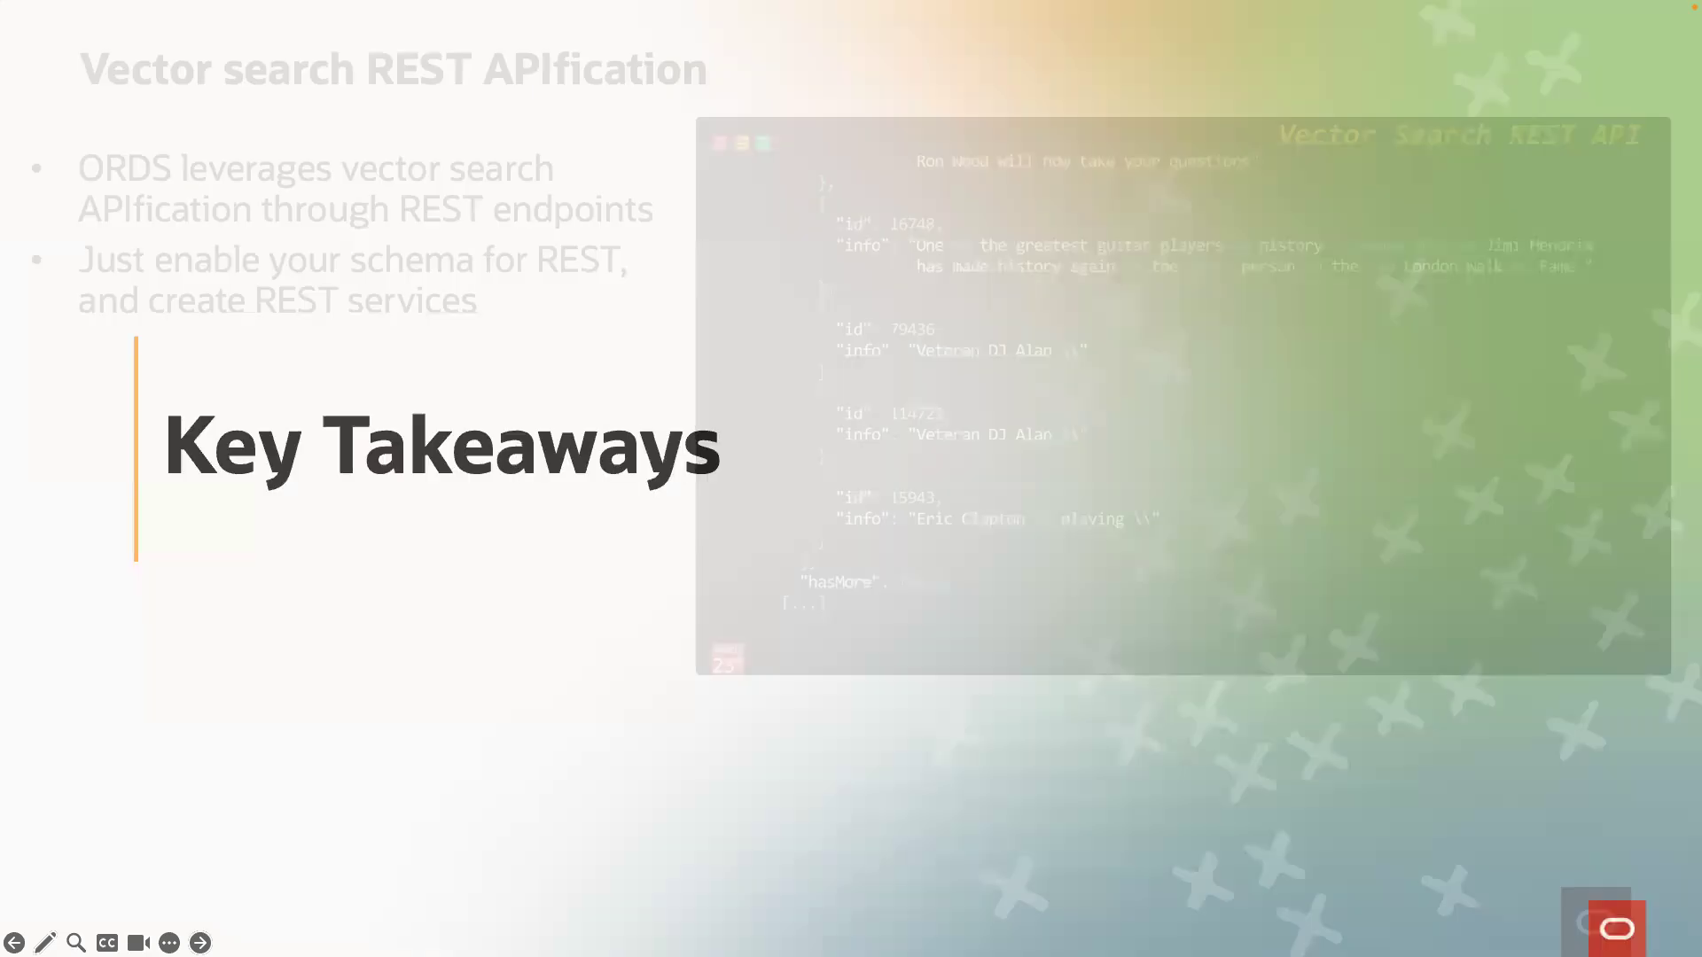